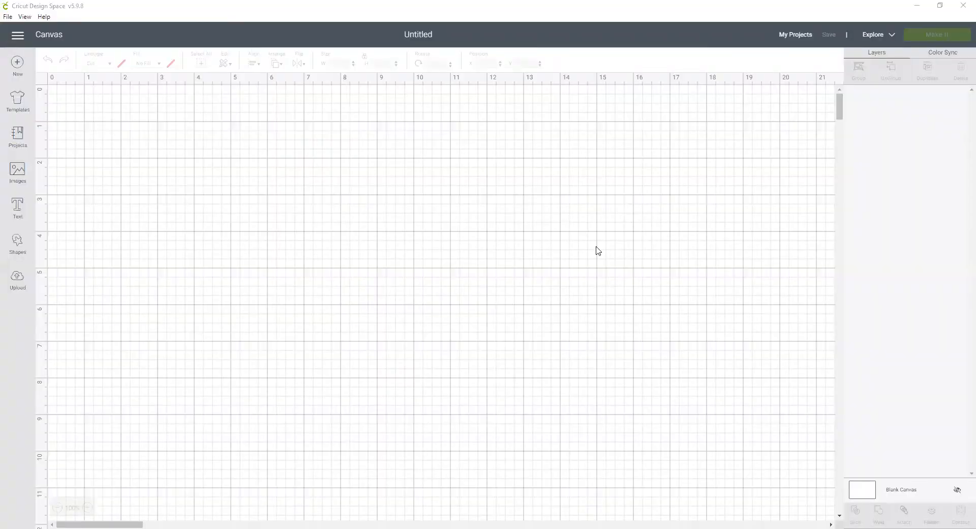
pyautogui.moveTo(547, 260)
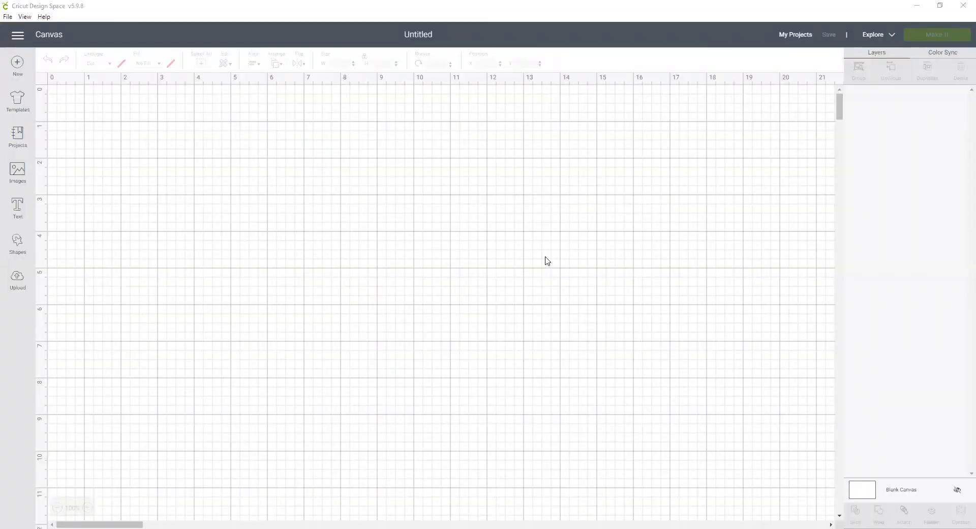
pyautogui.moveTo(399, 307)
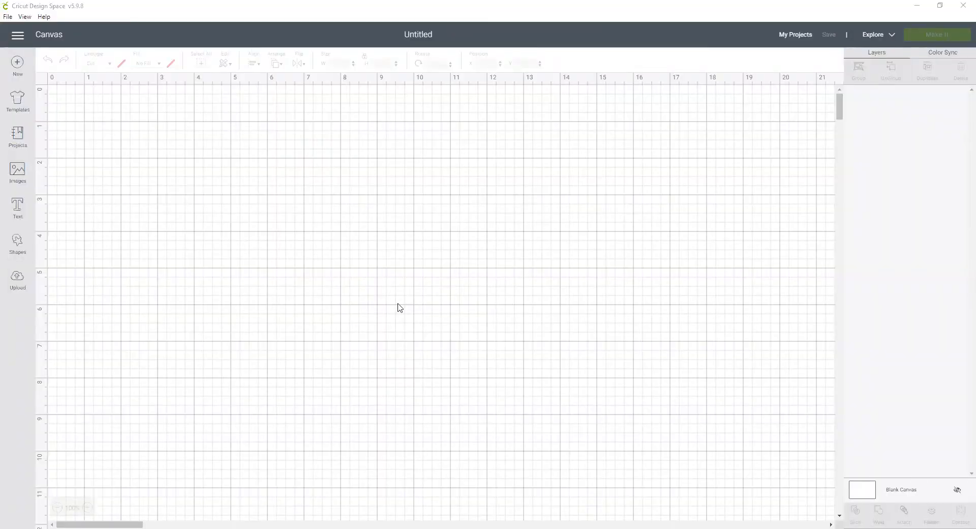
pyautogui.moveTo(17, 280)
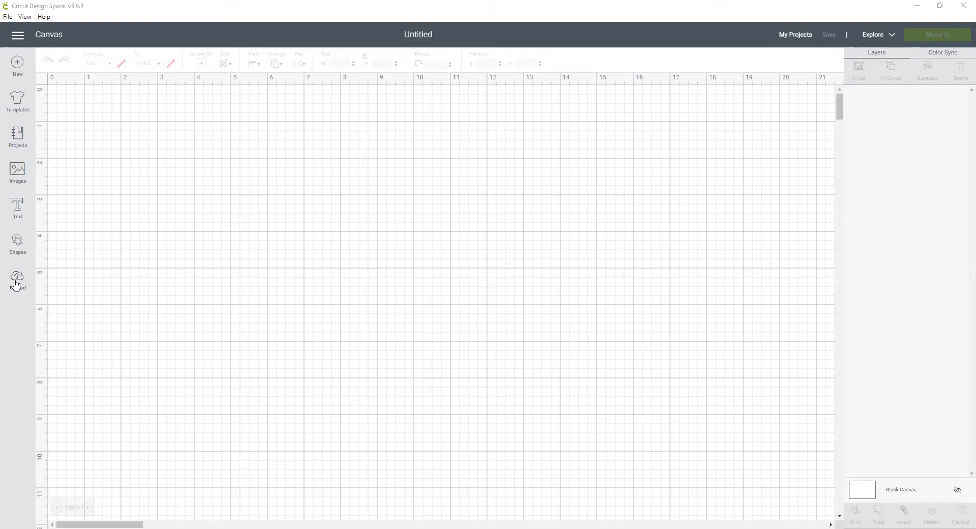
# - Upload SouthernCalifornia.png as a new image and set its type to Complex
pyautogui.click(16, 279)
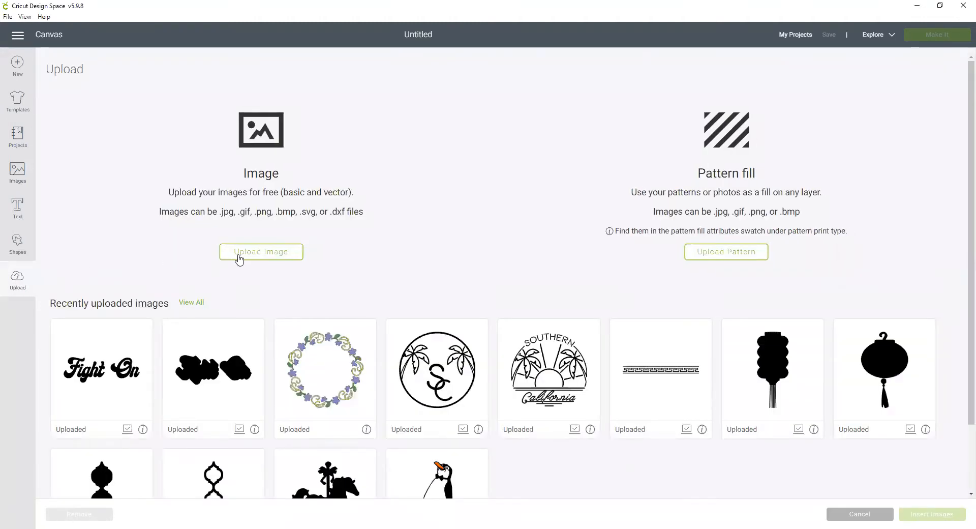
pyautogui.click(261, 252)
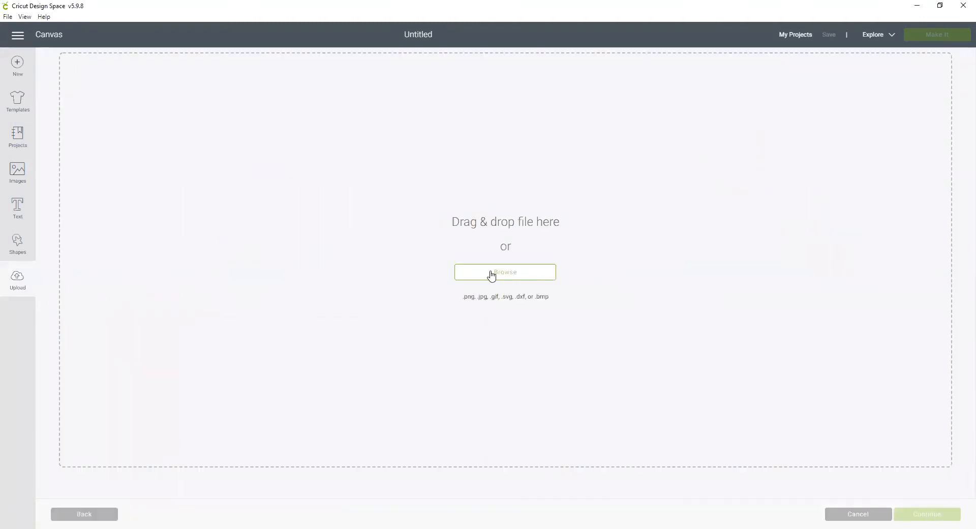
pyautogui.click(504, 272)
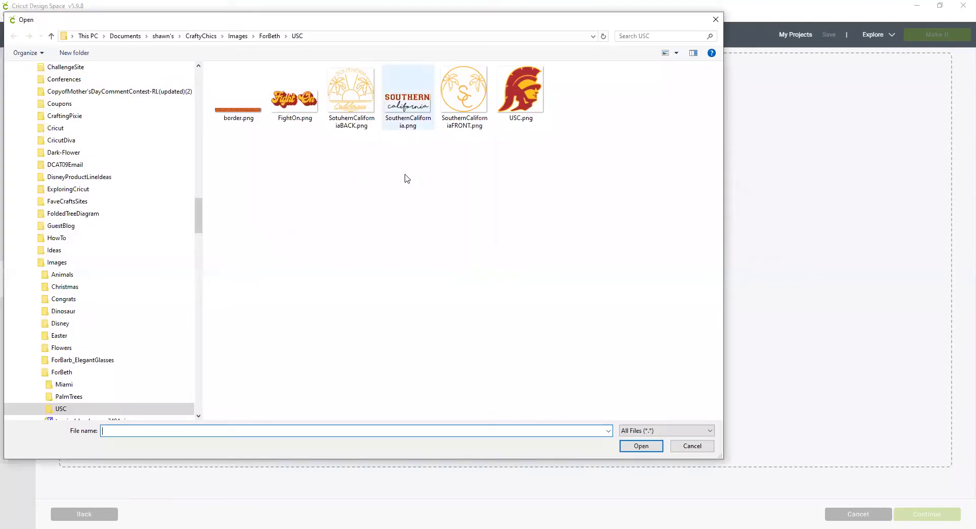
pyautogui.click(408, 91)
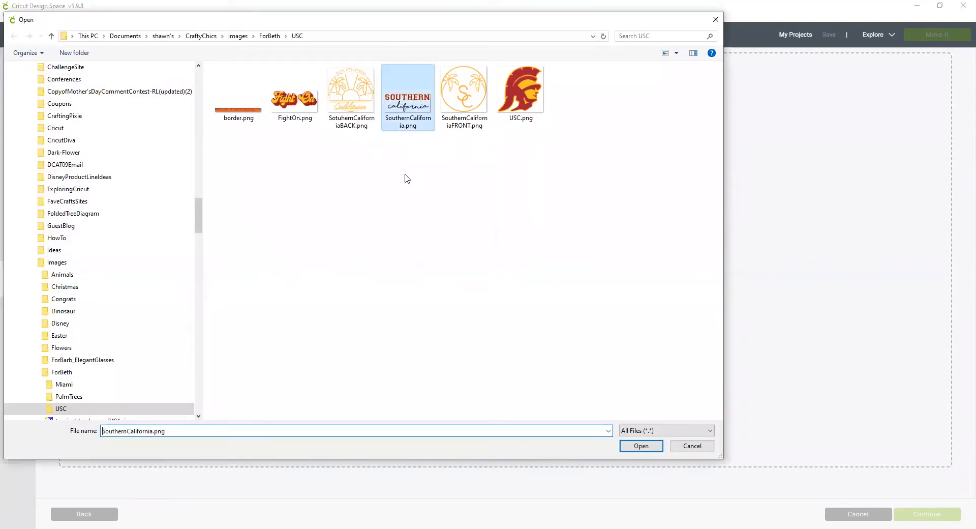
pyautogui.click(640, 445)
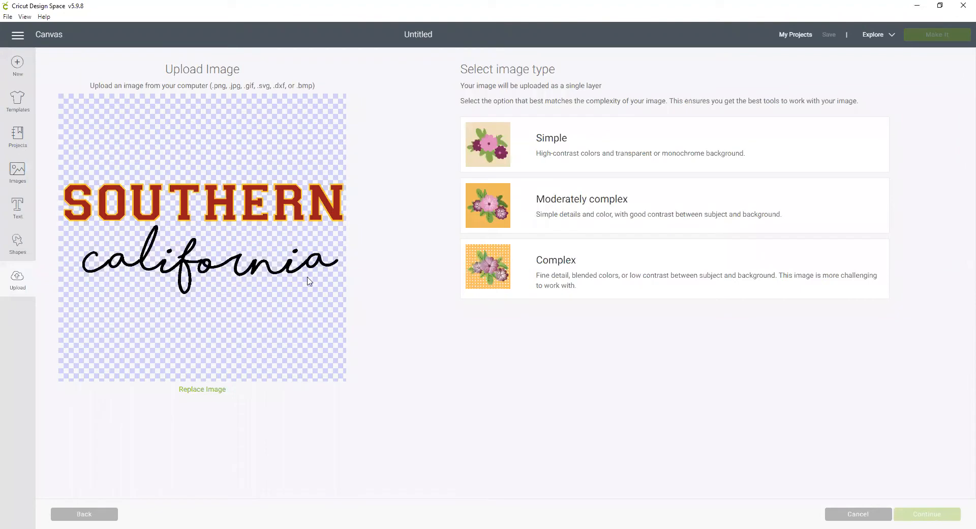
pyautogui.moveTo(283, 223)
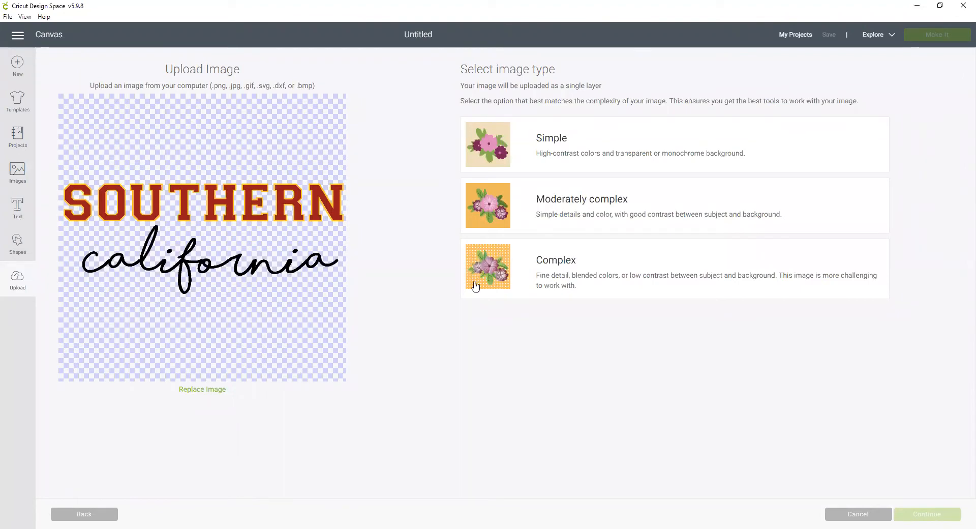
pyautogui.click(672, 268)
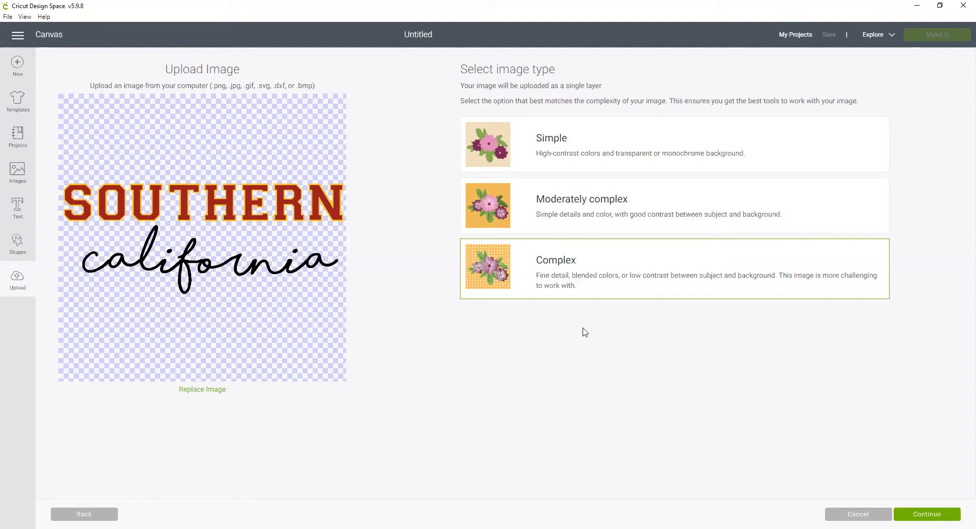
pyautogui.moveTo(484, 275)
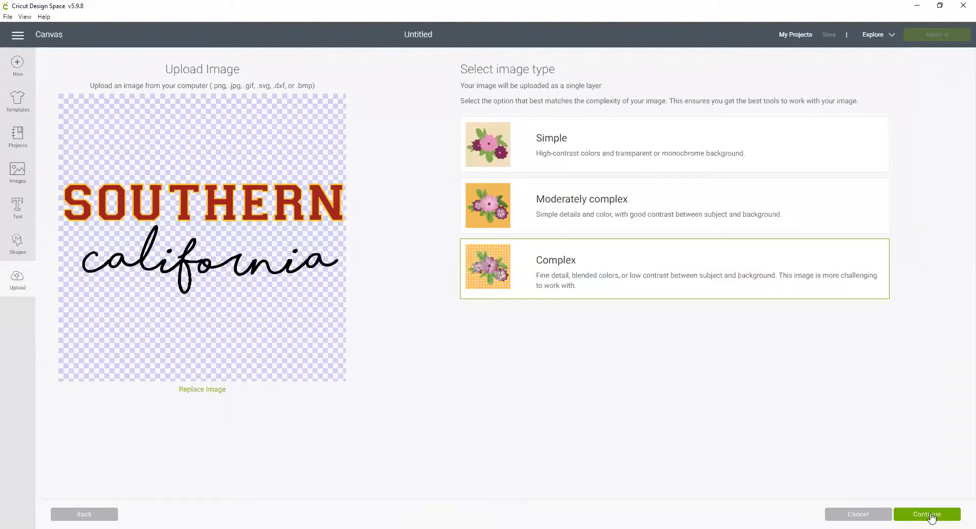
# - Erase the black 'california' script with Select & Erase, checking the cut preview
pyautogui.click(926, 514)
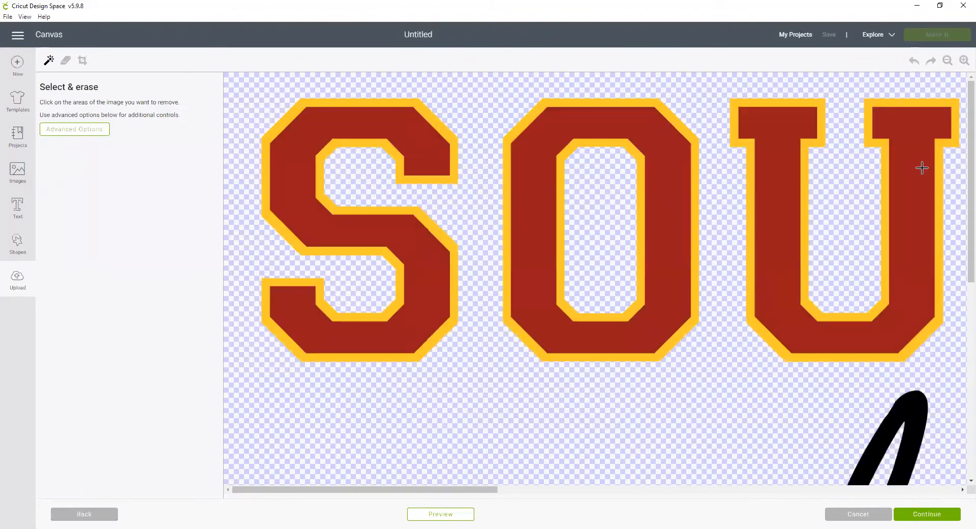
pyautogui.moveTo(853, 163)
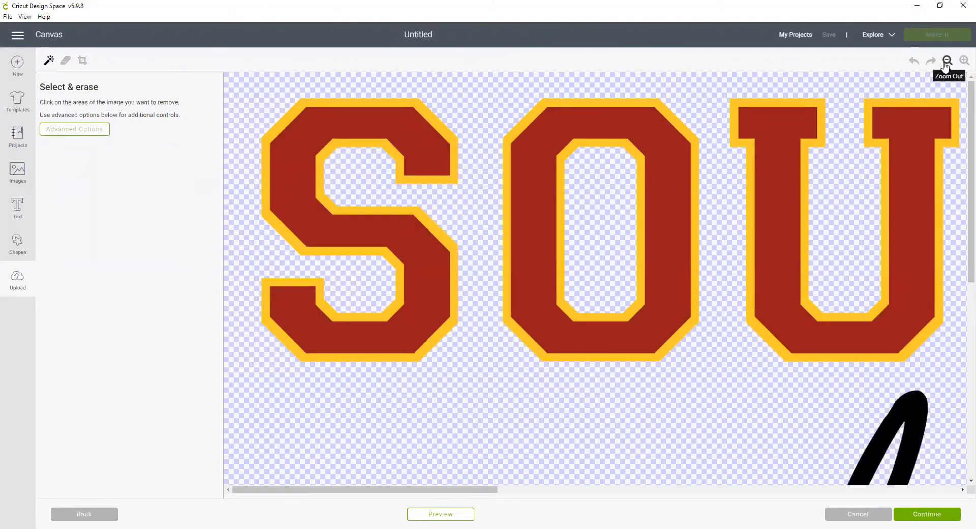
pyautogui.click(946, 61)
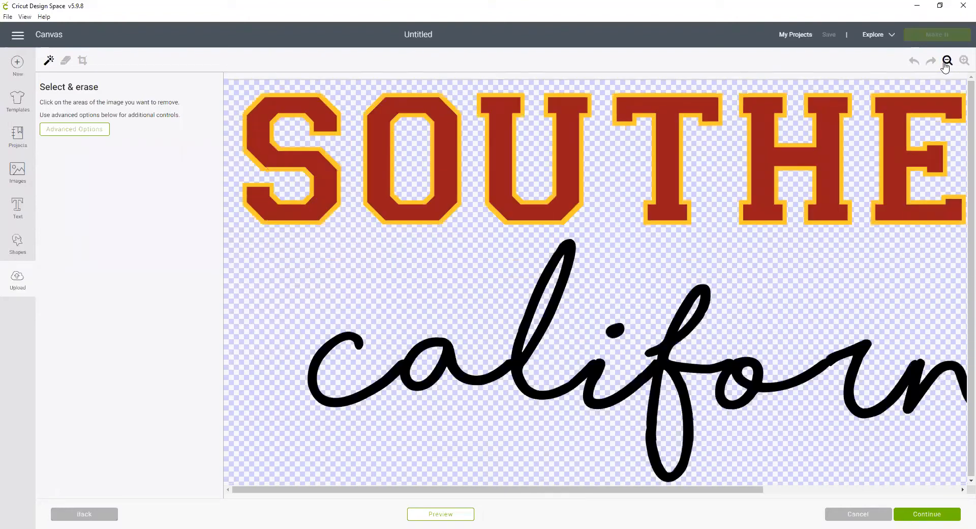
pyautogui.click(946, 61)
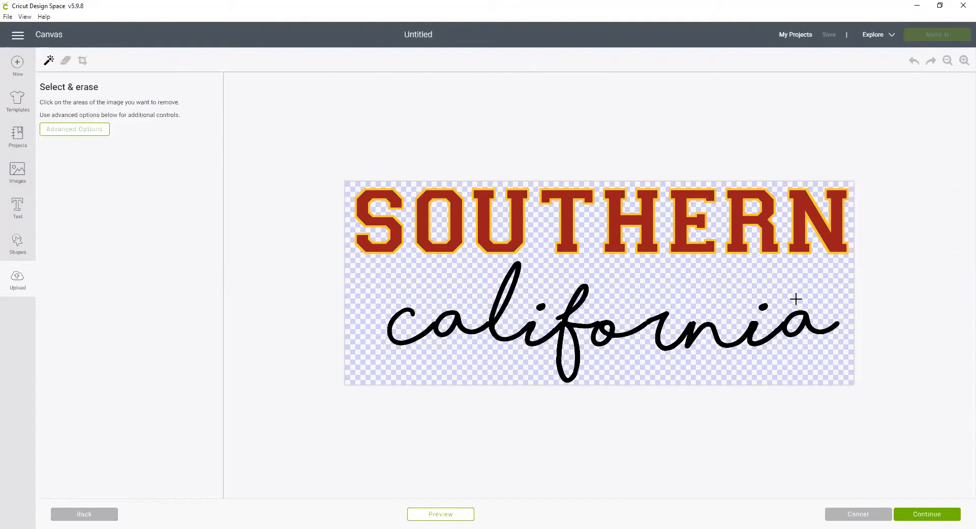
pyautogui.moveTo(512, 279)
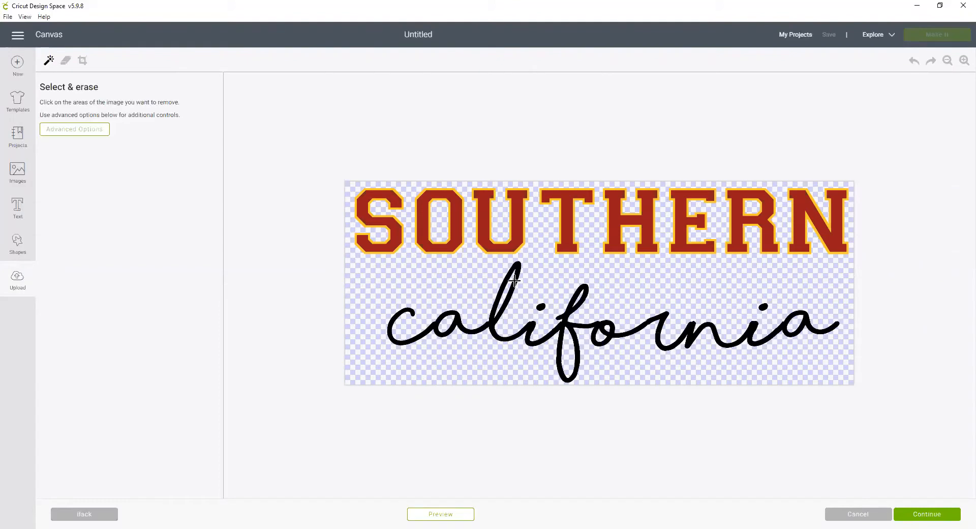
pyautogui.moveTo(516, 266)
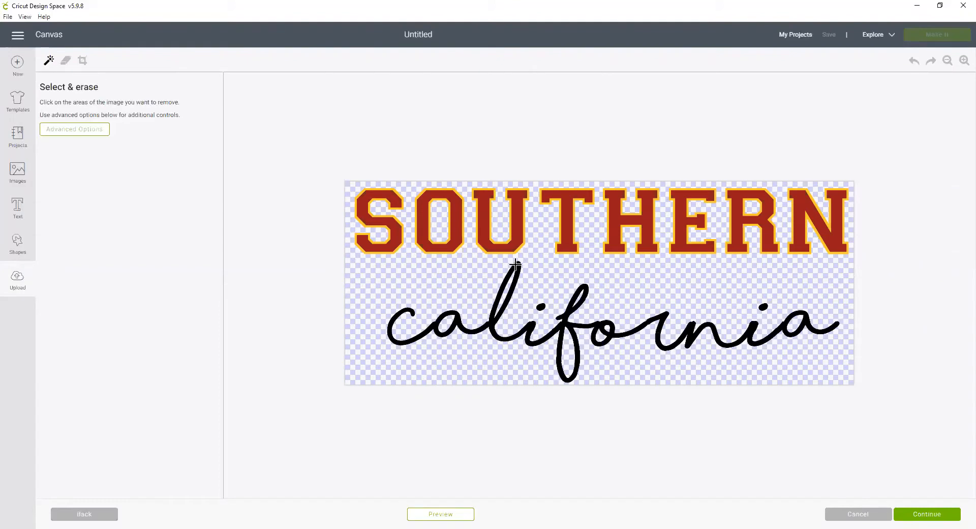
pyautogui.click(538, 310)
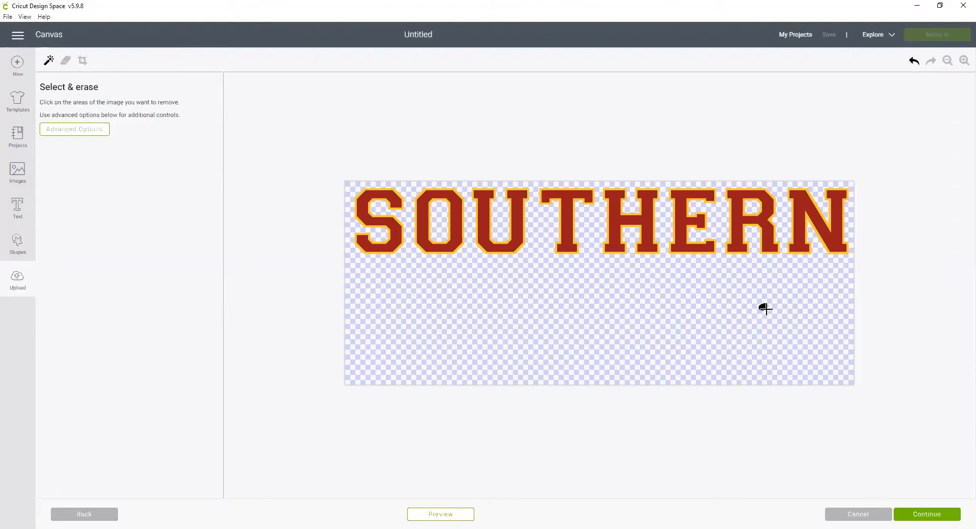
pyautogui.moveTo(478, 502)
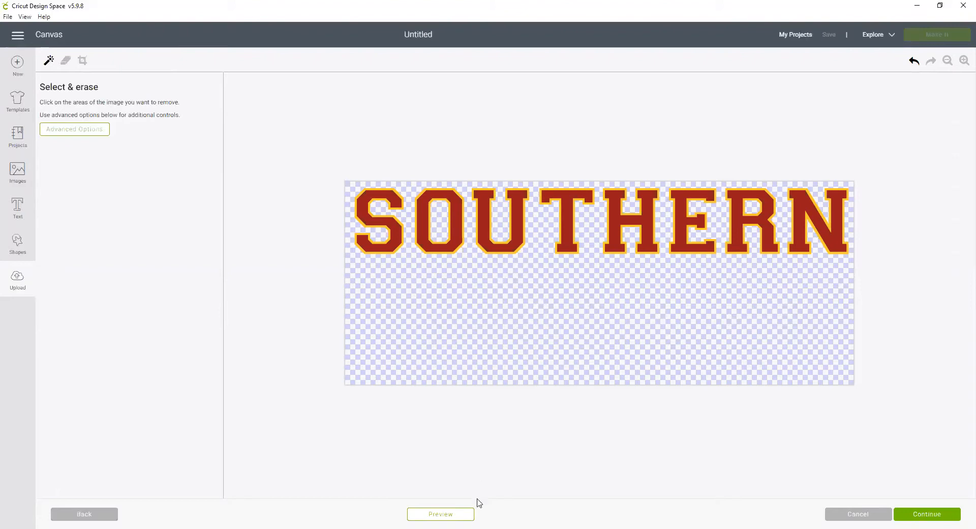
pyautogui.click(440, 513)
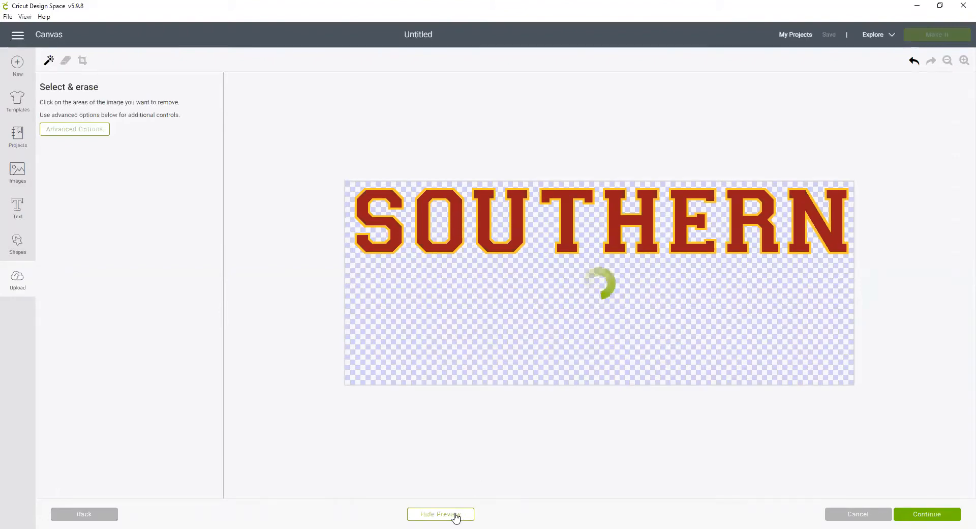
pyautogui.click(440, 514)
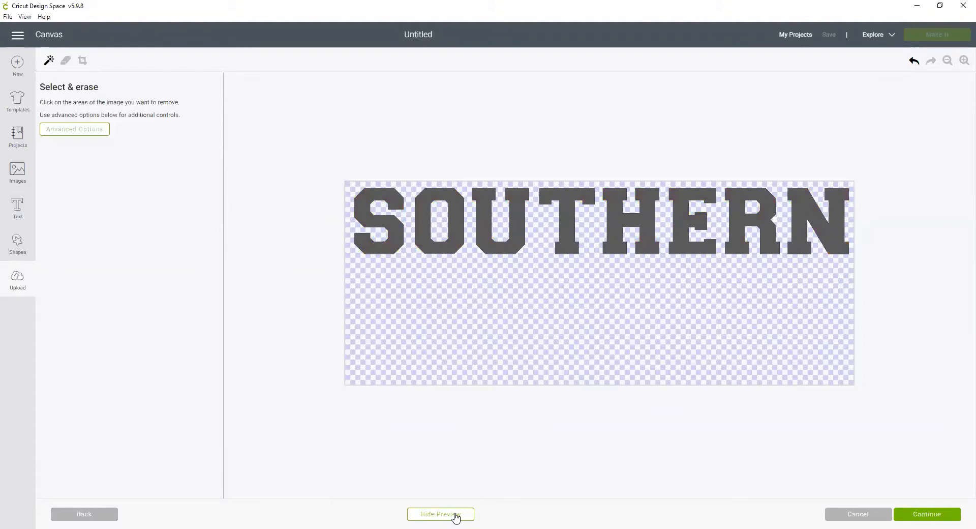
pyautogui.moveTo(682, 280)
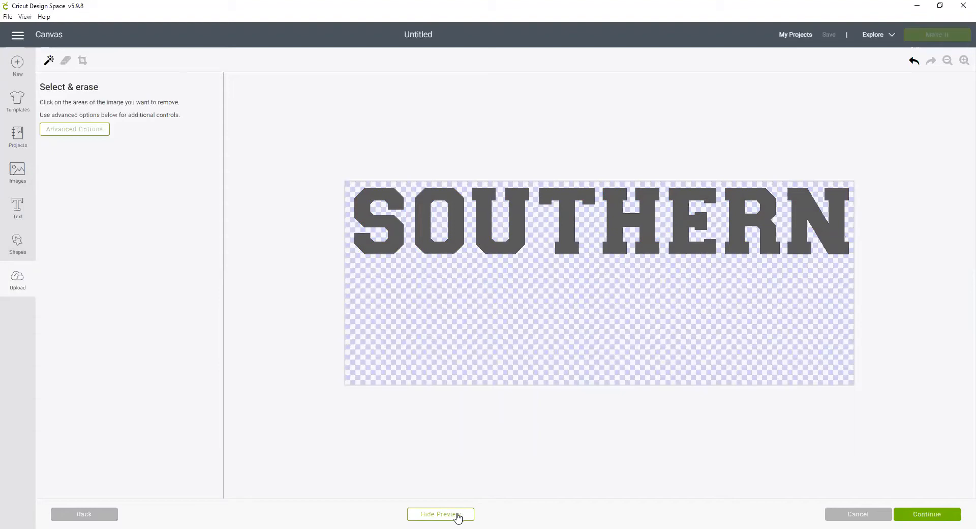
pyautogui.click(440, 514)
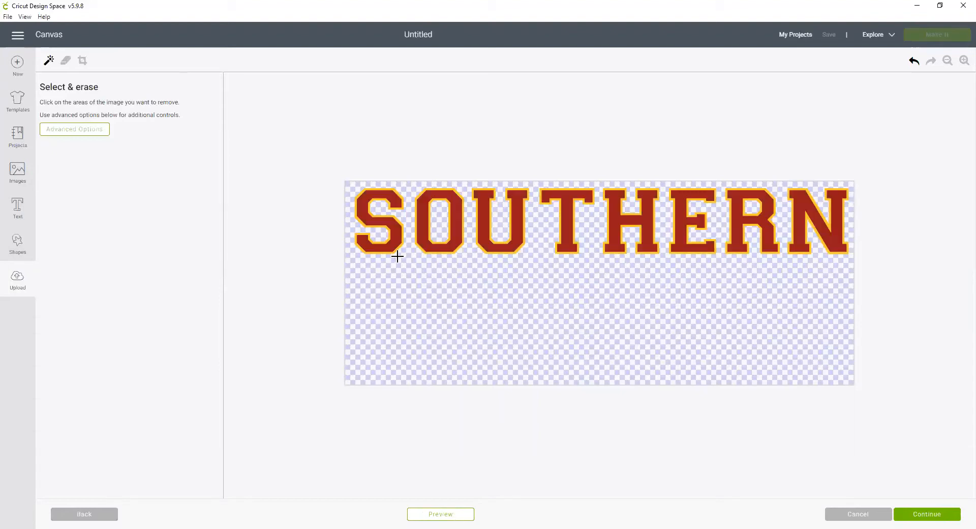
pyautogui.moveTo(399, 211)
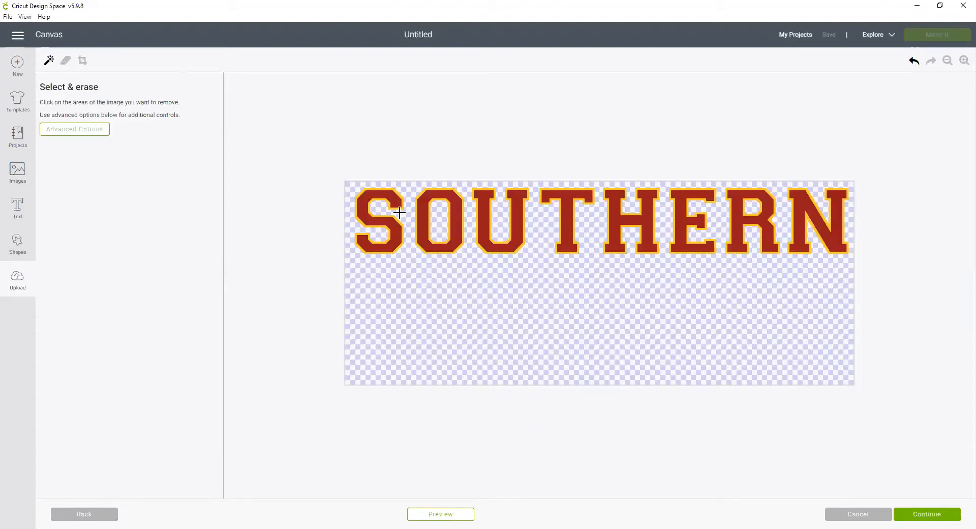
pyautogui.moveTo(459, 497)
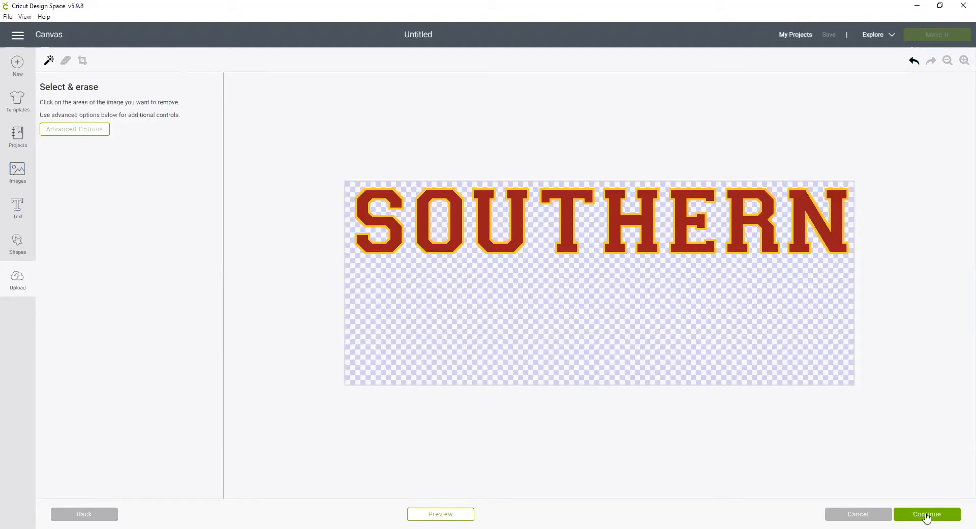
# - Save the cleaned artwork as a cut image named 'SouthernCalifornia_Gold'
pyautogui.click(926, 513)
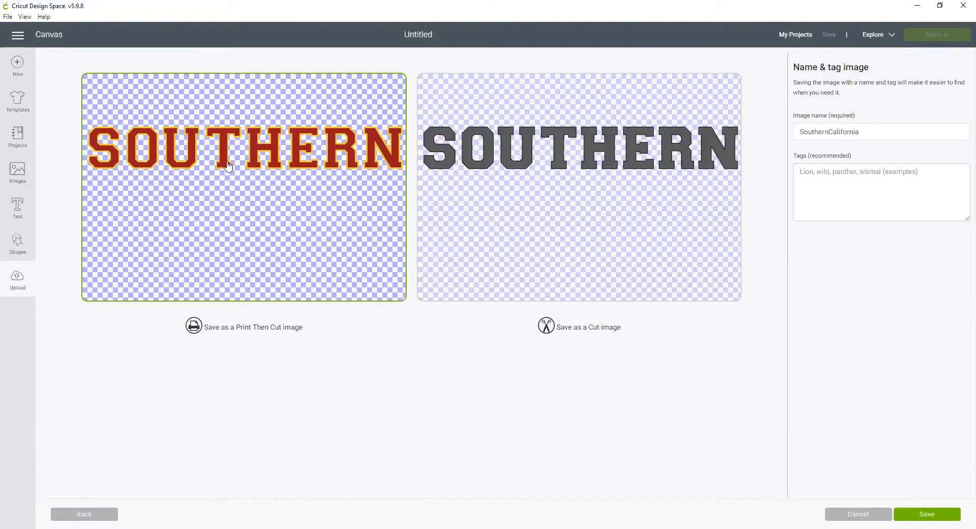
pyautogui.moveTo(218, 330)
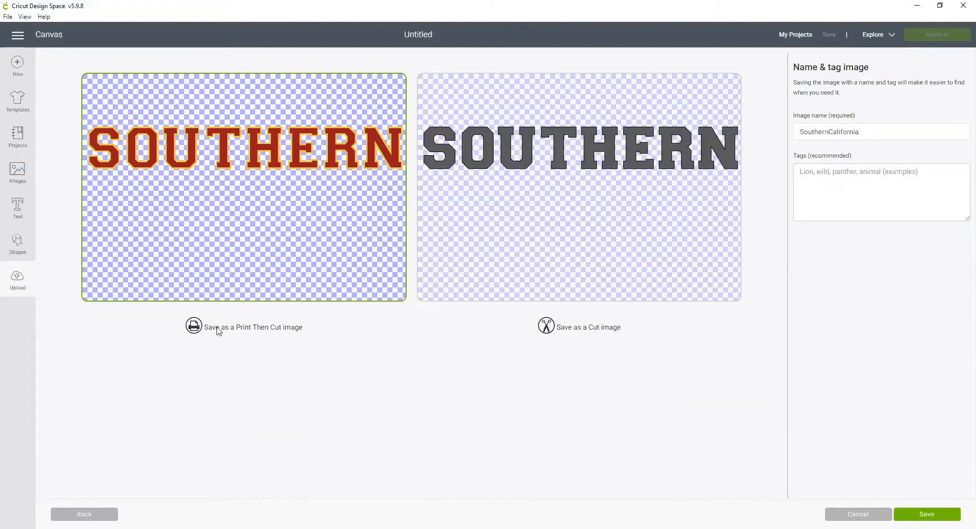
pyautogui.moveTo(329, 227)
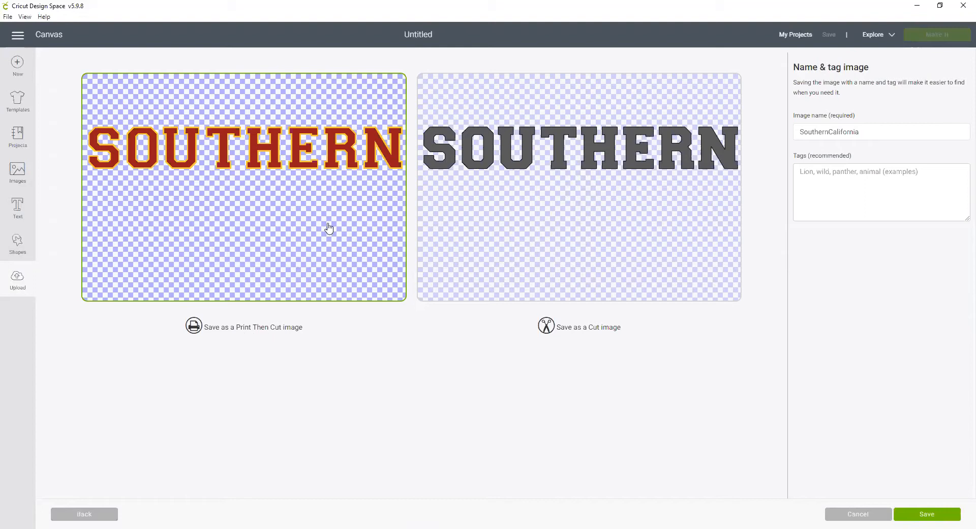
pyautogui.click(578, 186)
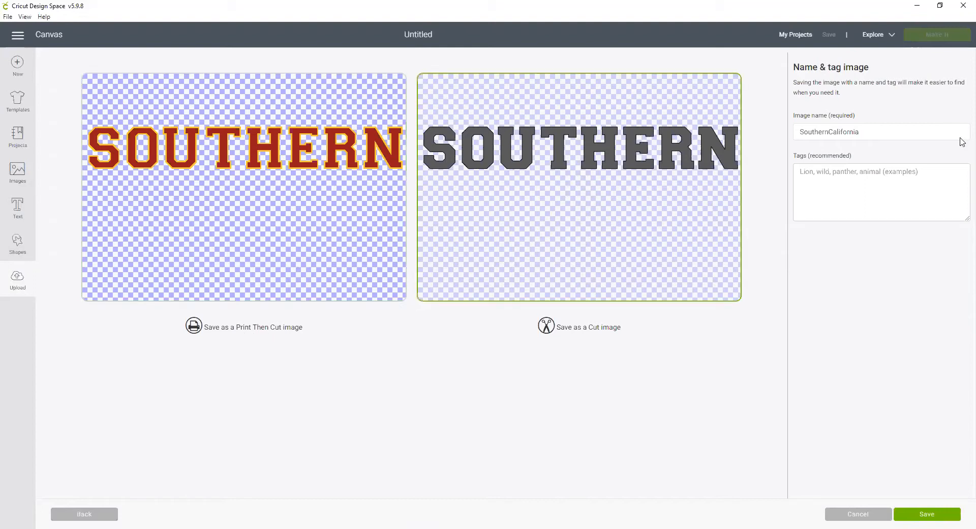
pyautogui.click(881, 131)
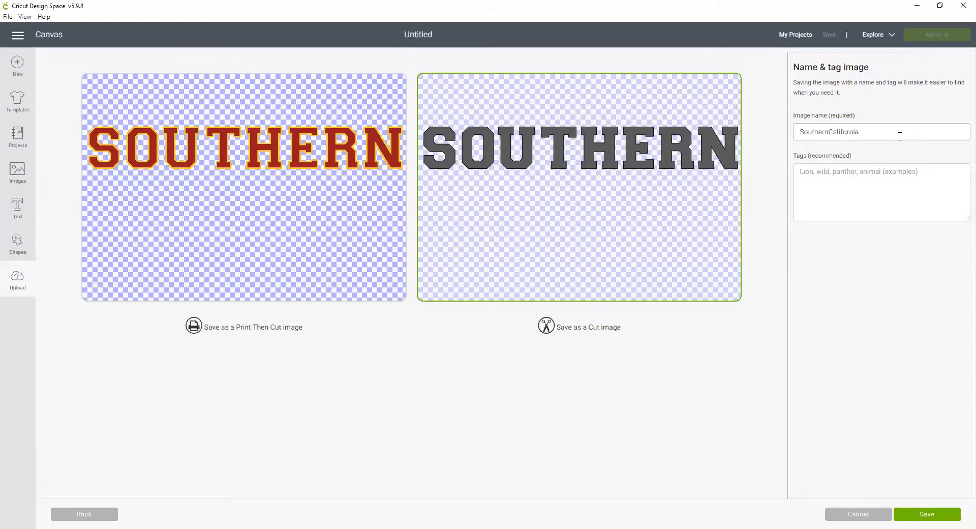
pyautogui.write('_')
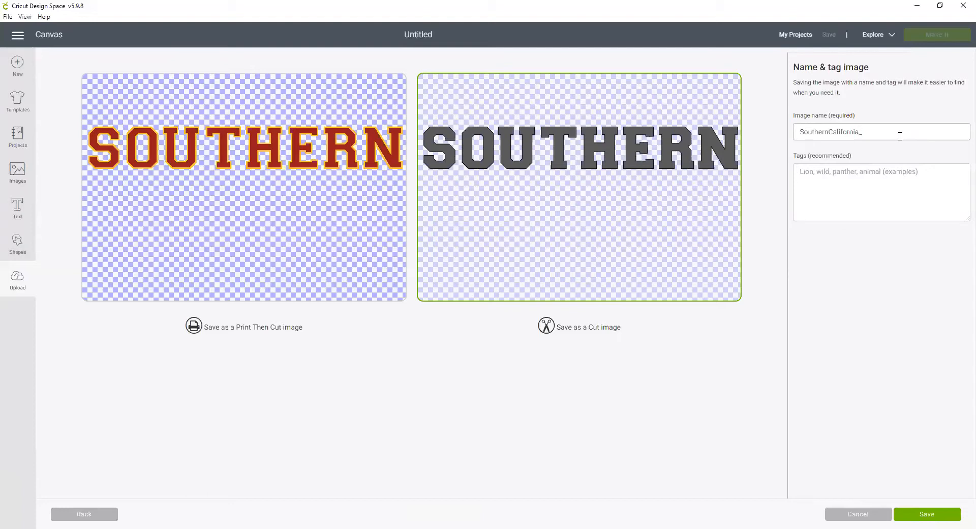
pyautogui.write('Gold')
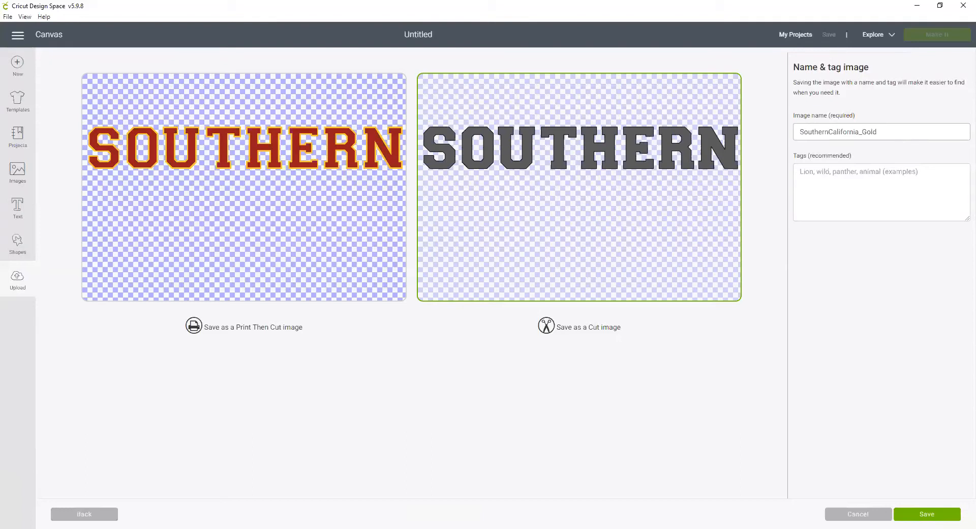
# - Save SouthernCalifornia_Gold, then reload SouthernCalifornia.png into a new upload
pyautogui.click(926, 513)
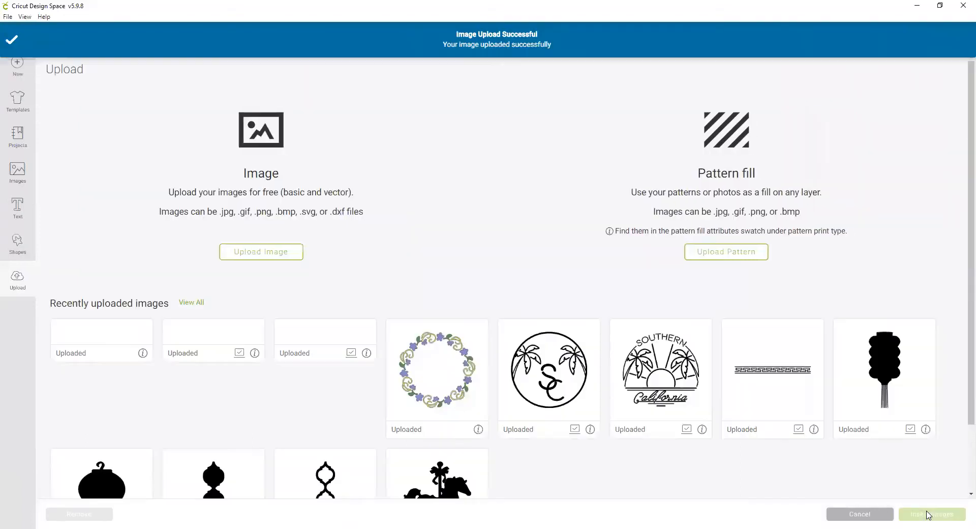
pyautogui.click(261, 252)
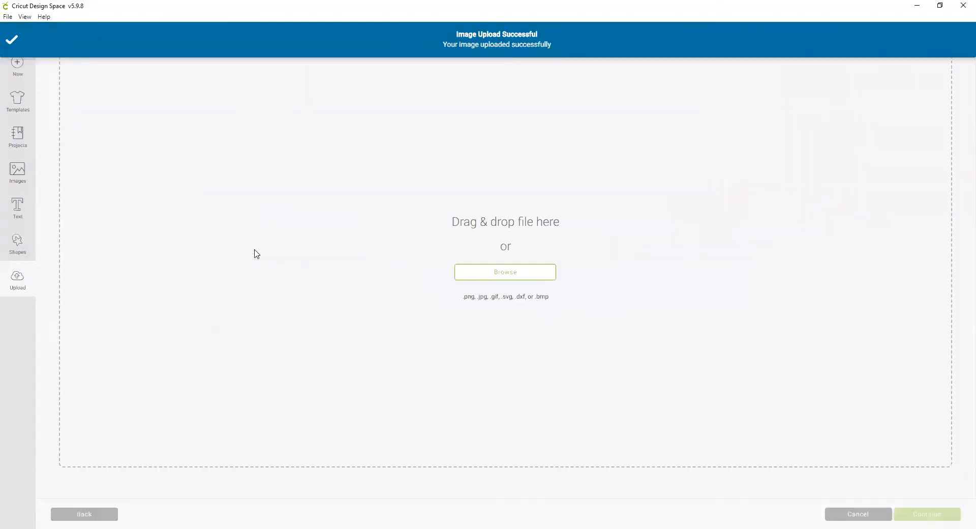
pyautogui.click(505, 272)
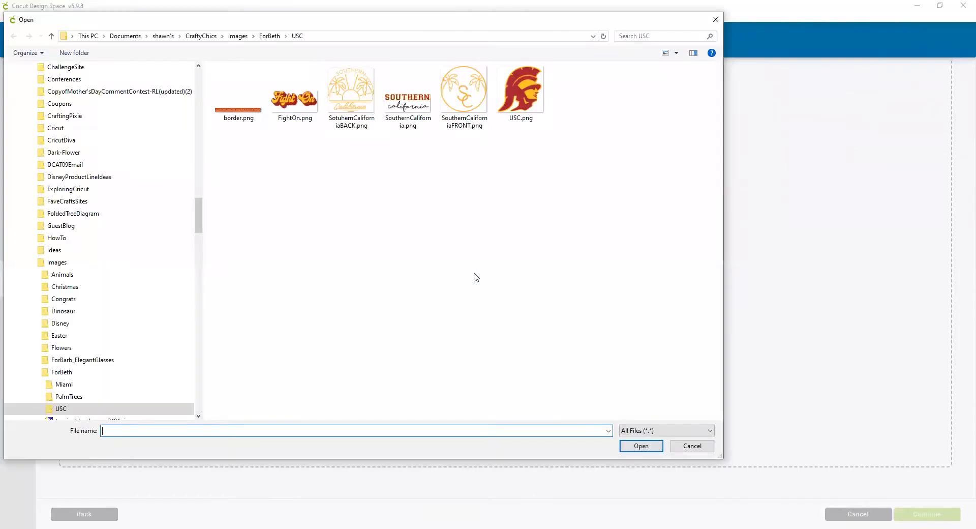
pyautogui.click(407, 91)
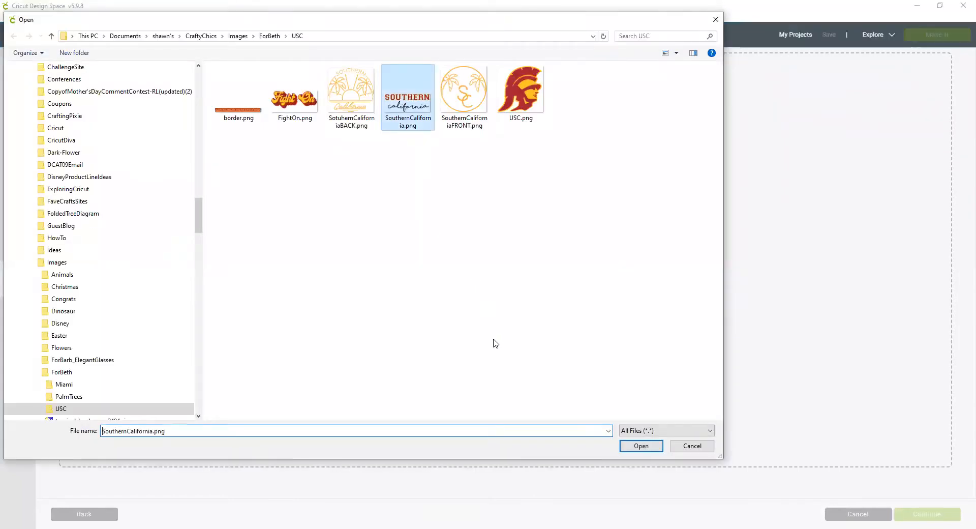
pyautogui.click(640, 446)
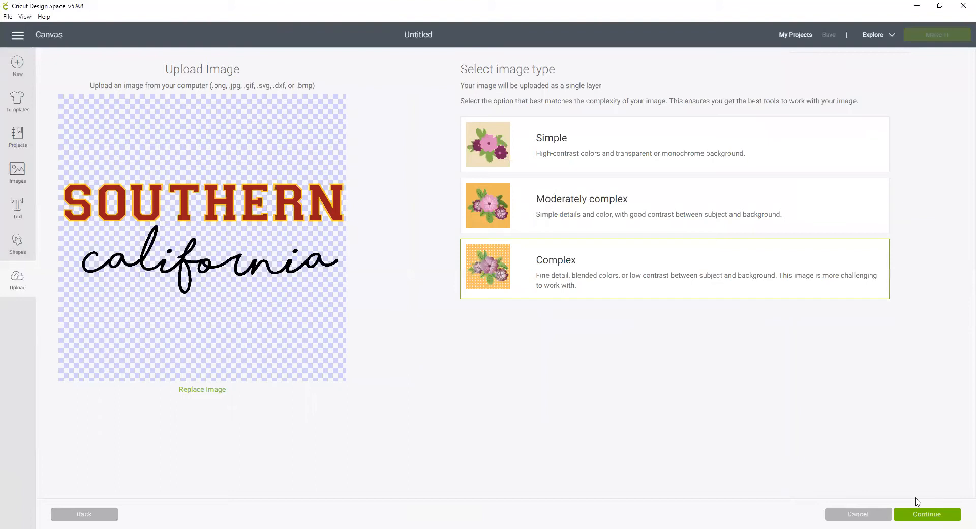
# - Set the reloaded image to Complex and erase the 'california' script
pyautogui.click(926, 513)
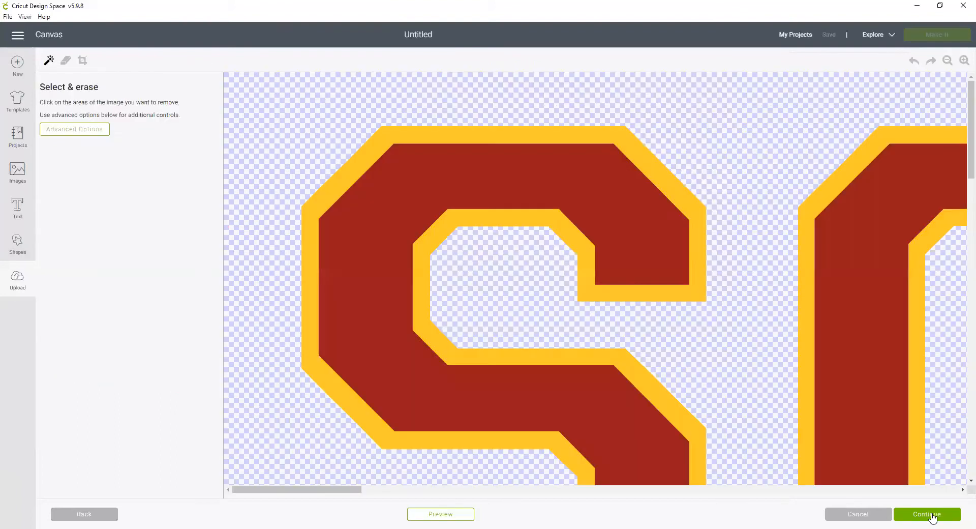
pyautogui.click(946, 60)
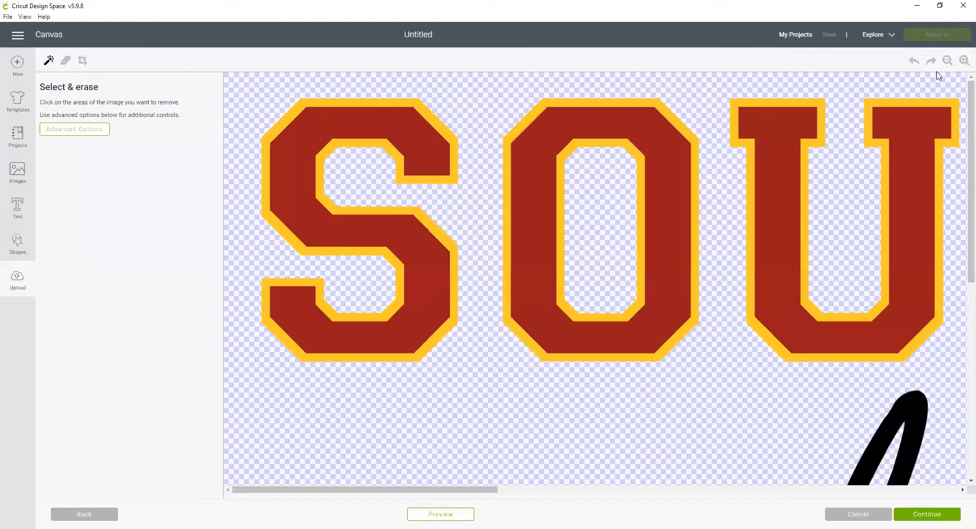
pyautogui.click(946, 61)
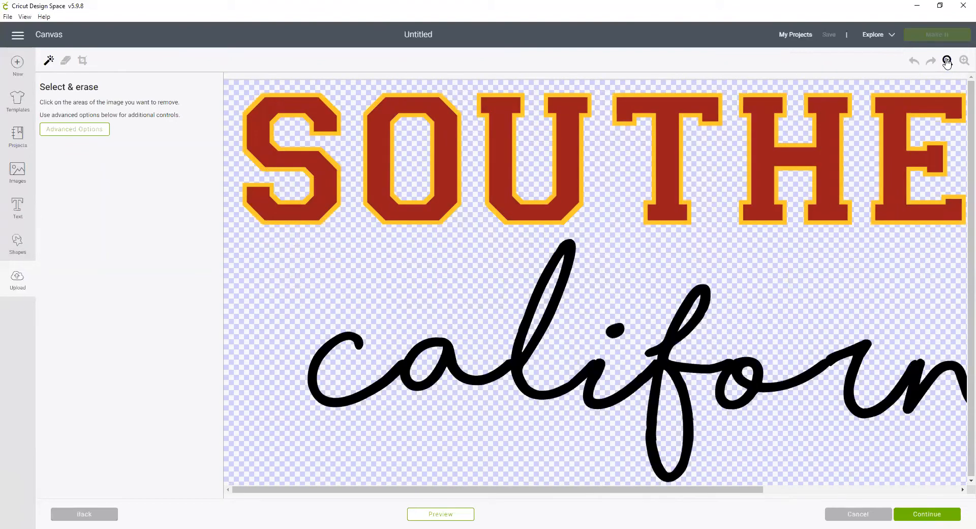
pyautogui.click(946, 60)
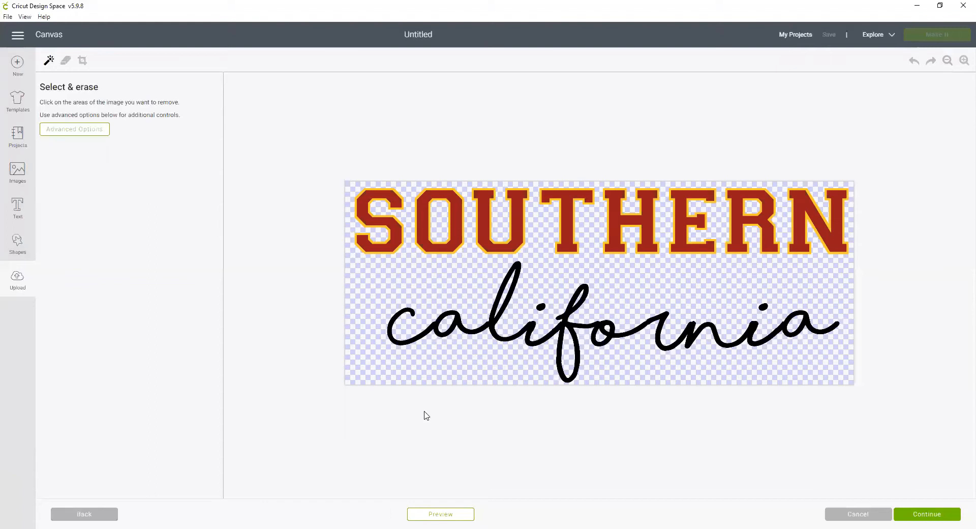
pyautogui.moveTo(455, 316)
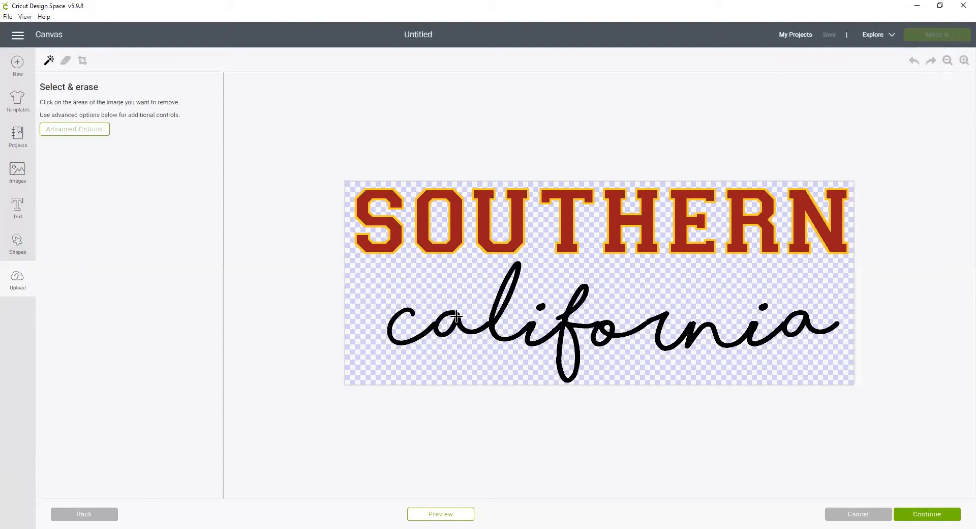
pyautogui.click(454, 316)
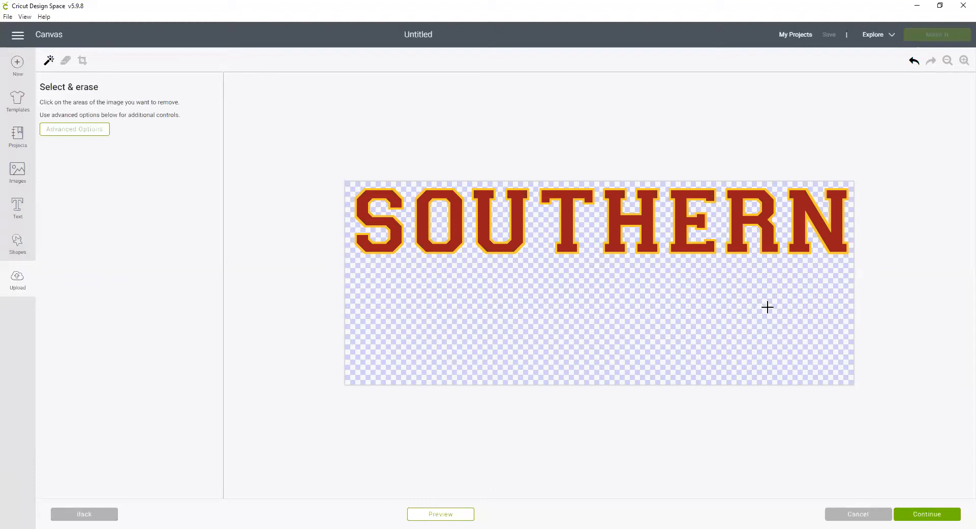
# - Erase the gold outline around the letters and the gold inside the R
pyautogui.click(963, 61)
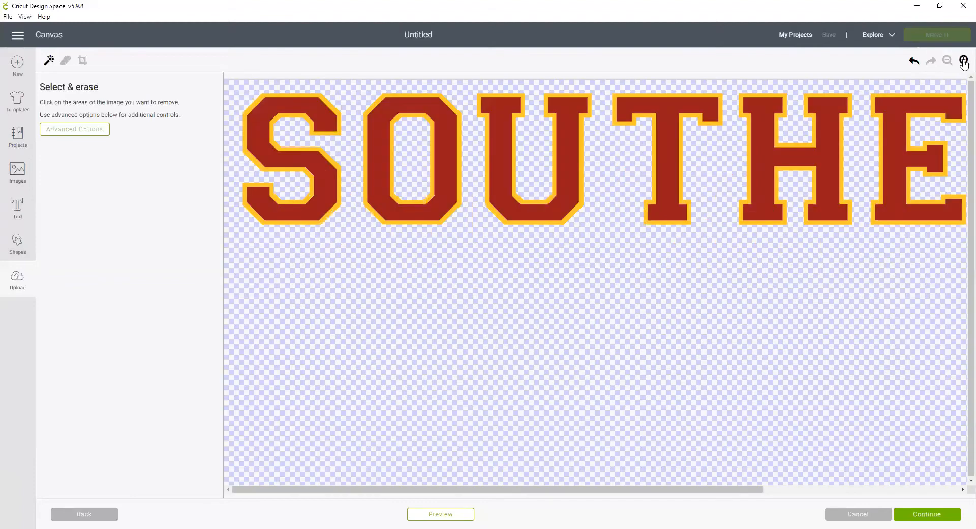
pyautogui.click(964, 61)
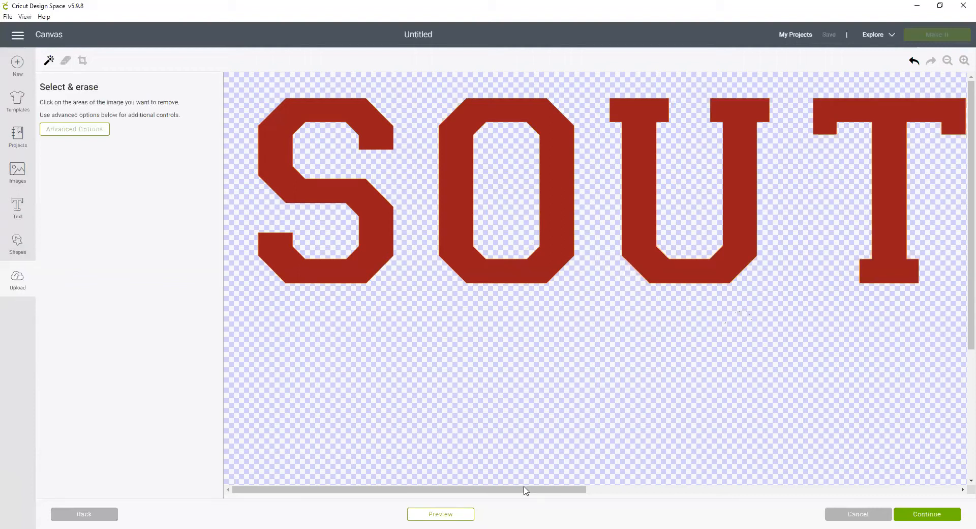
pyautogui.hscroll(3)
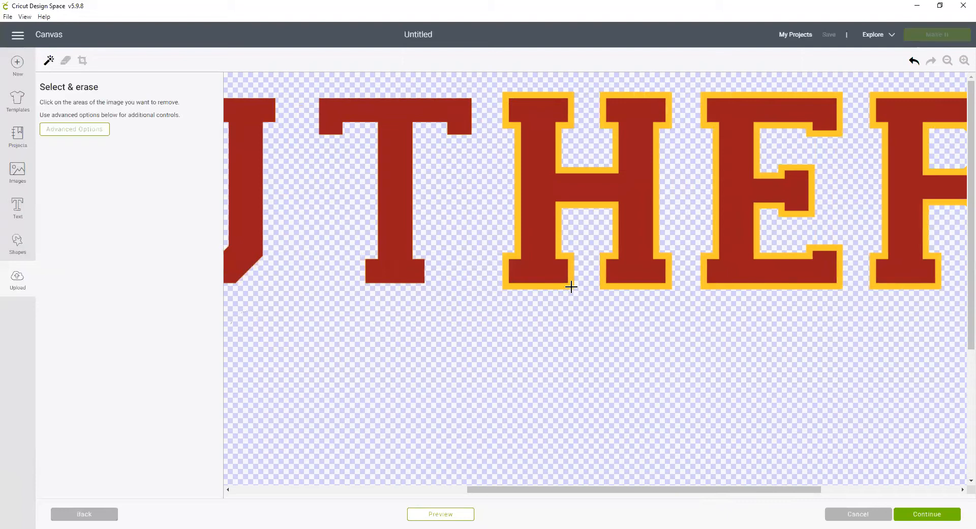
pyautogui.click(571, 286)
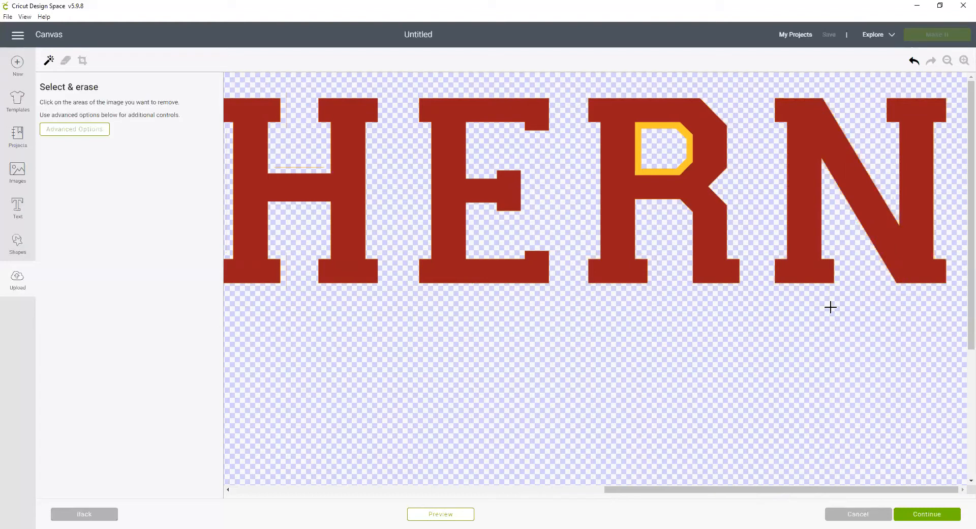
pyautogui.moveTo(710, 148)
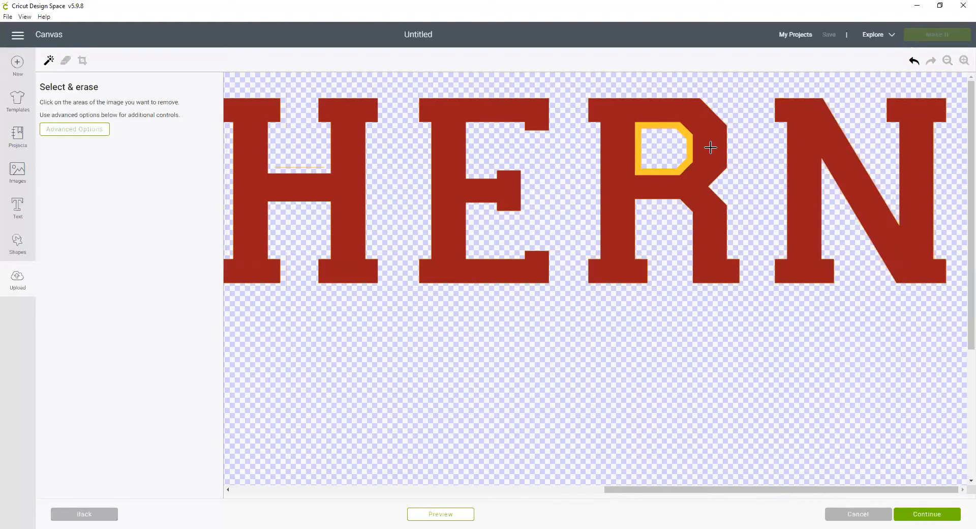
pyautogui.click(662, 149)
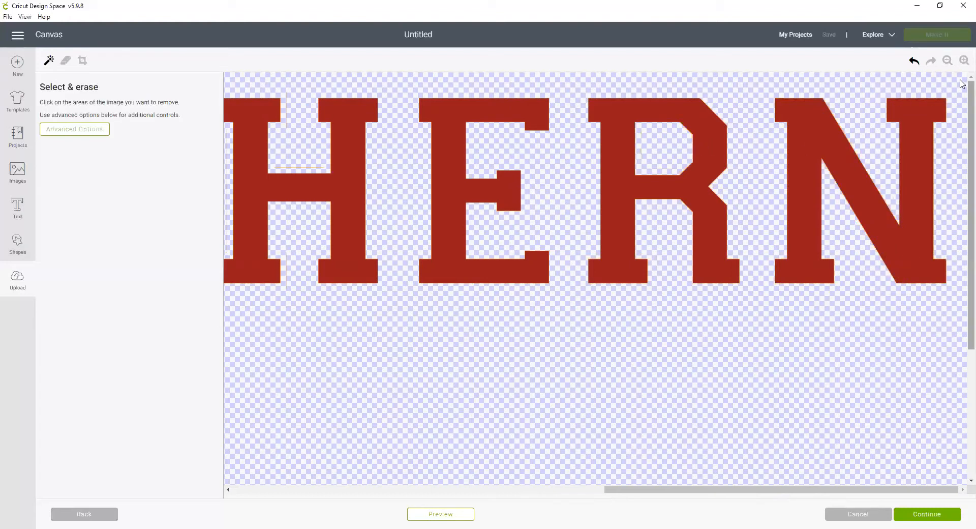
pyautogui.click(964, 61)
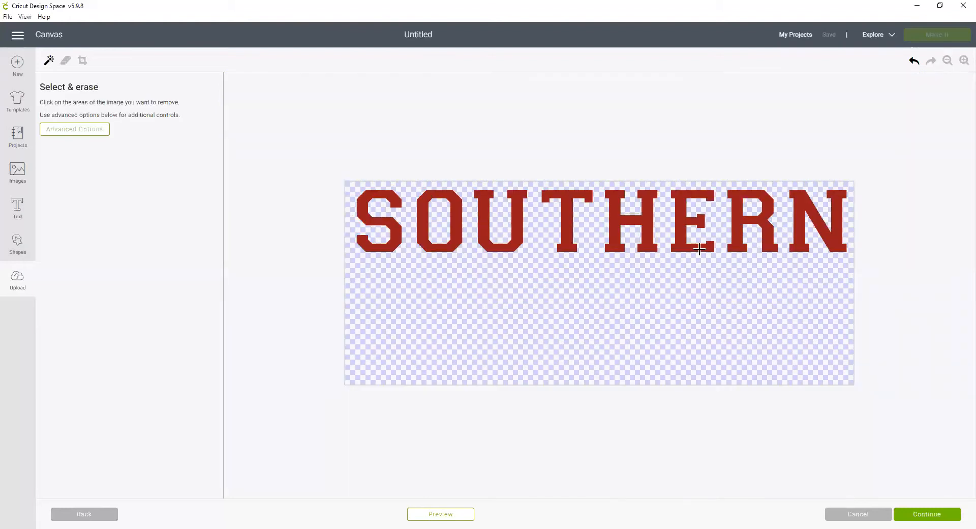
pyautogui.moveTo(539, 409)
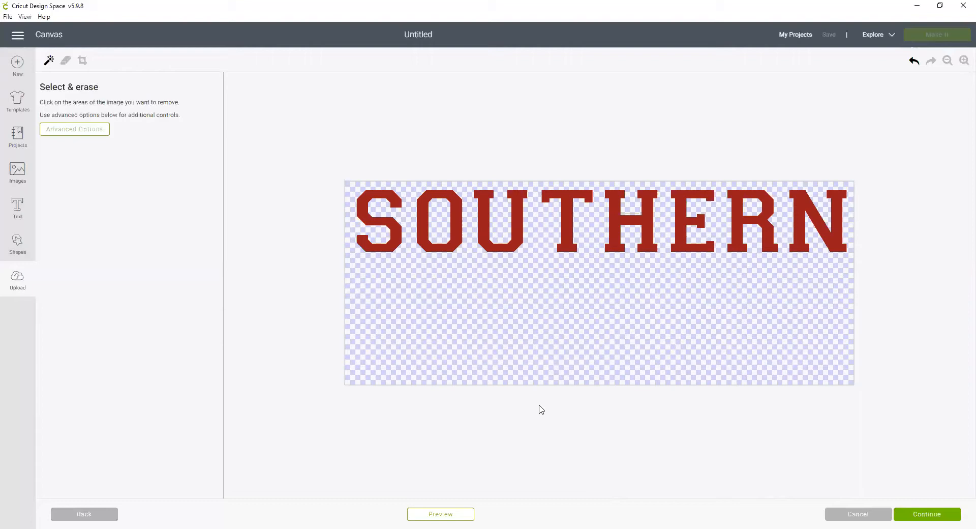
pyautogui.moveTo(451, 517)
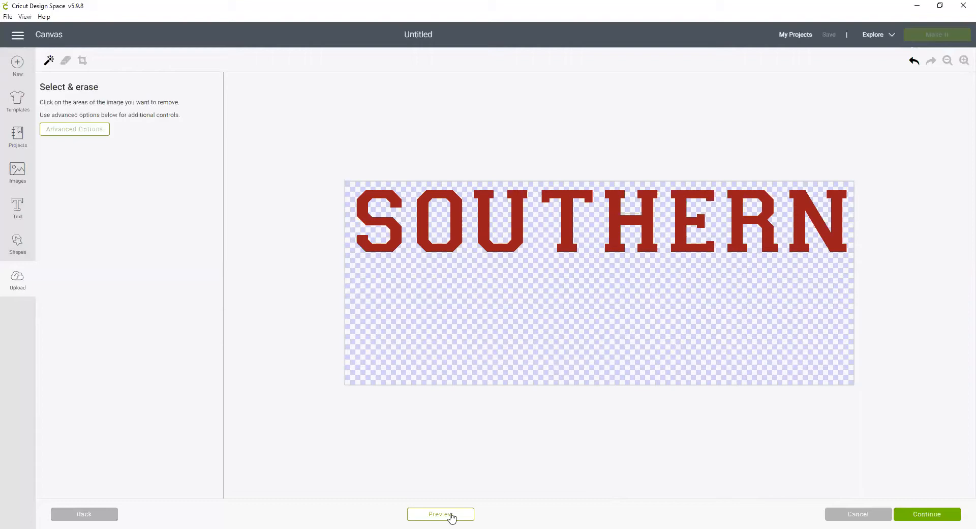
pyautogui.click(440, 514)
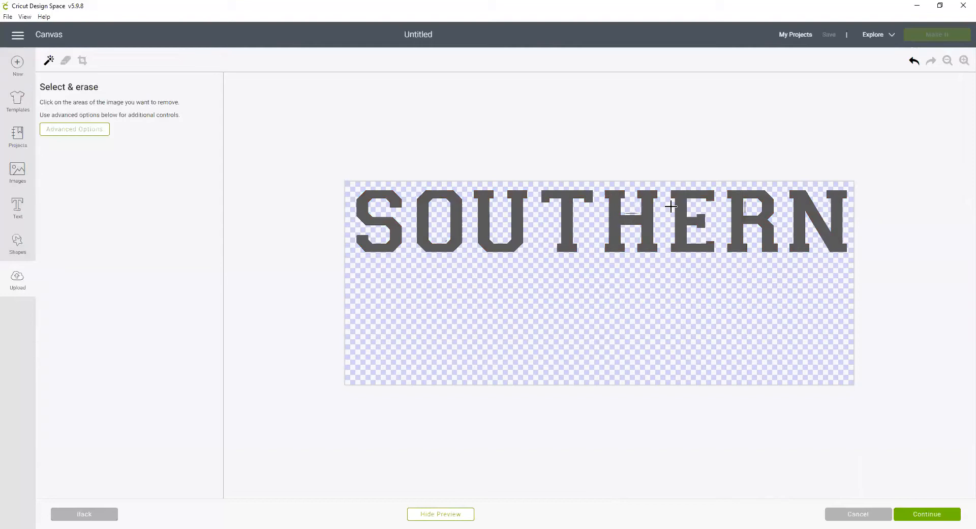
pyautogui.click(964, 61)
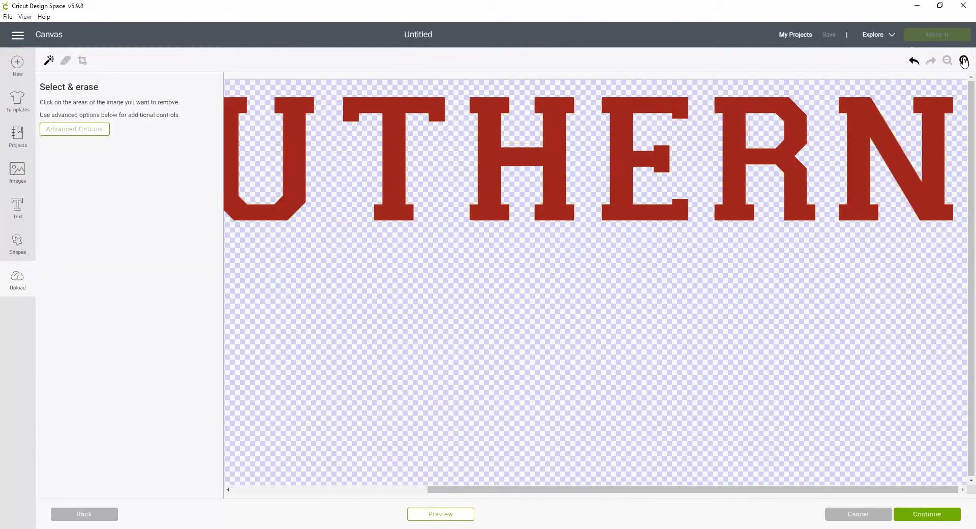
pyautogui.click(964, 61)
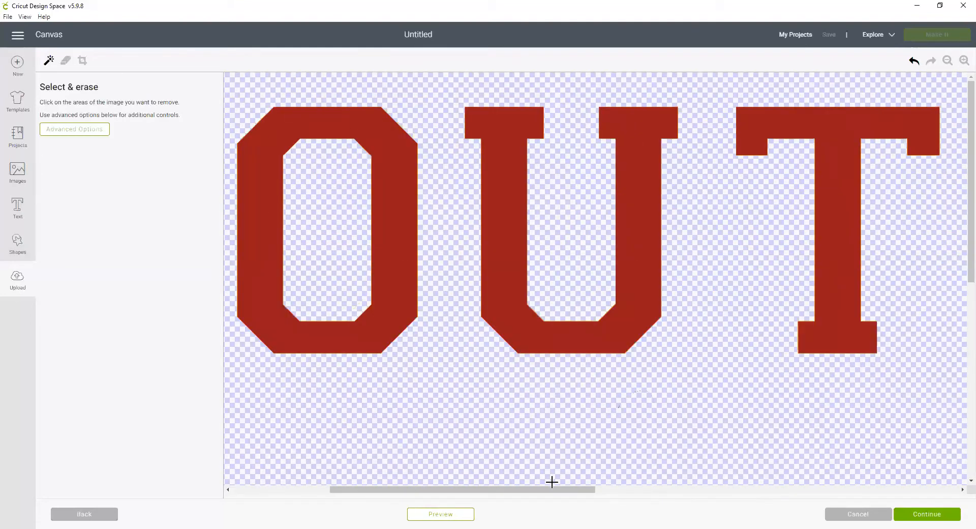
pyautogui.click(440, 513)
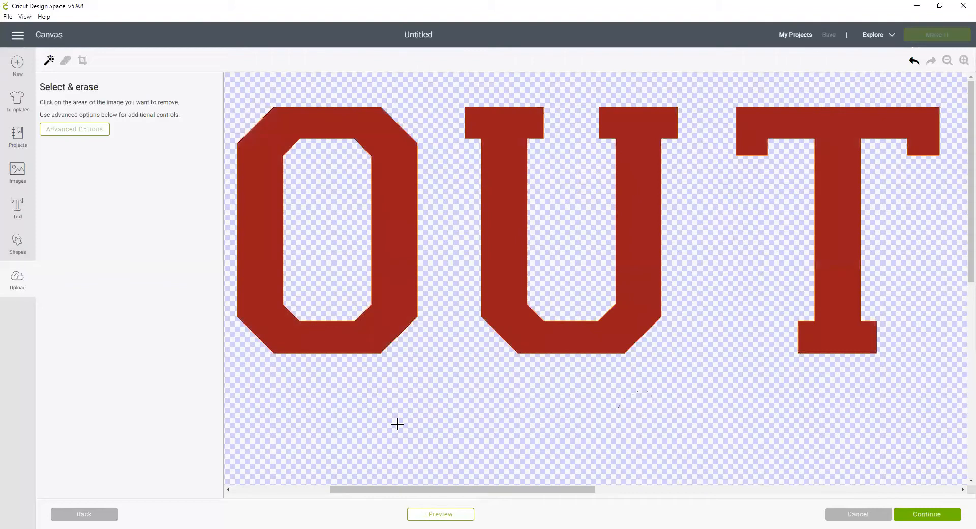
# - Switch to the freehand Erase tool to clean the stray marks in the H
pyautogui.click(64, 60)
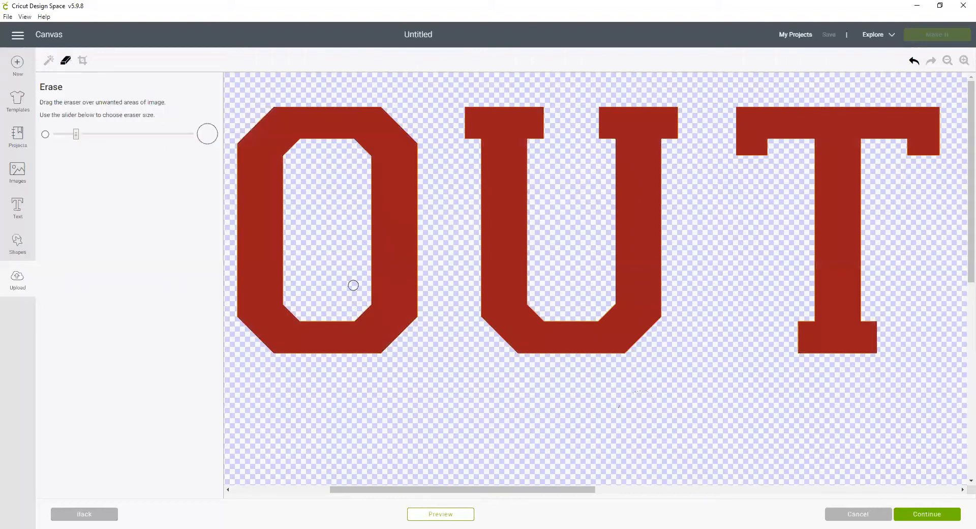
pyautogui.moveTo(356, 296)
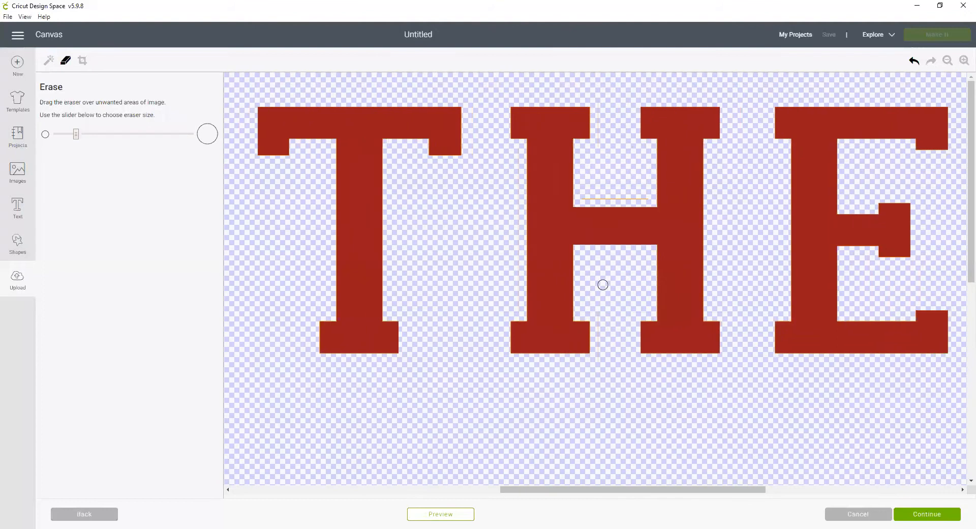
pyautogui.moveTo(578, 200)
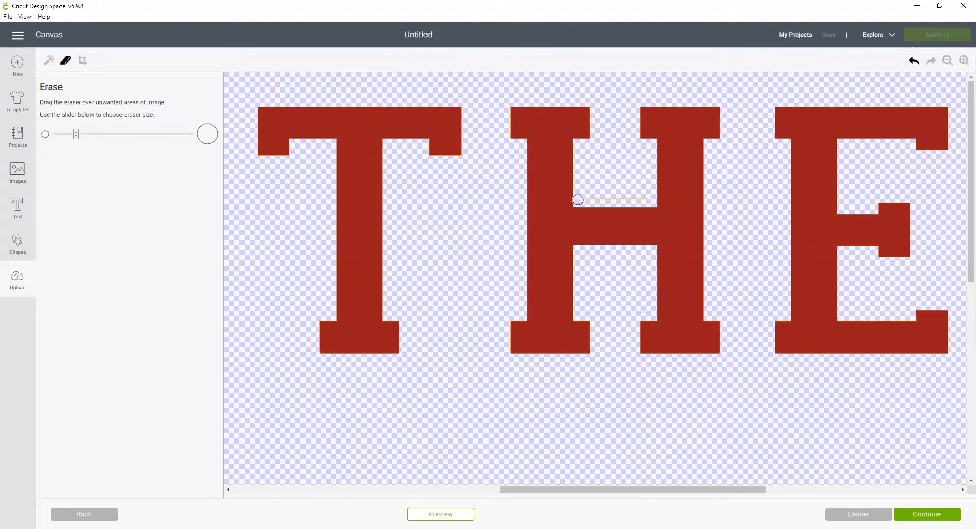
pyautogui.moveTo(635, 201)
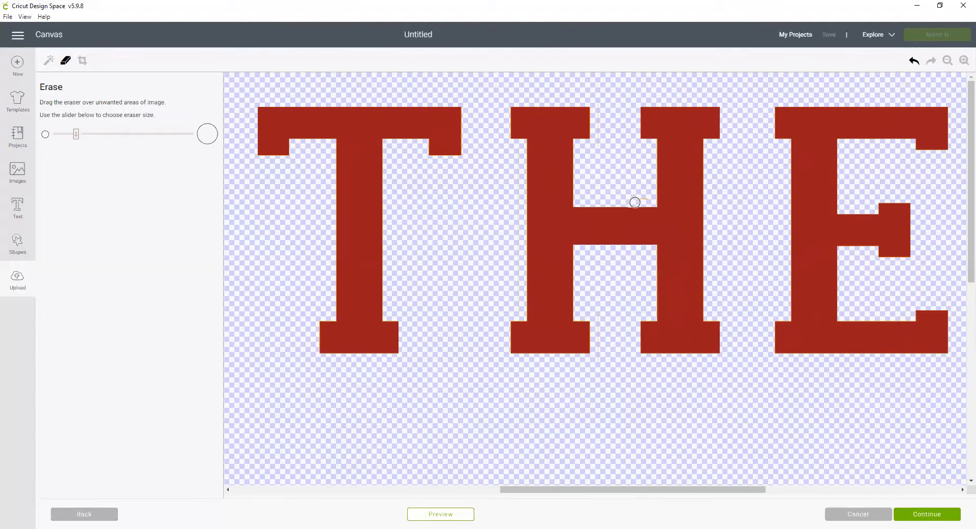
pyautogui.moveTo(648, 194)
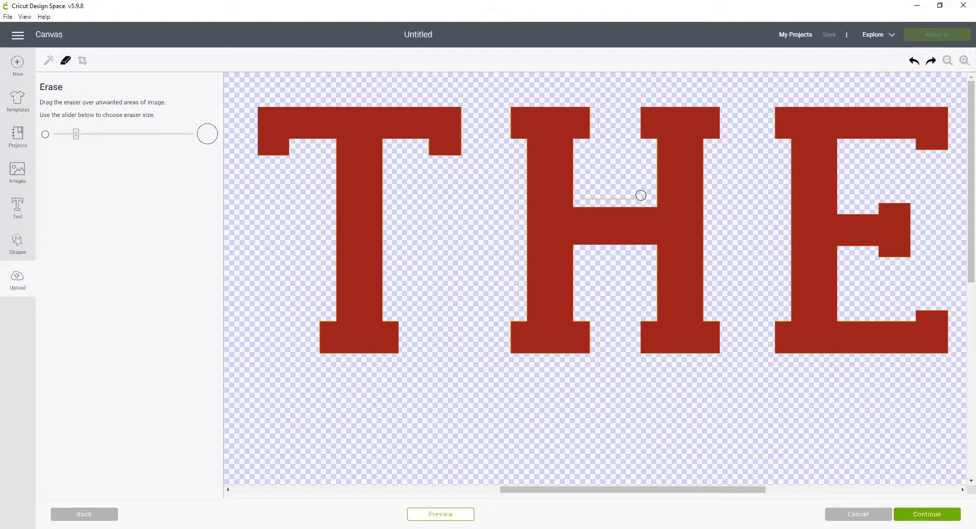
pyautogui.moveTo(593, 197)
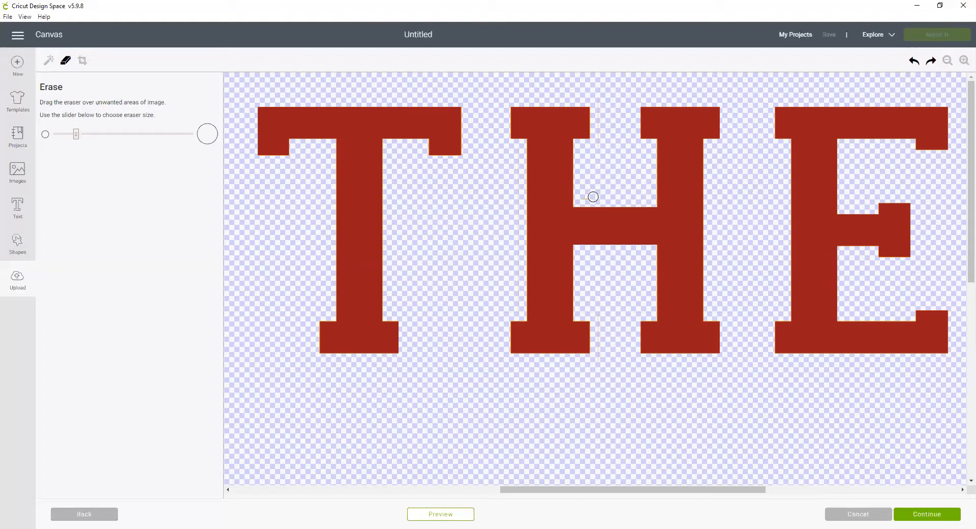
pyautogui.moveTo(590, 200)
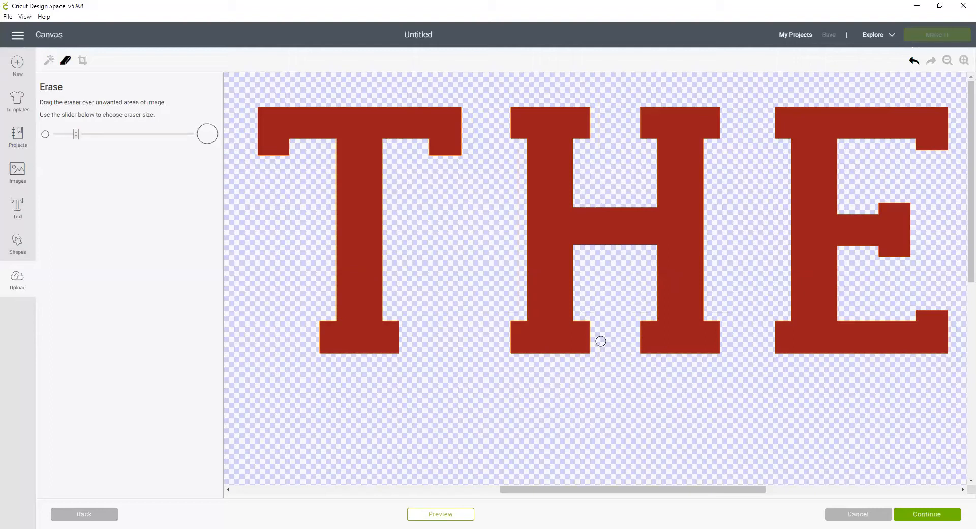
pyautogui.moveTo(520, 321)
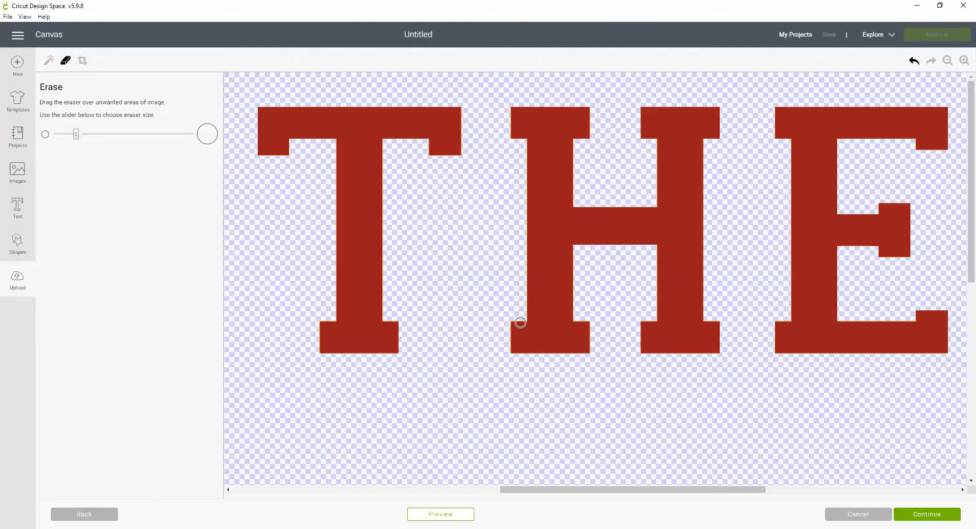
pyautogui.moveTo(519, 291)
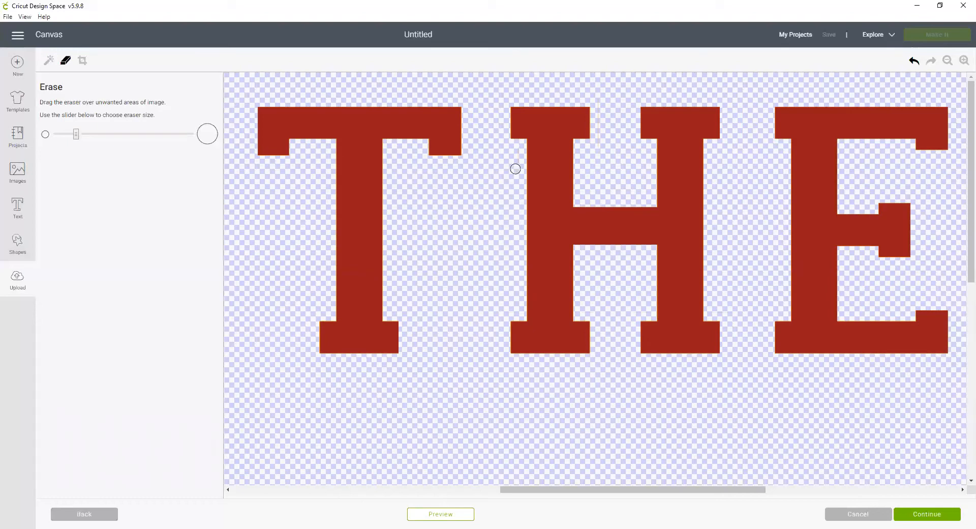
pyautogui.moveTo(584, 87)
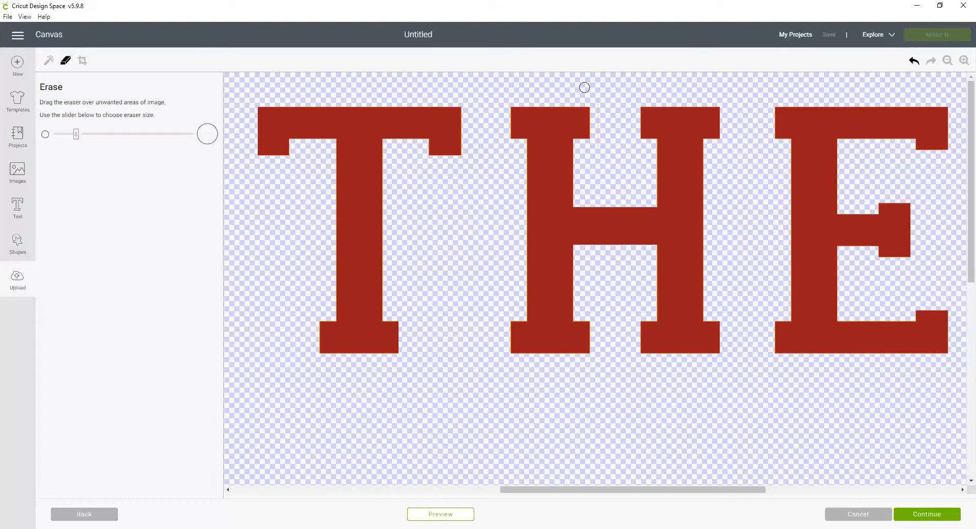
pyautogui.moveTo(600, 105)
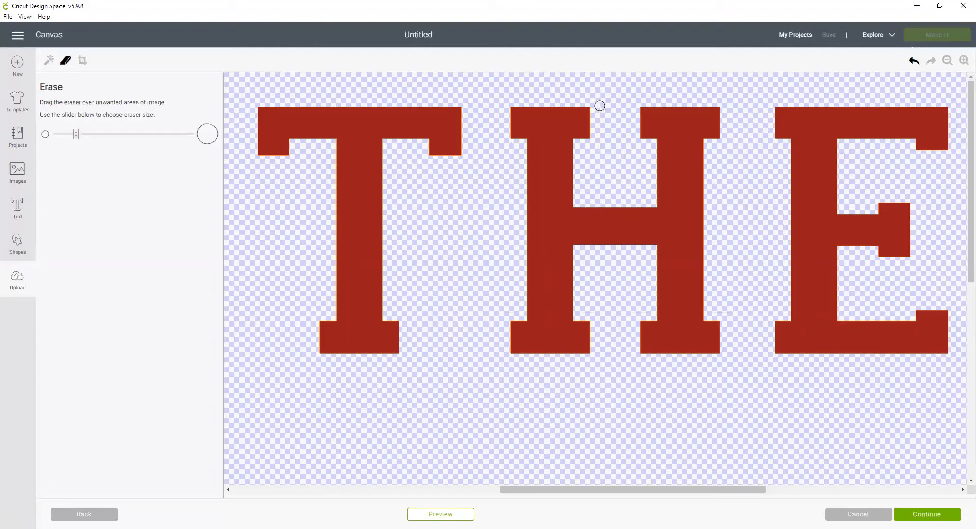
pyautogui.moveTo(674, 470)
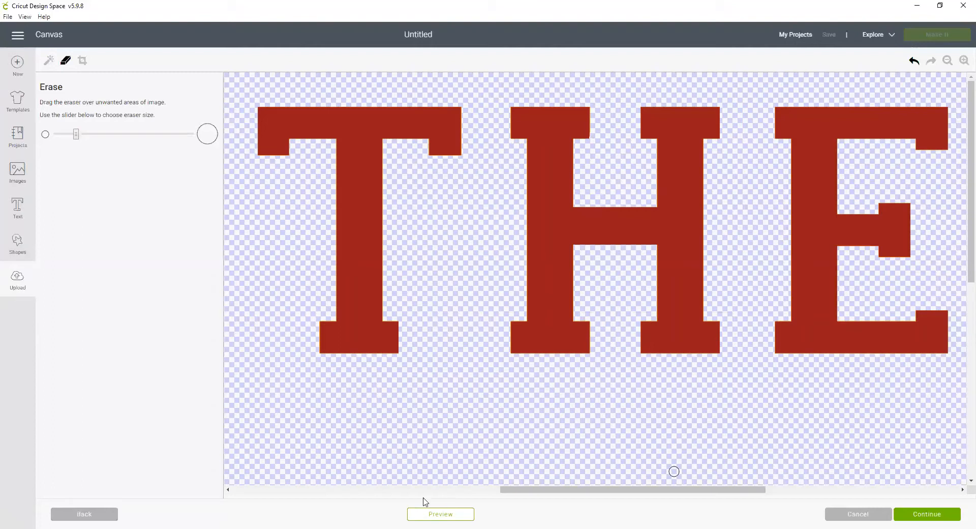
# - Erase the stray line inside the R and preview the cut outline across SOUTHERN
pyautogui.click(440, 514)
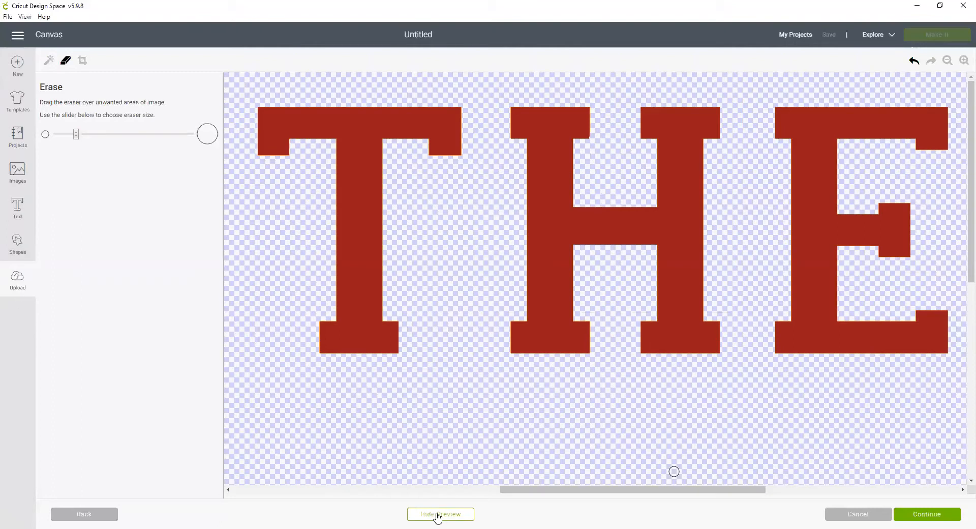
pyautogui.click(440, 513)
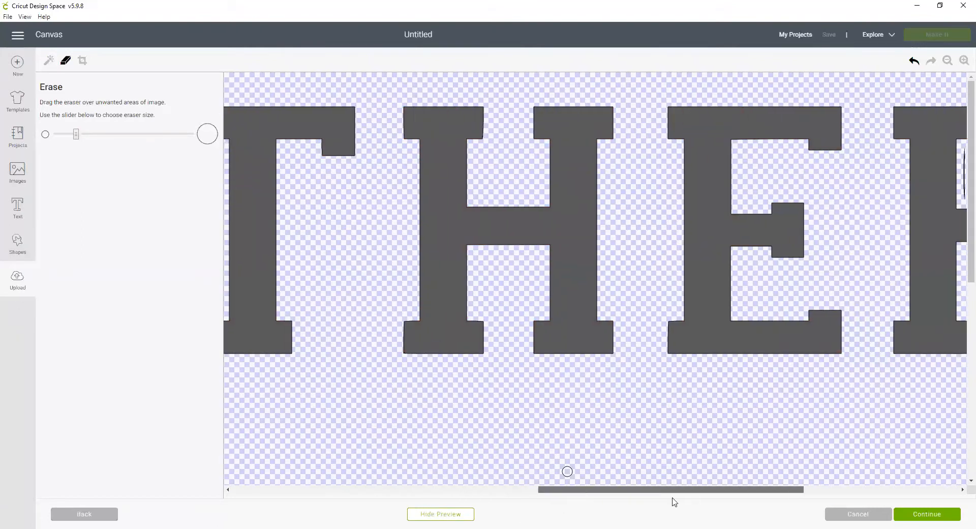
pyautogui.hscroll(3)
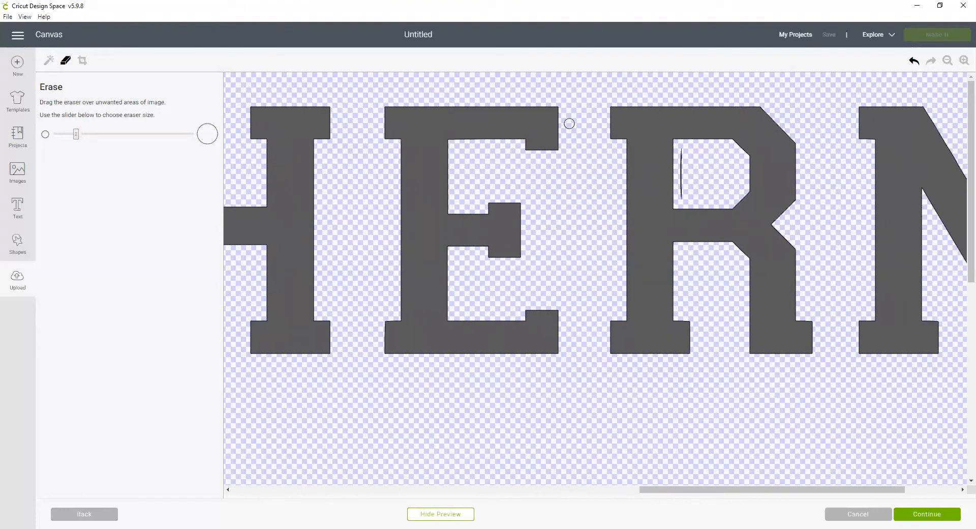
pyautogui.moveTo(680, 149)
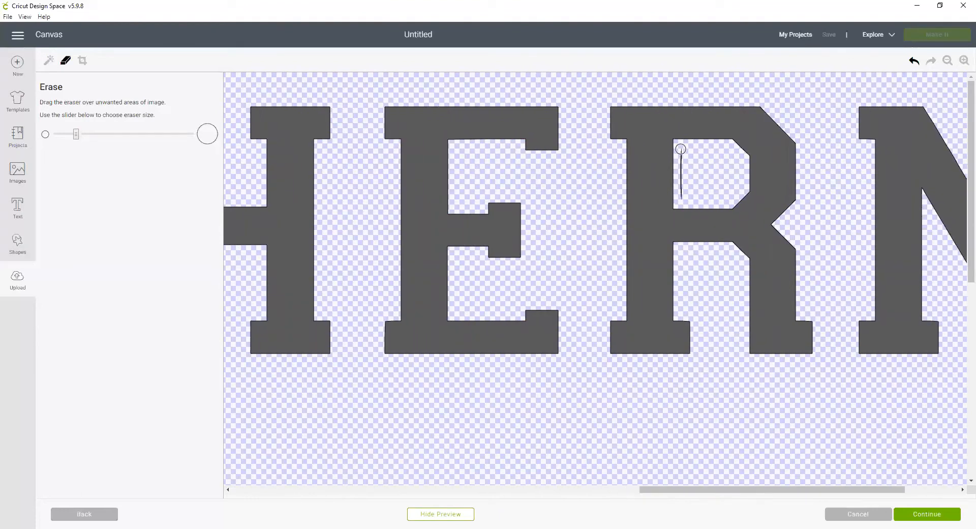
pyautogui.click(441, 514)
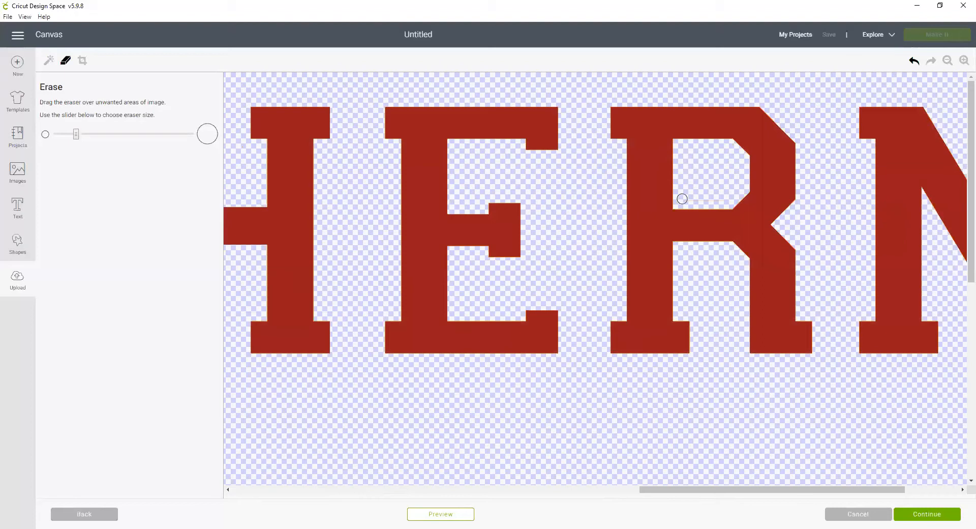
pyautogui.moveTo(723, 198)
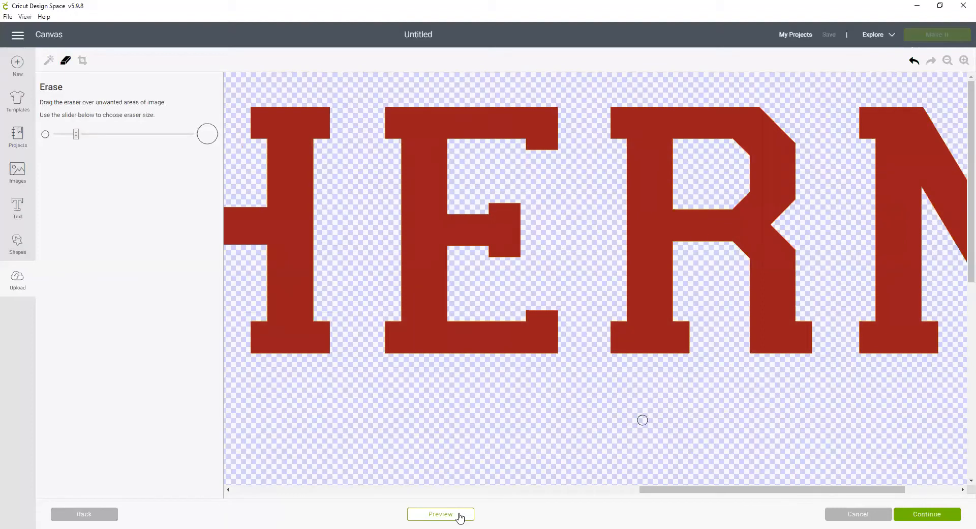
pyautogui.click(440, 513)
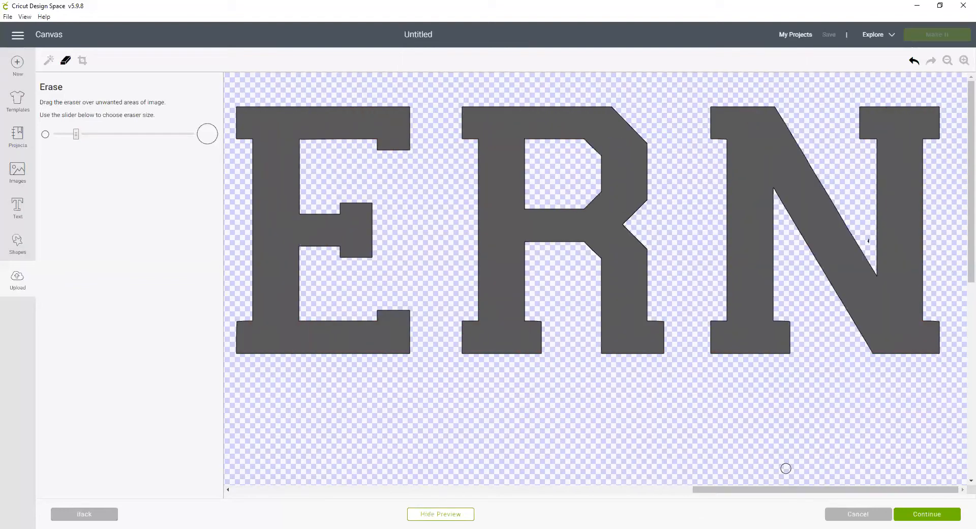
pyautogui.moveTo(870, 244)
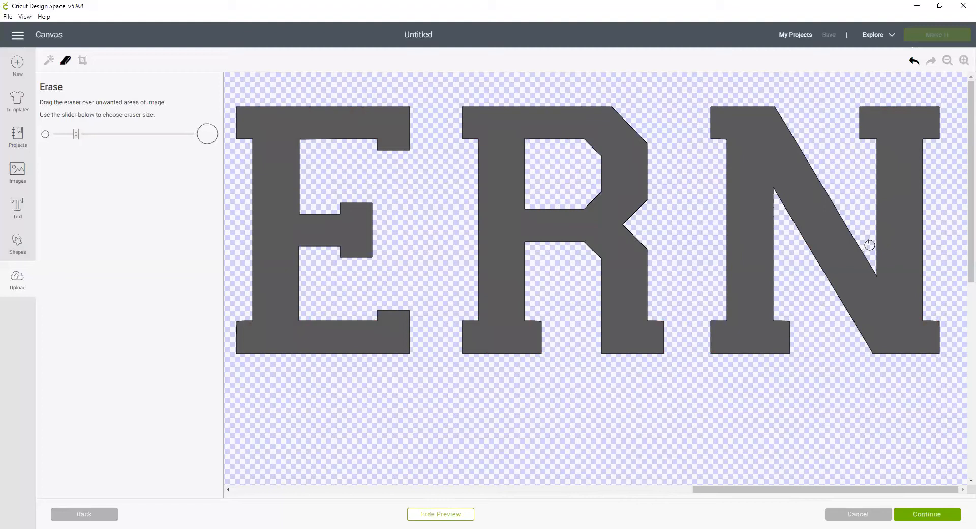
pyautogui.click(440, 514)
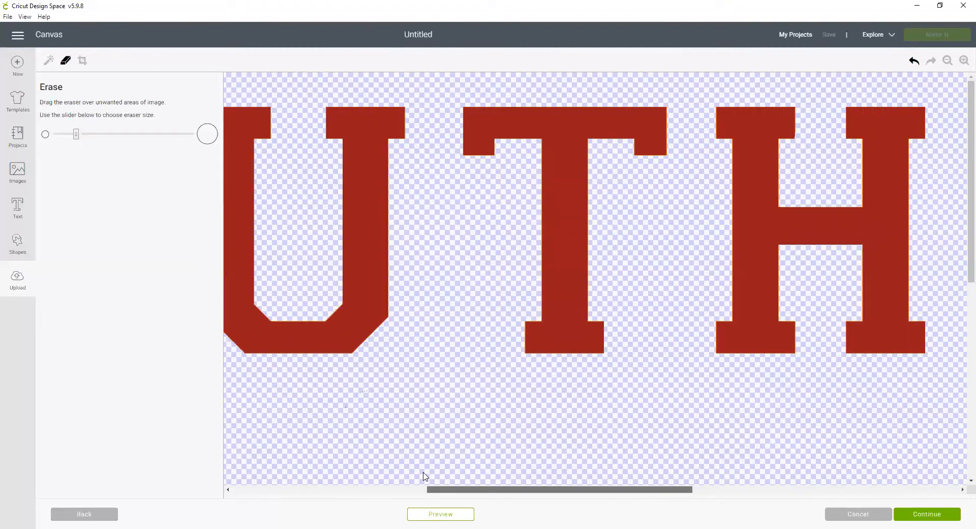
pyautogui.hscroll(-3)
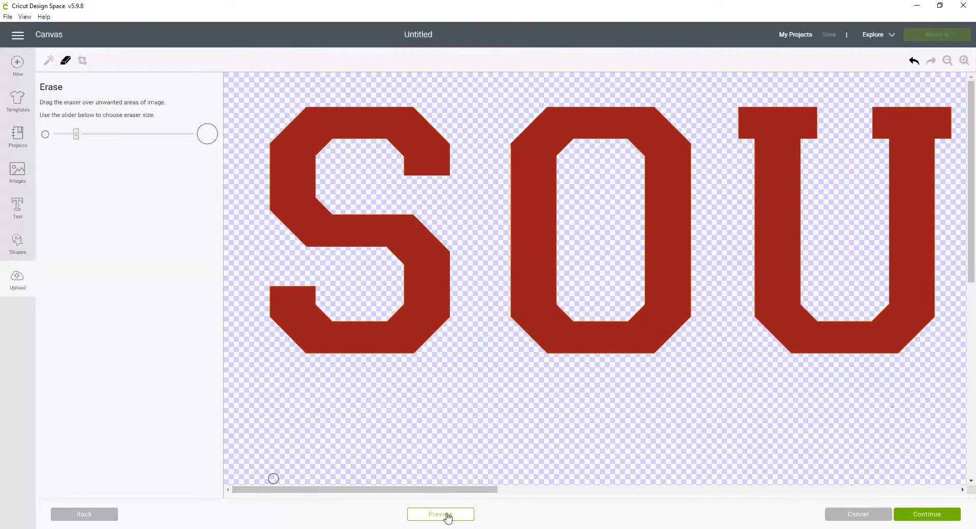
pyautogui.click(440, 514)
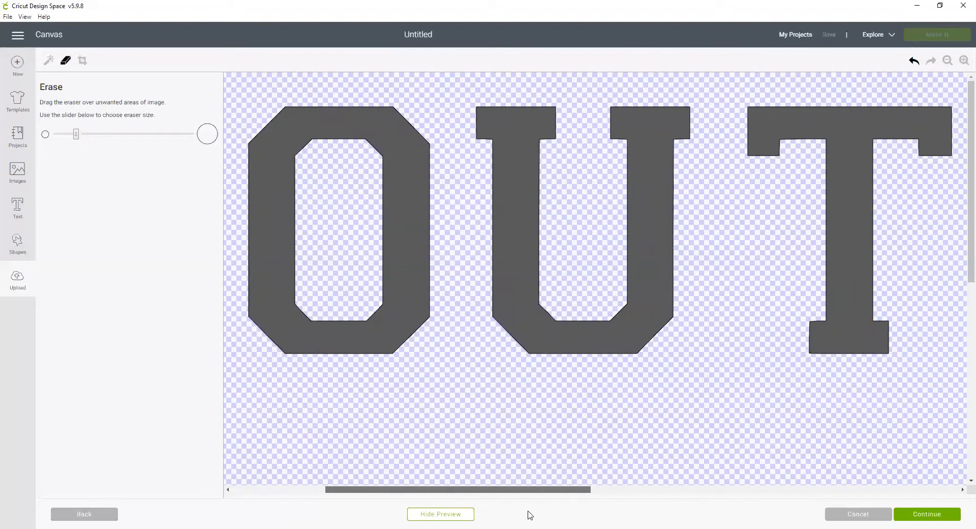
pyautogui.hscroll(3)
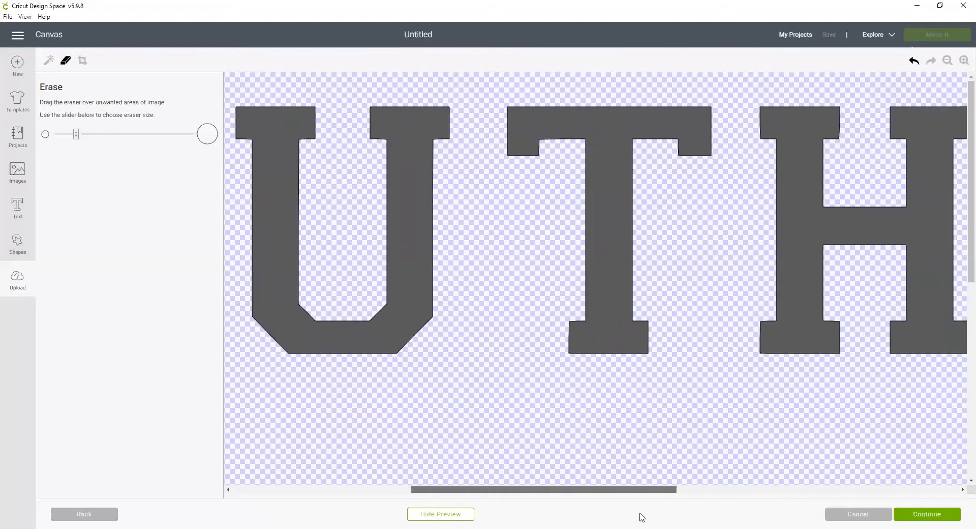
pyautogui.hscroll(3)
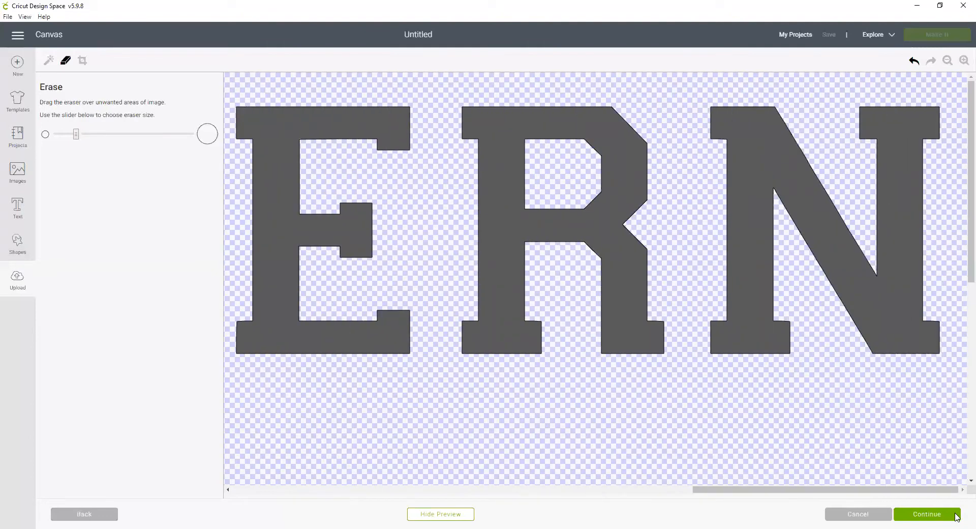
# - Name the red cut image 'SouthernCalifornia_Bur' and save it to uploads
pyautogui.click(925, 514)
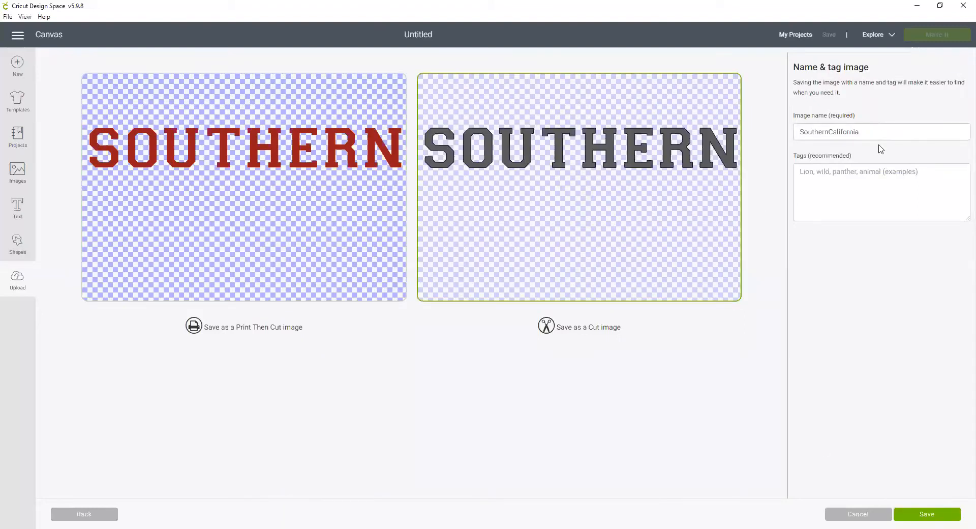
pyautogui.write('_')
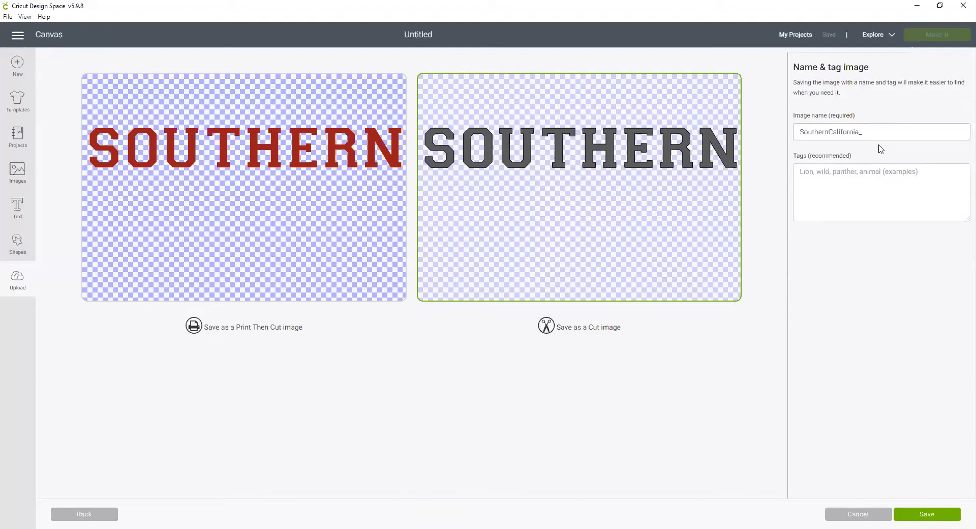
pyautogui.write('Bur')
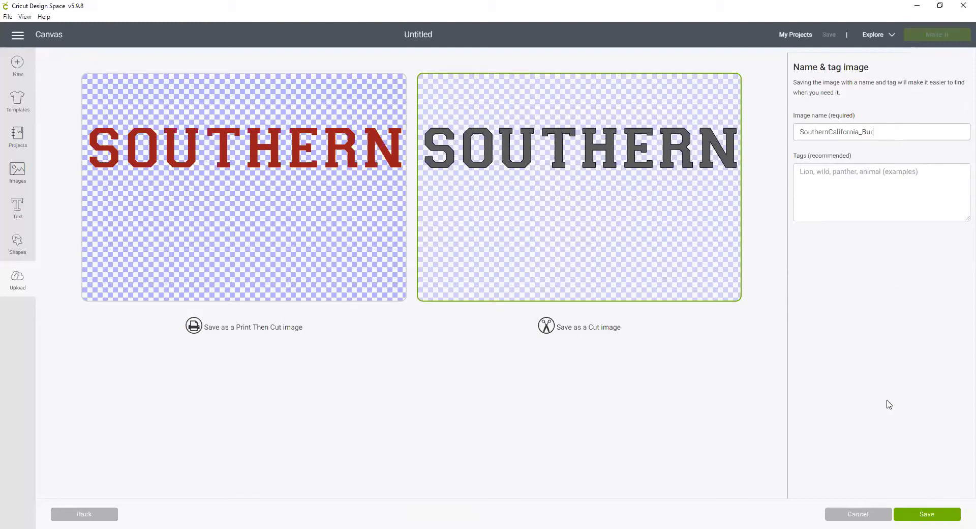
pyautogui.click(926, 513)
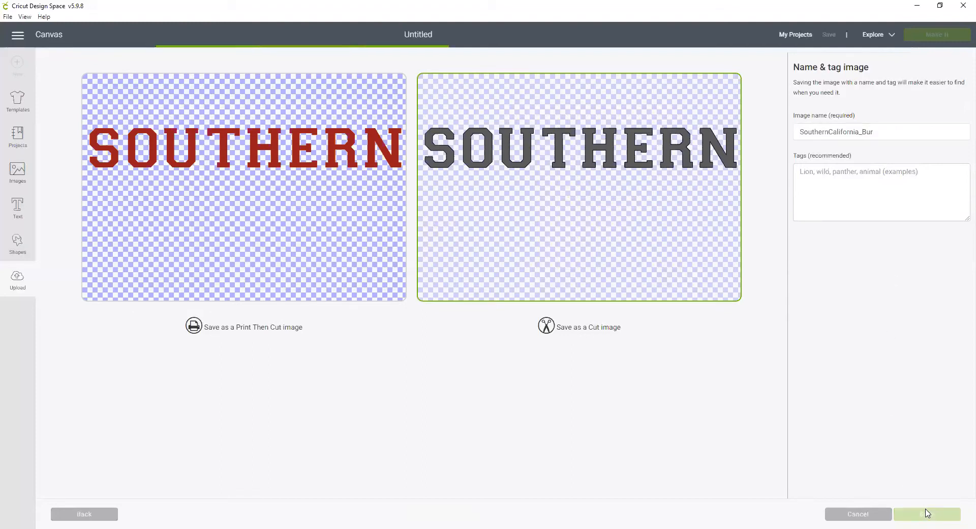
pyautogui.click(926, 513)
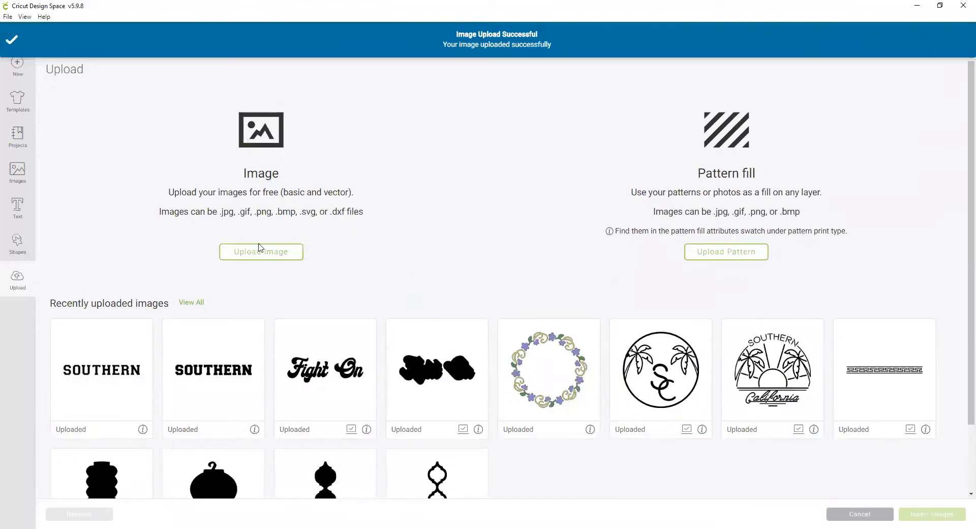
# - Load SouthernCalifornia.png again and mark it as a Complex image
pyautogui.click(261, 252)
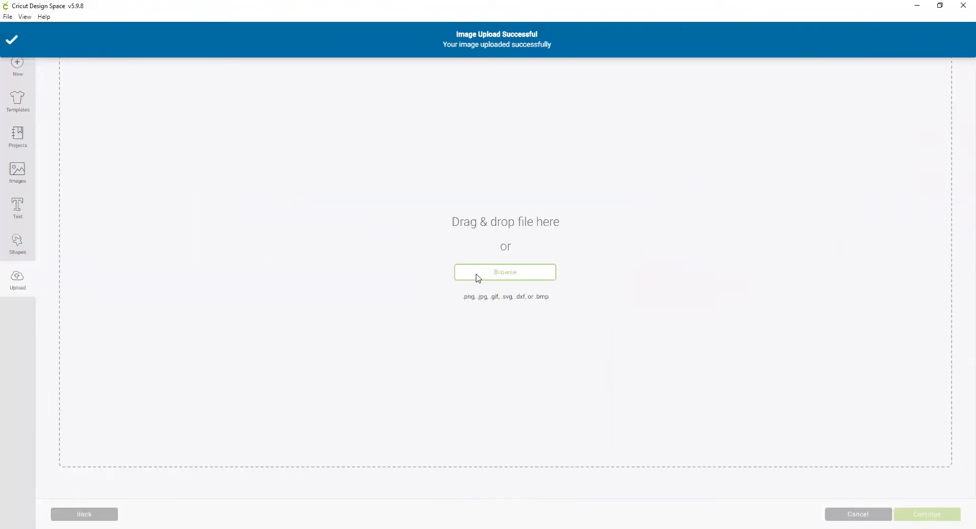
pyautogui.click(505, 271)
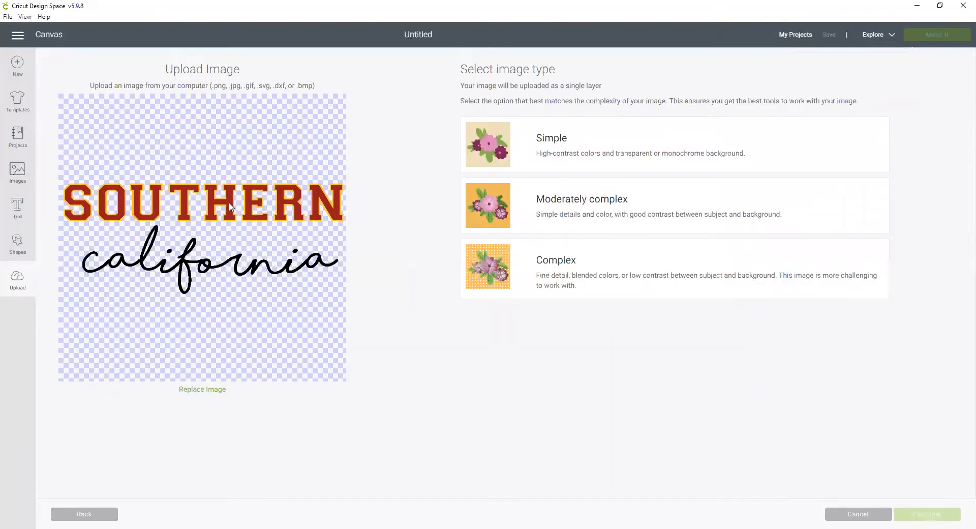
pyautogui.click(672, 268)
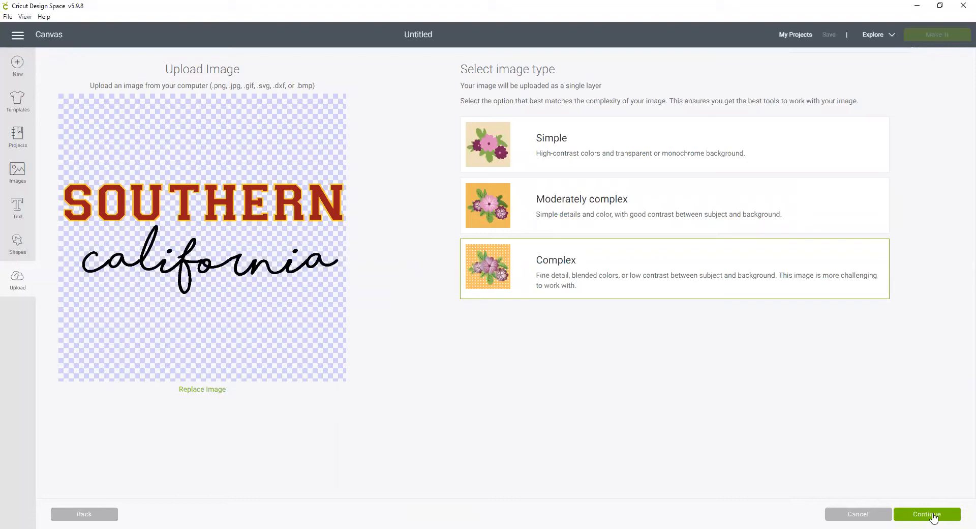
# - Erase the S fill and outline, then the red fills of O, U and T
pyautogui.click(927, 514)
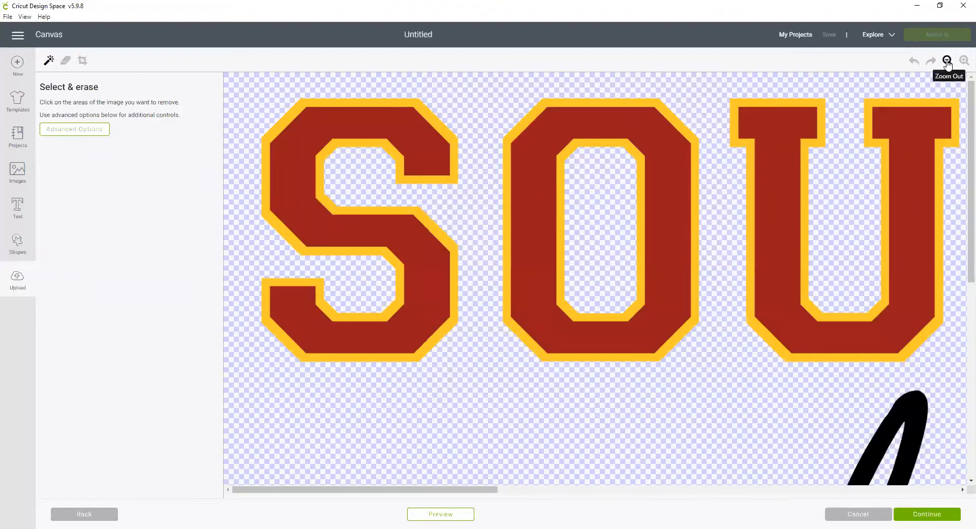
pyautogui.click(947, 61)
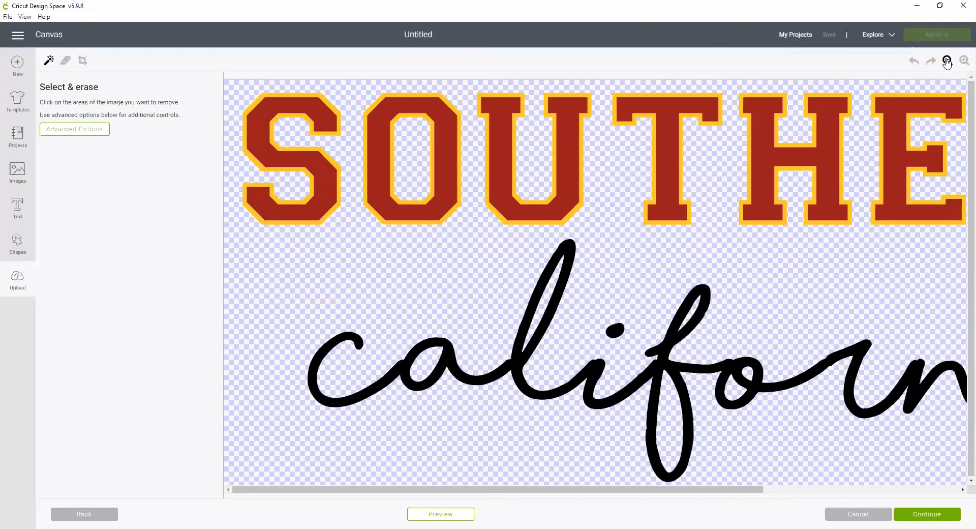
pyautogui.click(947, 61)
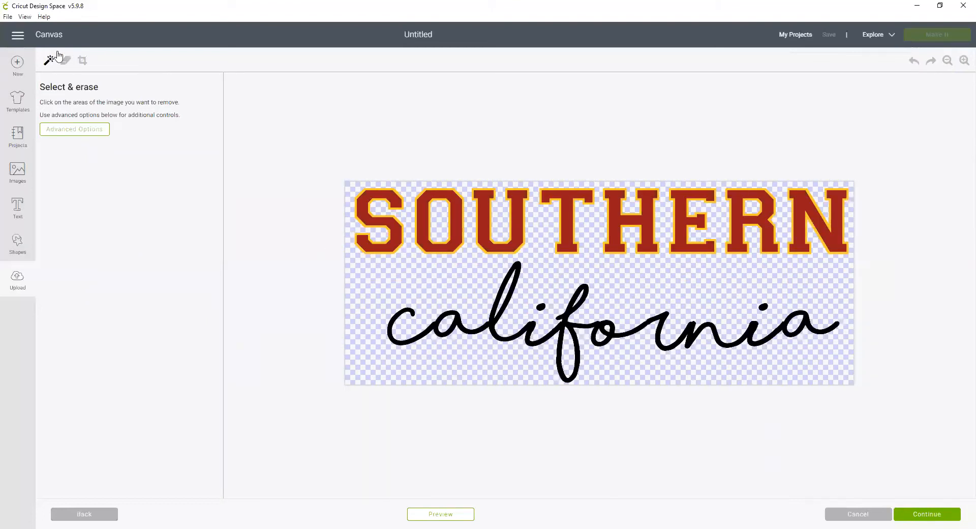
pyautogui.moveTo(367, 218)
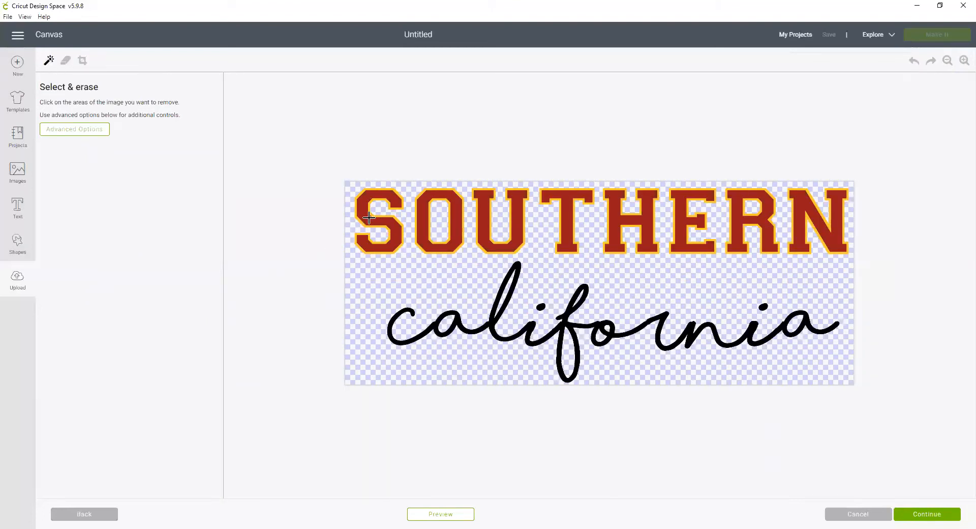
pyautogui.click(378, 221)
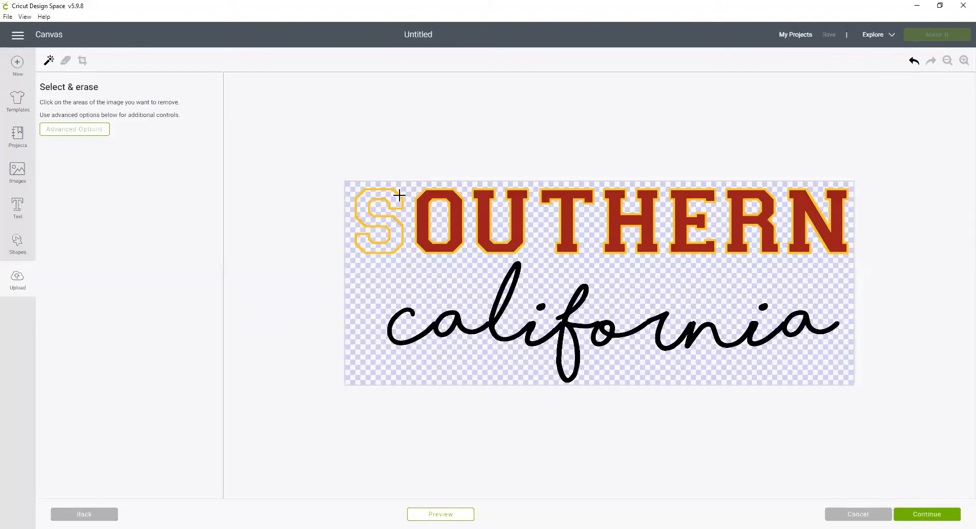
pyautogui.click(378, 221)
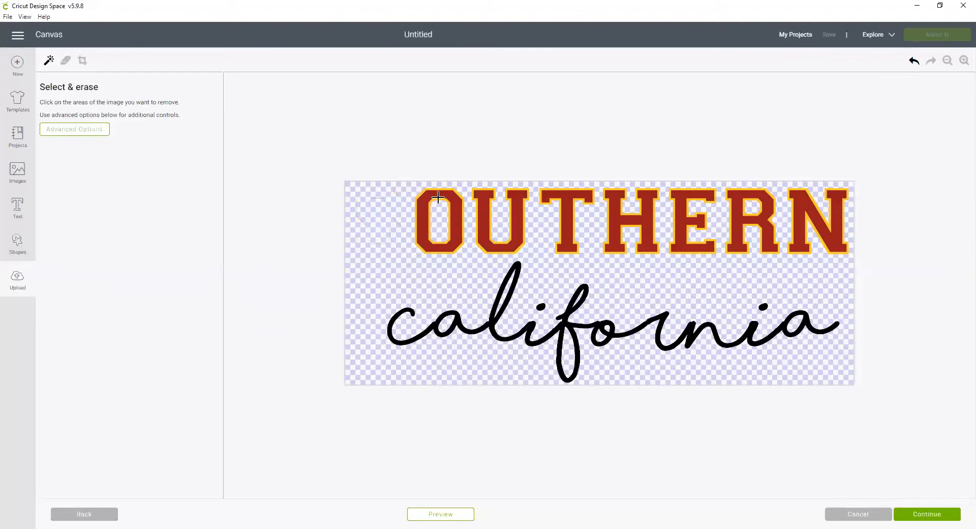
pyautogui.click(437, 221)
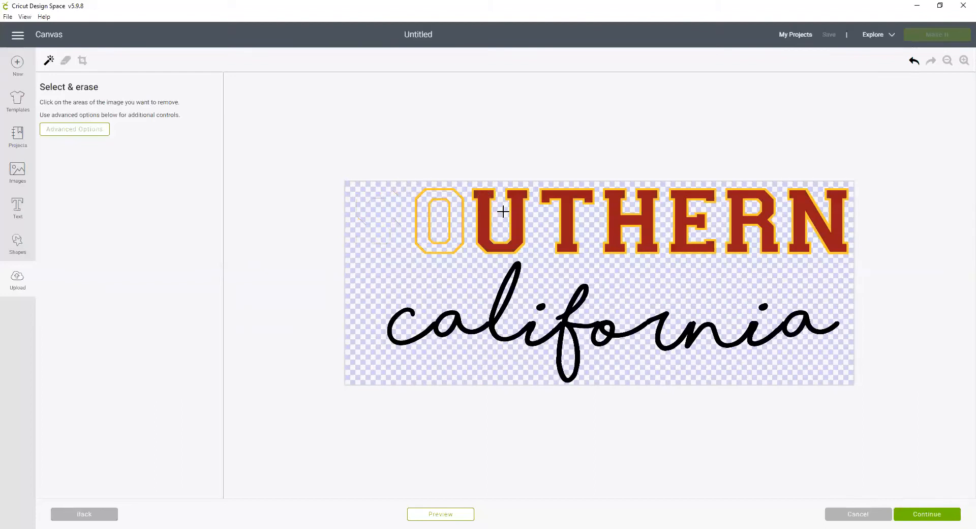
pyautogui.click(503, 211)
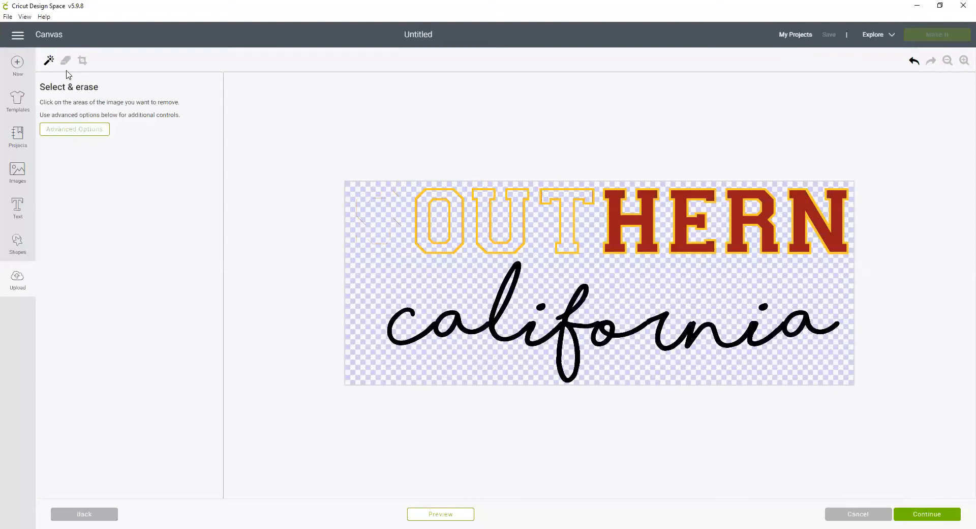
# - Switch to the Erase tool and set the eraser to maximum size
pyautogui.click(65, 61)
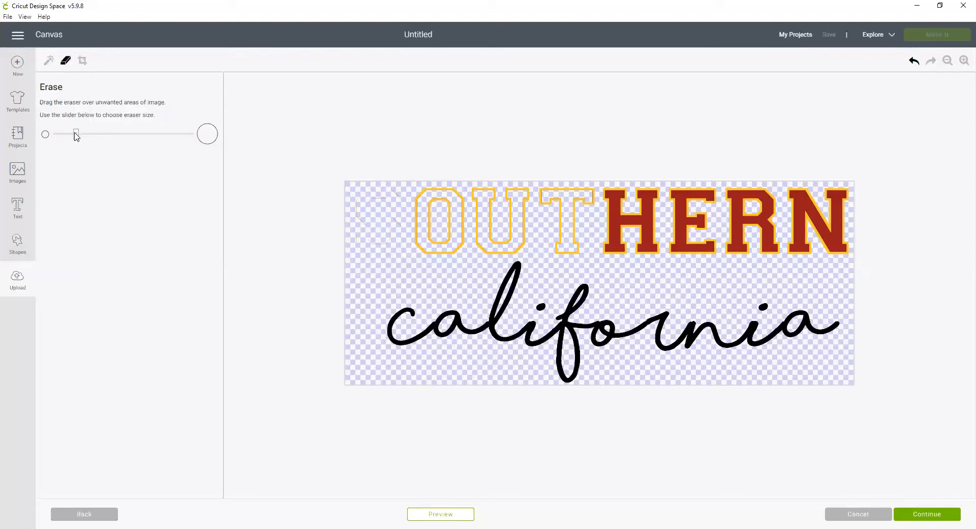
pyautogui.moveTo(76, 133); pyautogui.dragTo(159, 133)
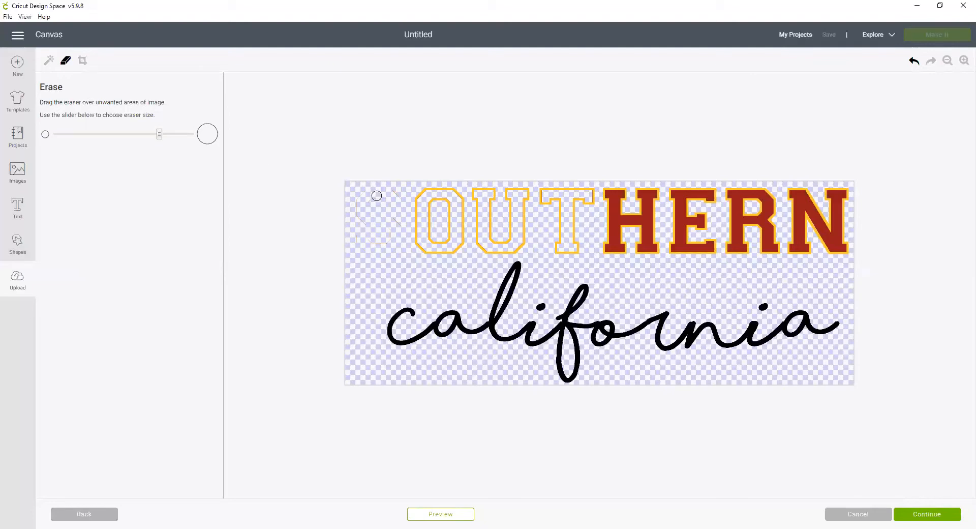
pyautogui.moveTo(159, 133); pyautogui.dragTo(191, 134)
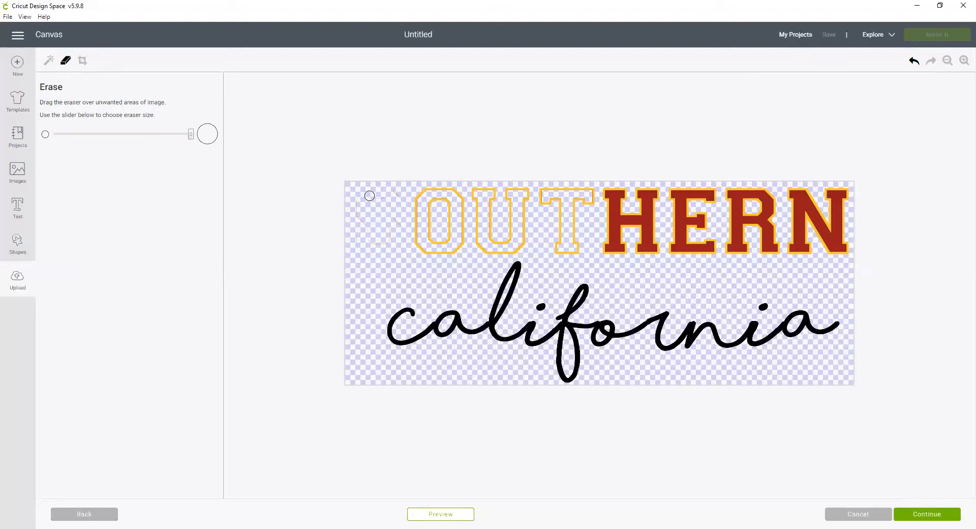
pyautogui.moveTo(347, 203)
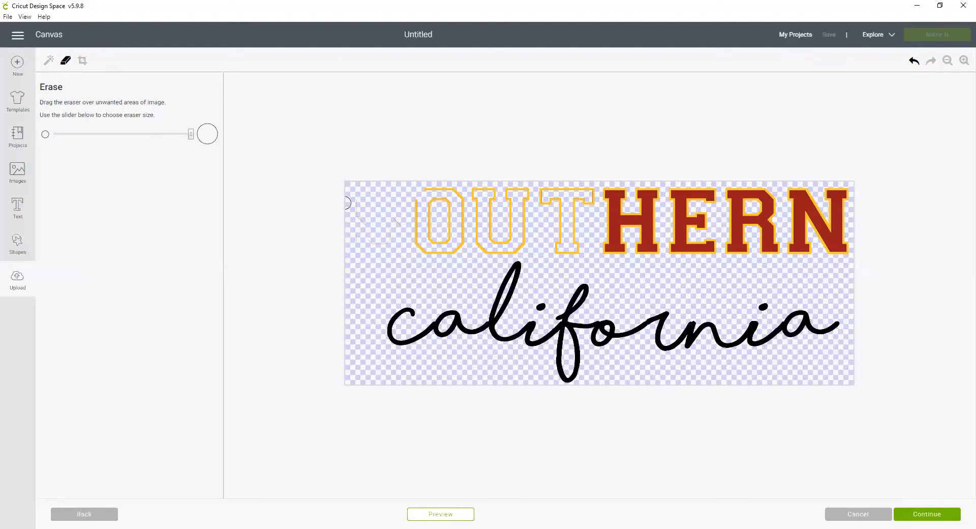
pyautogui.moveTo(357, 223)
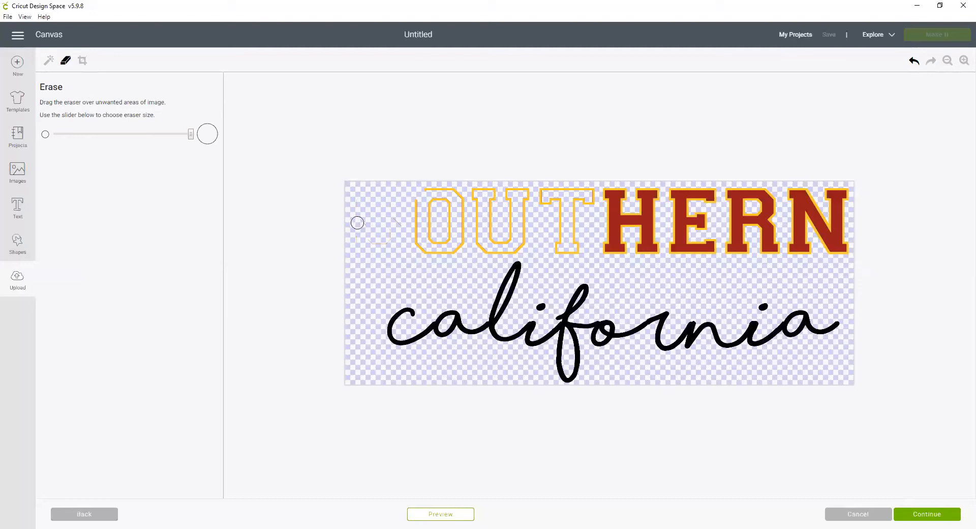
pyautogui.moveTo(365, 238)
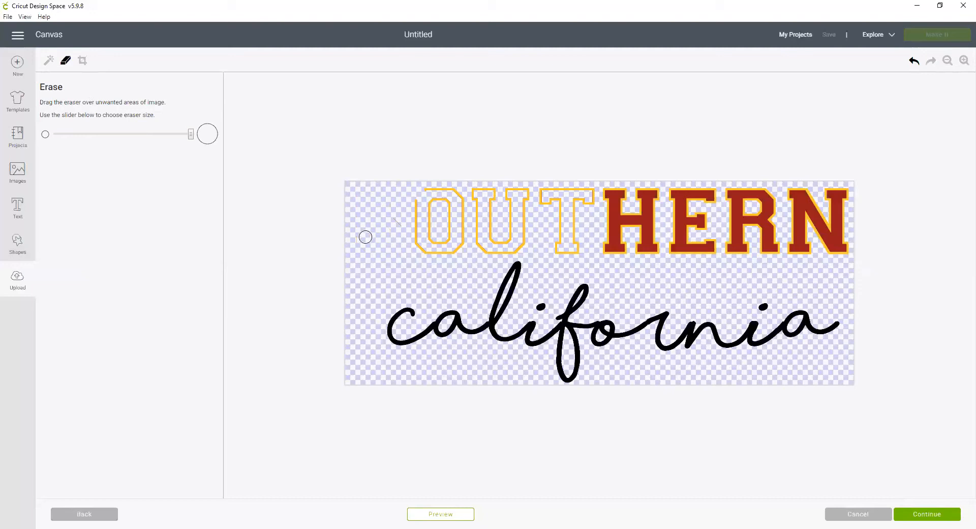
# - Erase the leftover O, U and T outlines of SOUTHERN
pyautogui.moveTo(365, 236); pyautogui.dragTo(412, 190)
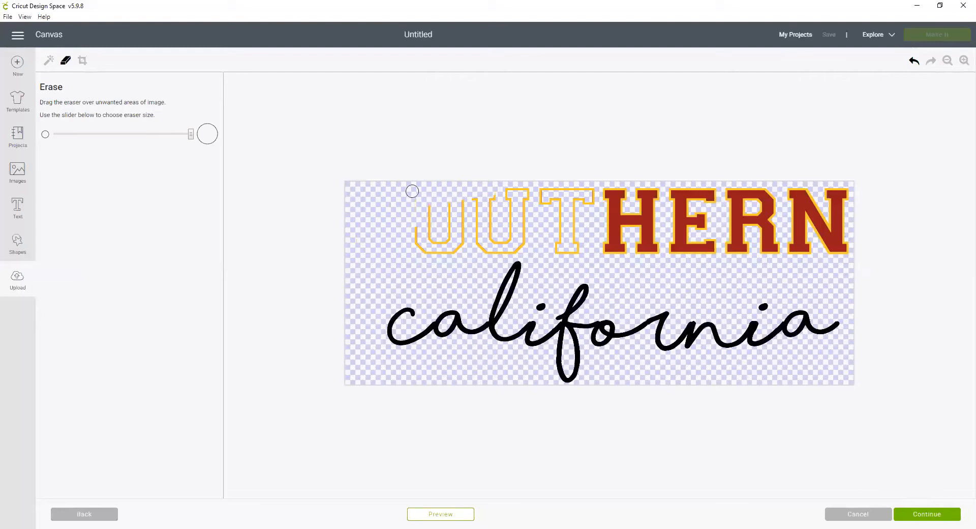
pyautogui.moveTo(412, 191); pyautogui.dragTo(457, 203)
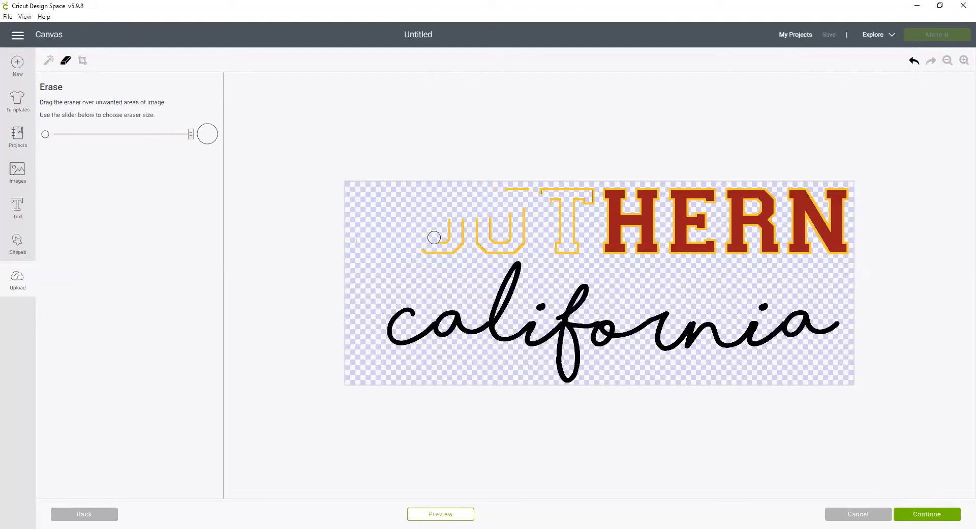
pyautogui.moveTo(434, 238); pyautogui.dragTo(441, 230)
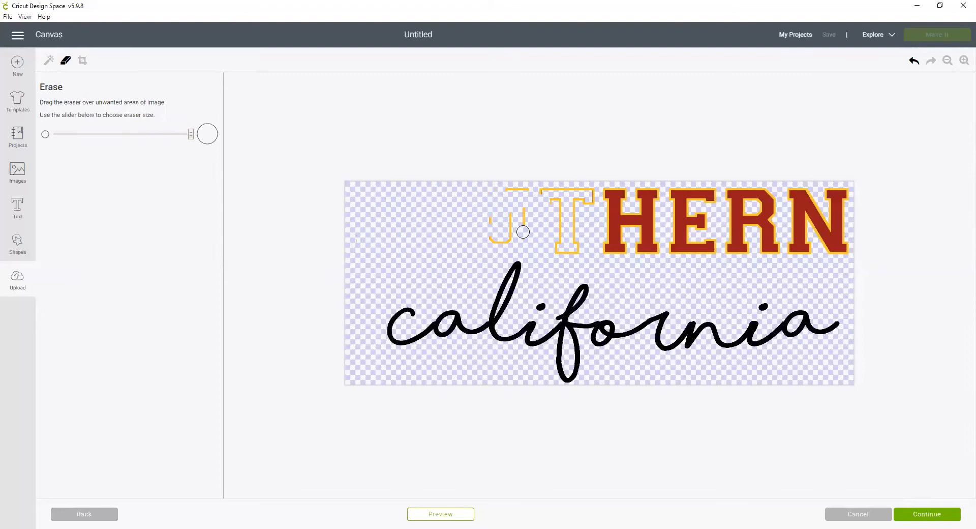
pyautogui.moveTo(523, 231); pyautogui.dragTo(501, 216)
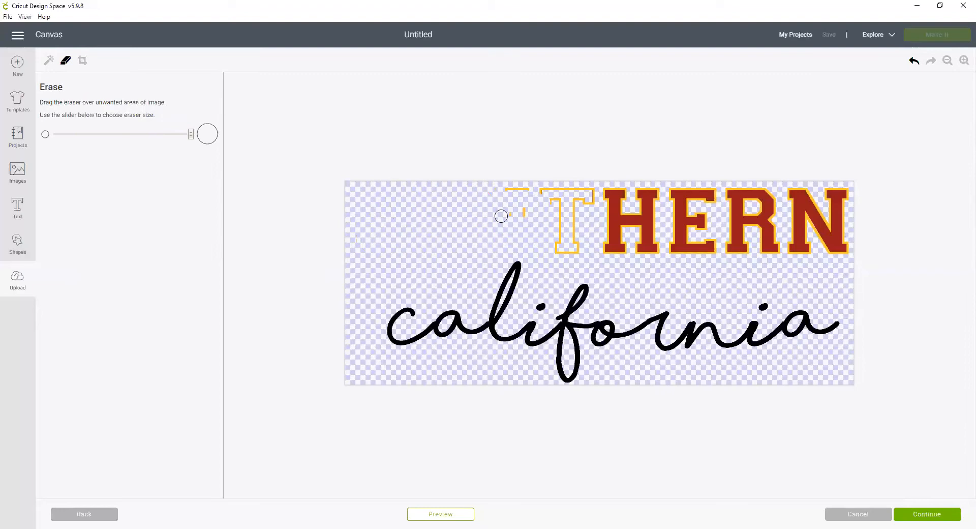
pyautogui.moveTo(502, 216); pyautogui.dragTo(590, 196)
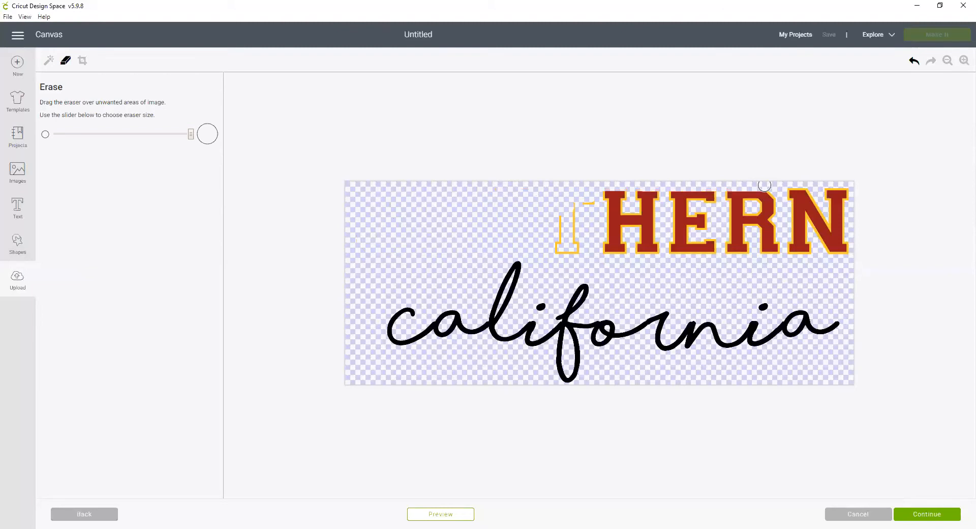
pyautogui.moveTo(839, 196)
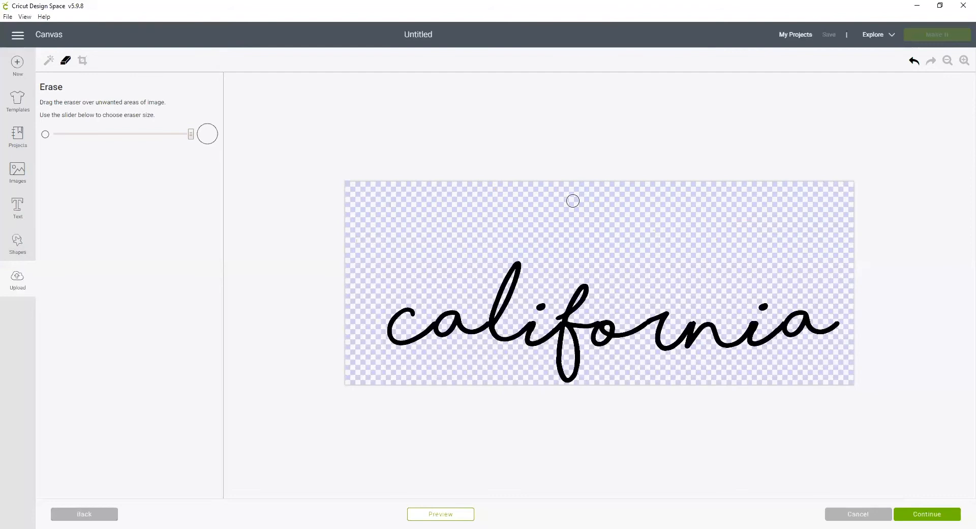
pyautogui.moveTo(689, 366)
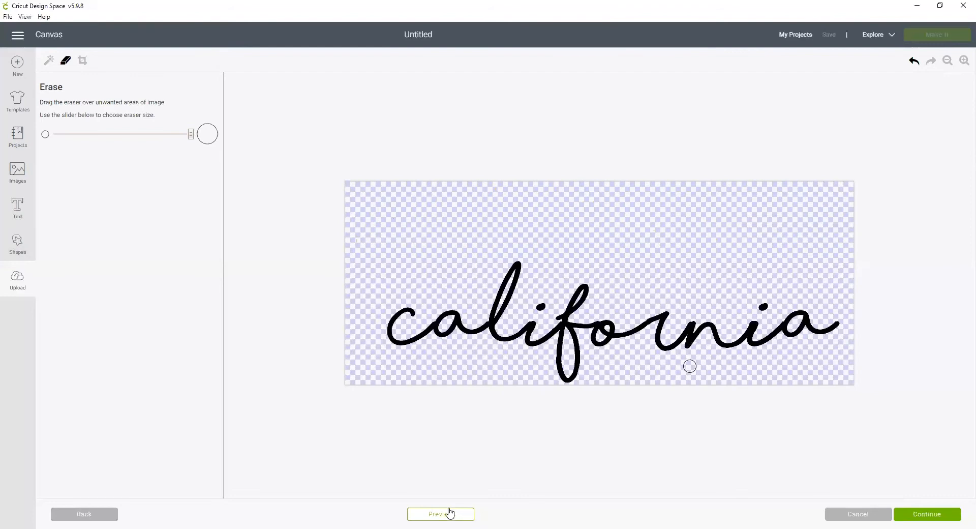
pyautogui.click(441, 514)
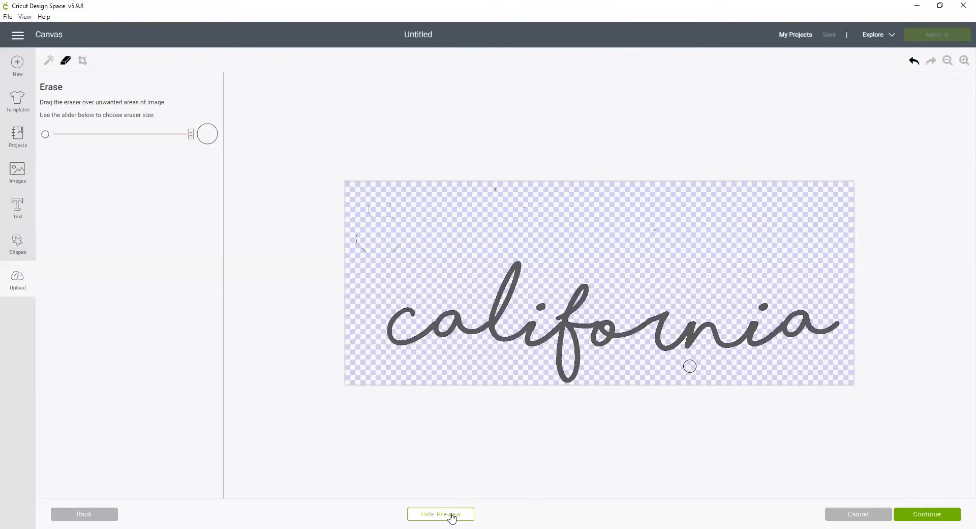
pyautogui.click(440, 513)
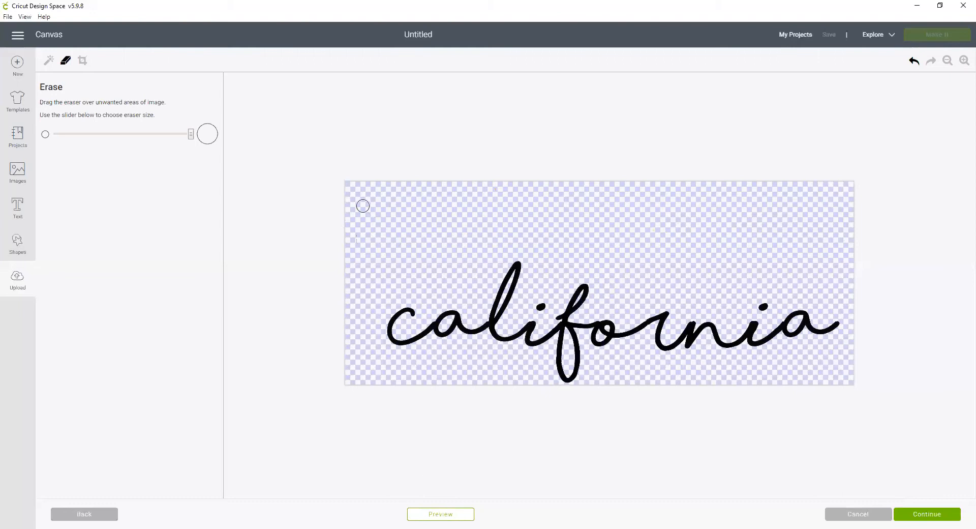
pyautogui.moveTo(382, 248)
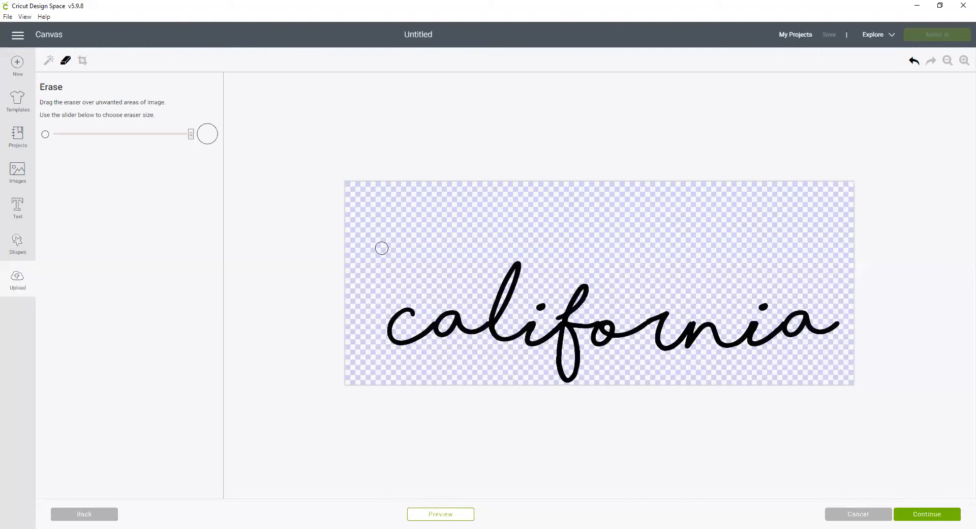
pyautogui.moveTo(429, 309)
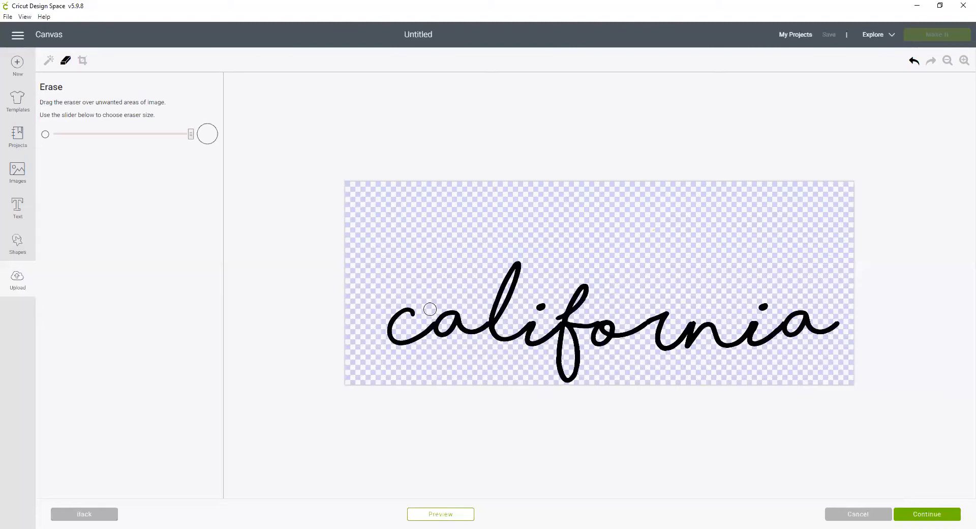
pyautogui.click(440, 514)
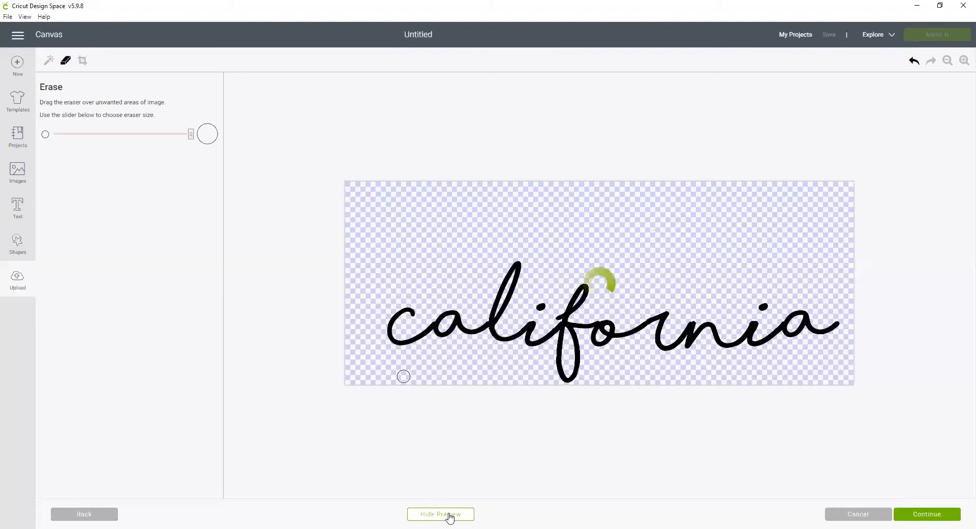
pyautogui.click(440, 514)
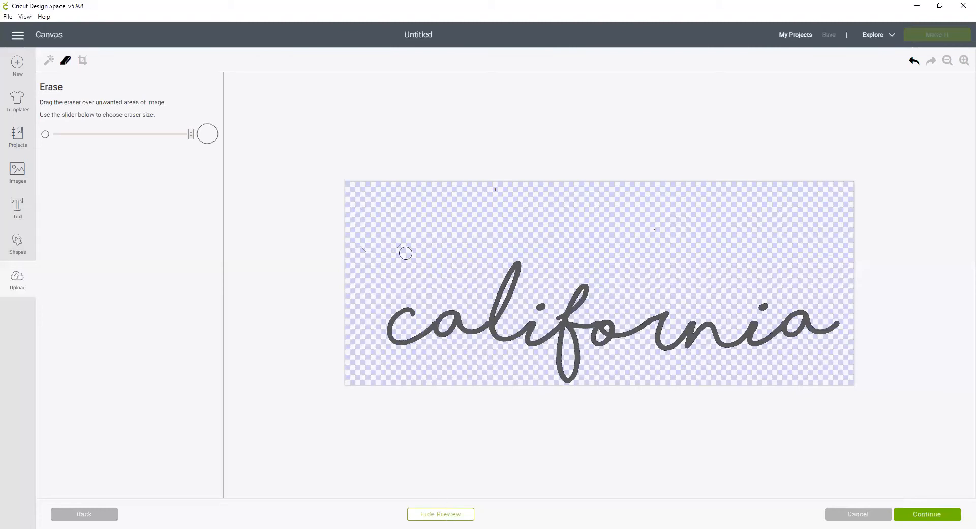
pyautogui.click(440, 514)
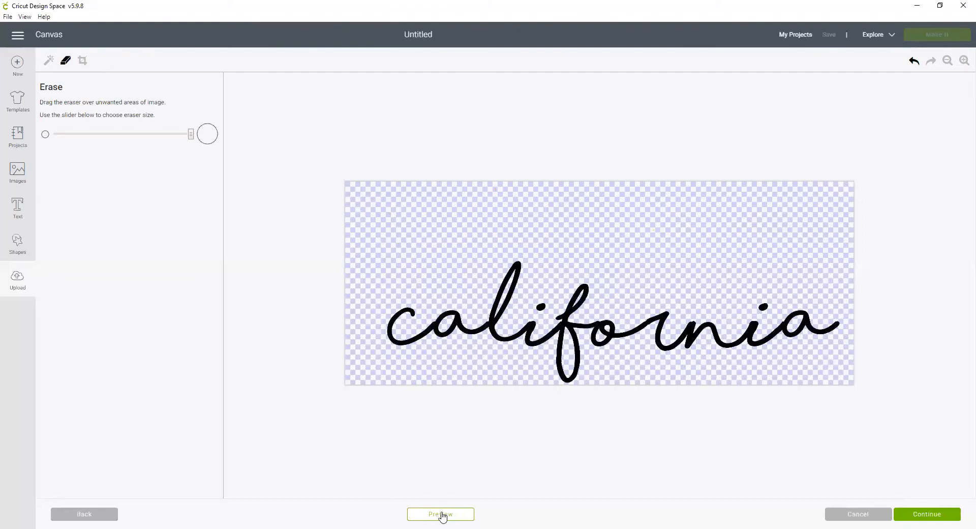
pyautogui.click(440, 513)
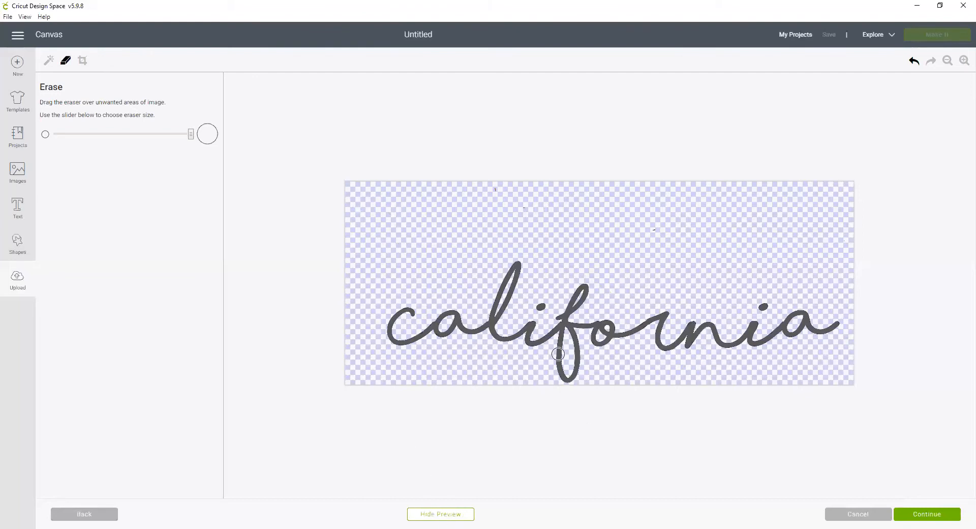
pyautogui.click(440, 514)
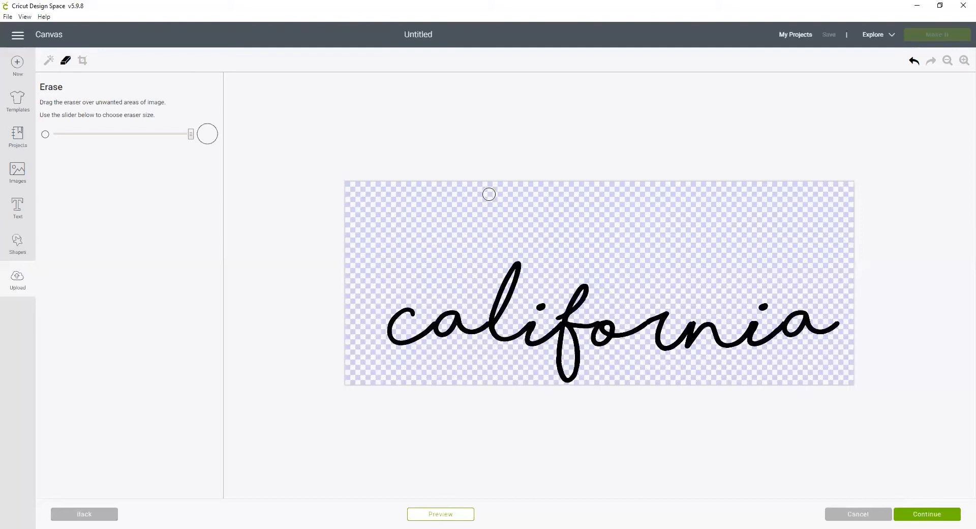
pyautogui.moveTo(964, 61)
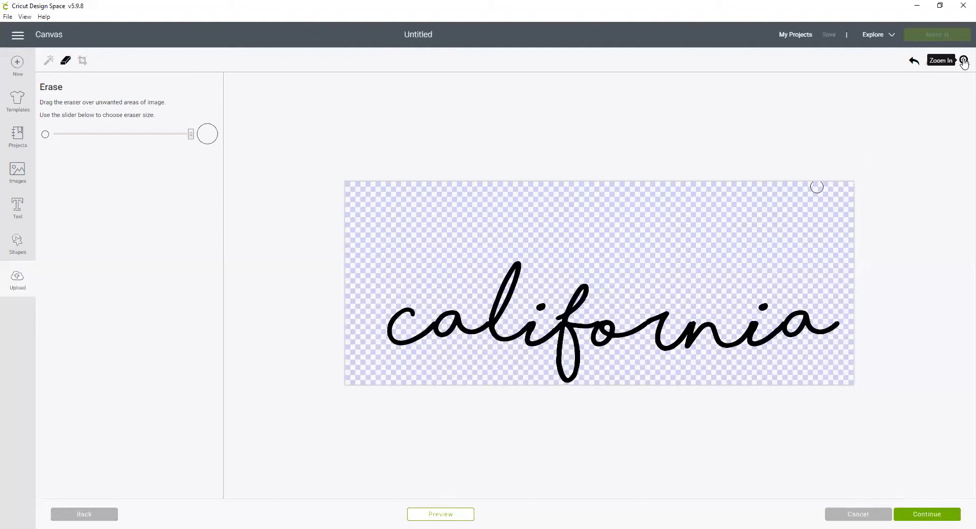
pyautogui.click(964, 61)
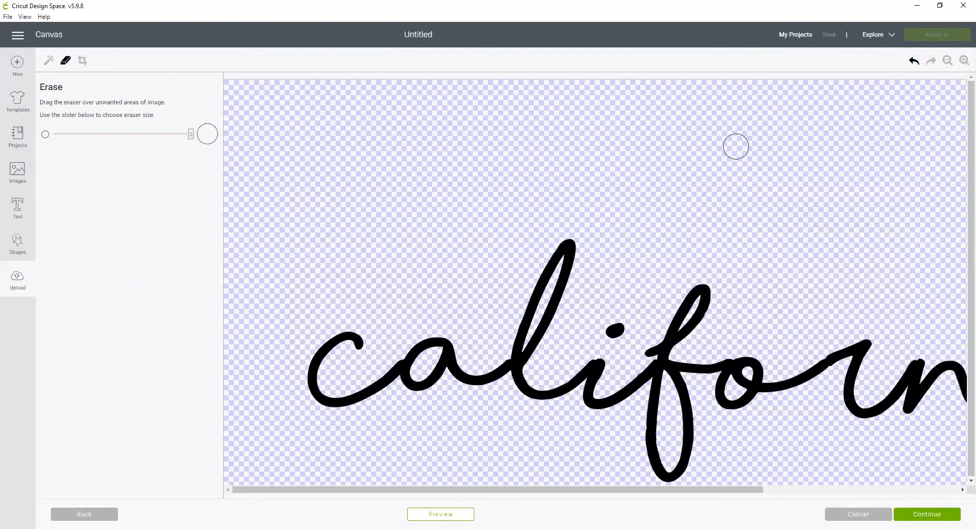
pyautogui.moveTo(524, 420)
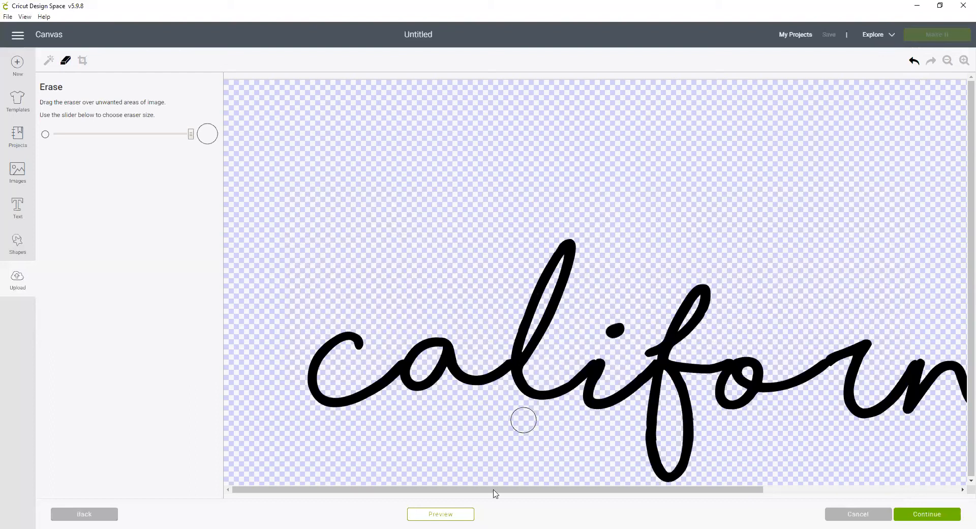
pyautogui.click(440, 514)
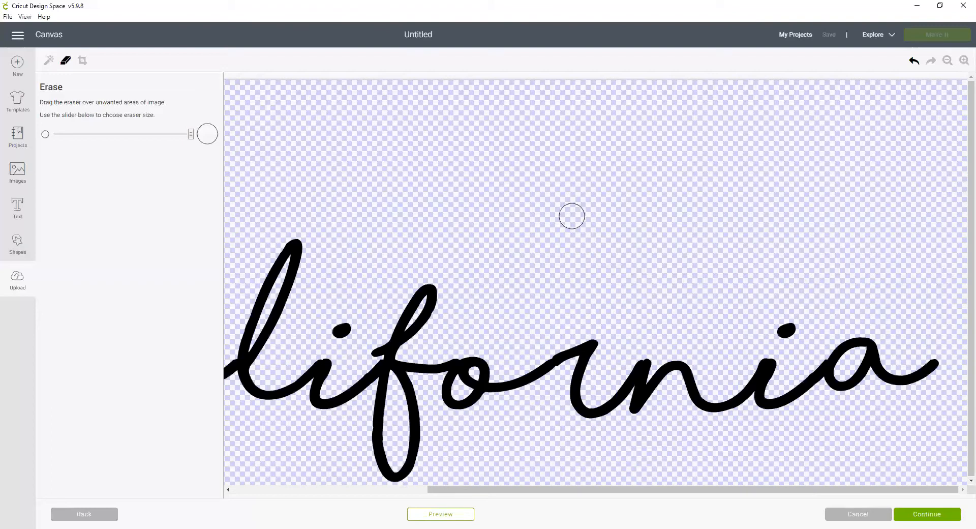
pyautogui.click(441, 513)
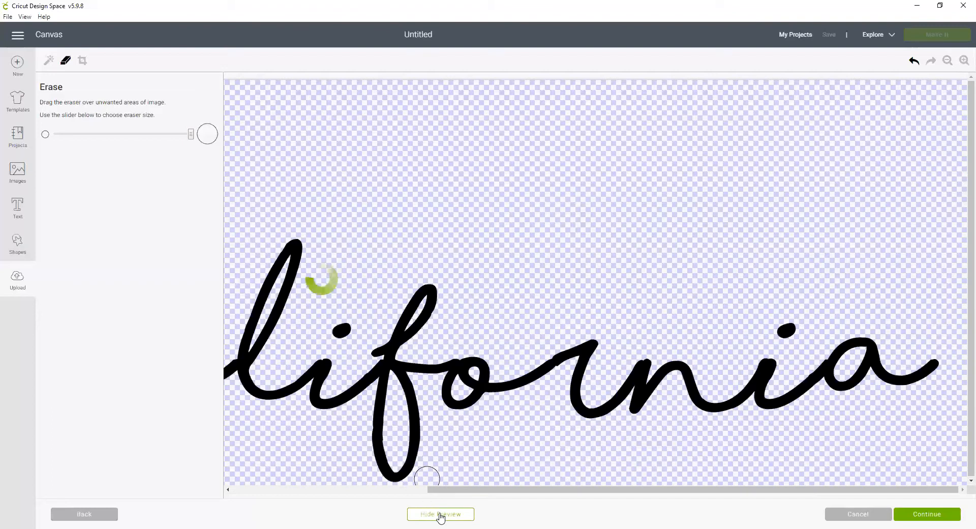
pyautogui.click(440, 514)
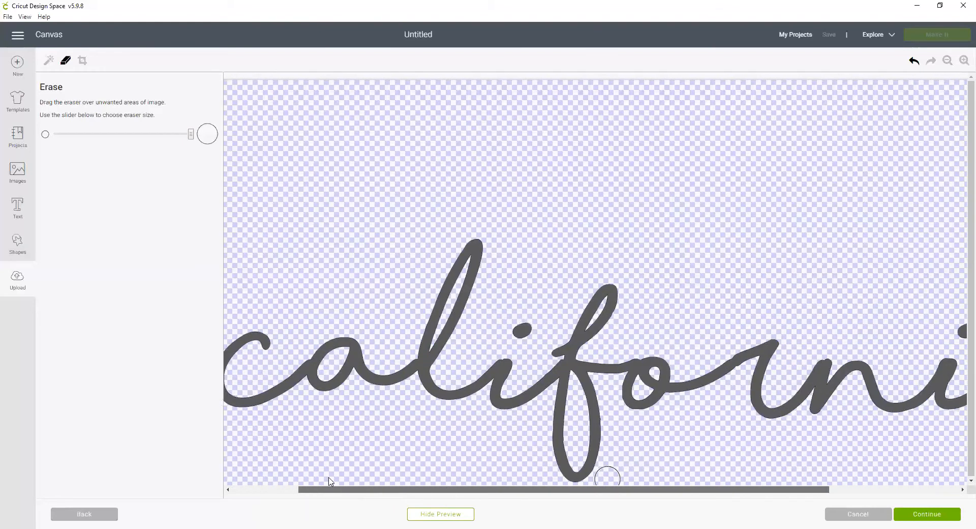
pyautogui.click(963, 61)
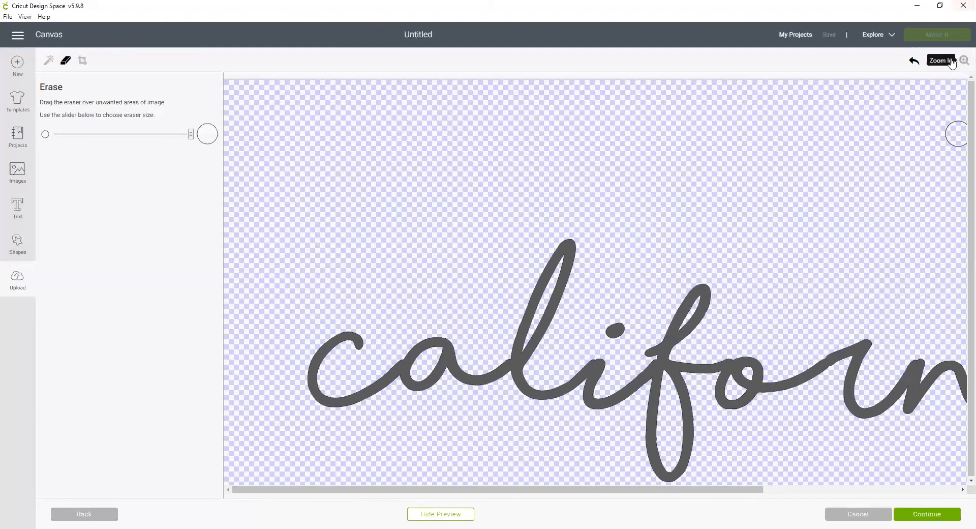
pyautogui.click(947, 61)
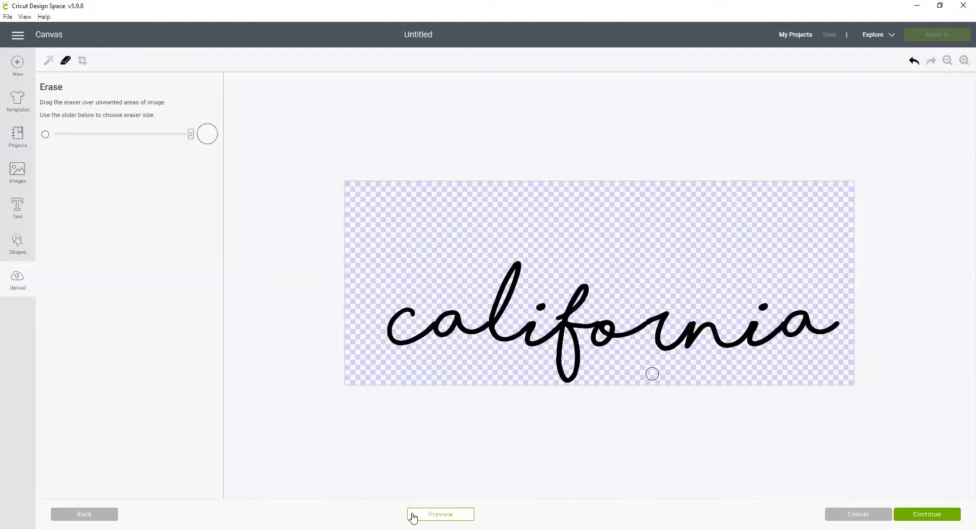
pyautogui.click(440, 514)
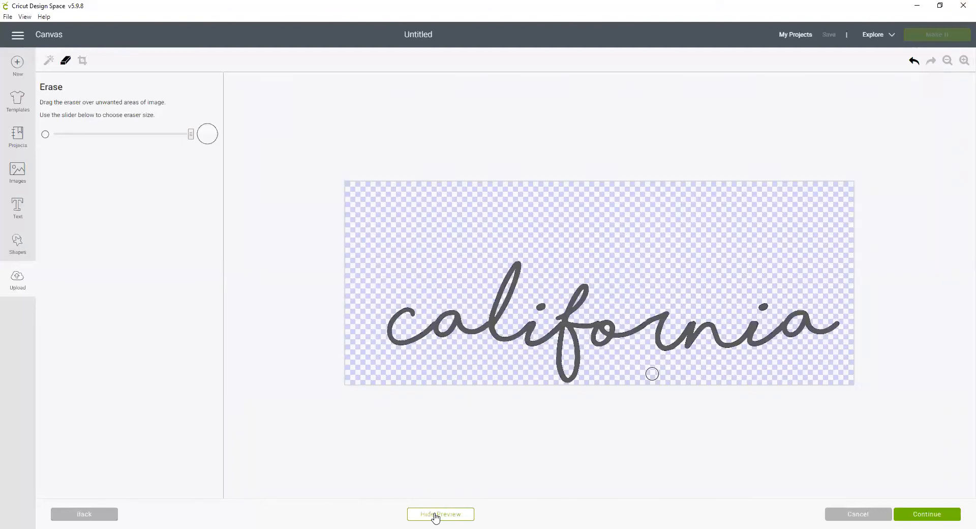
pyautogui.moveTo(927, 507)
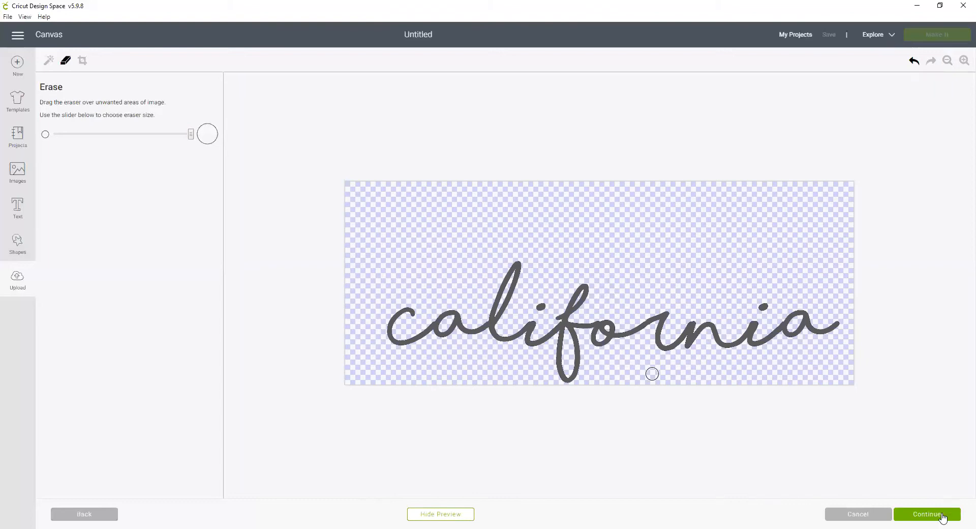
# - Append _Black to the image name and save the script as a cut image
pyautogui.click(926, 514)
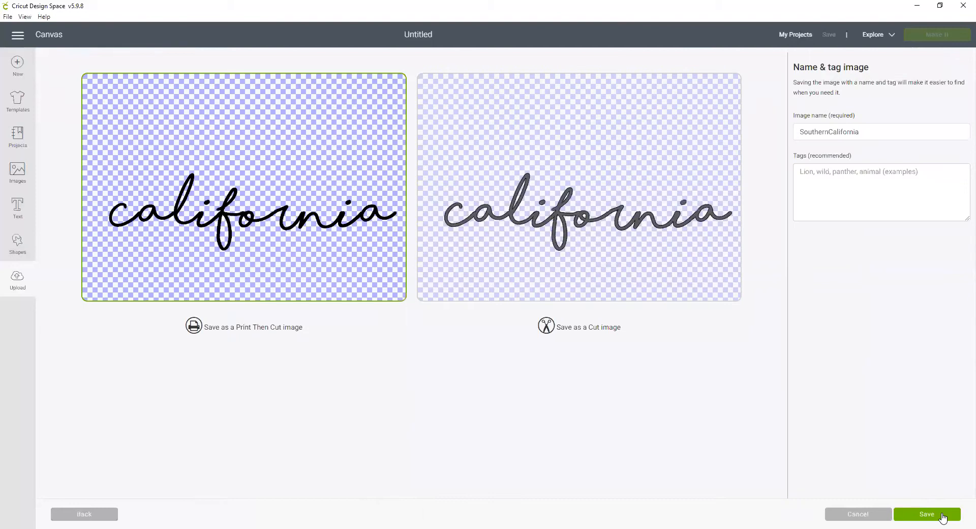
pyautogui.moveTo(630, 268)
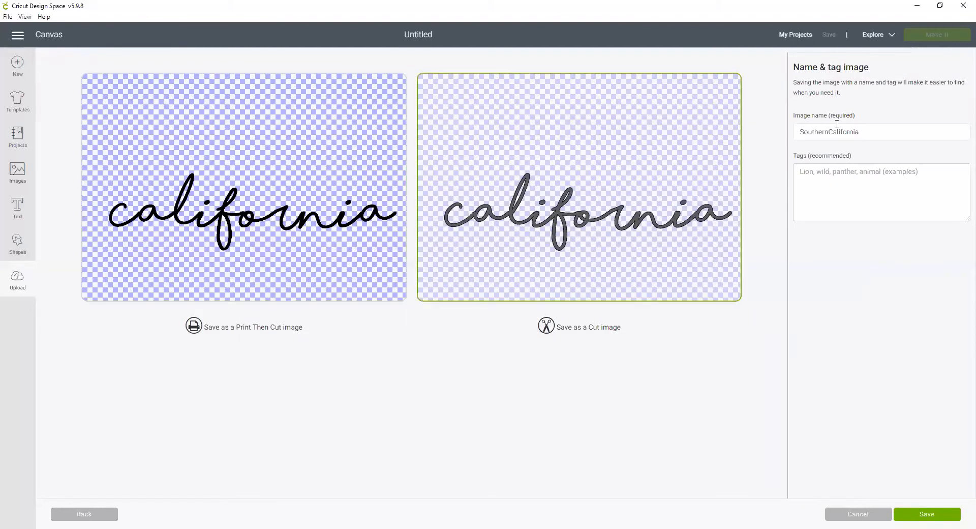
pyautogui.click(880, 131)
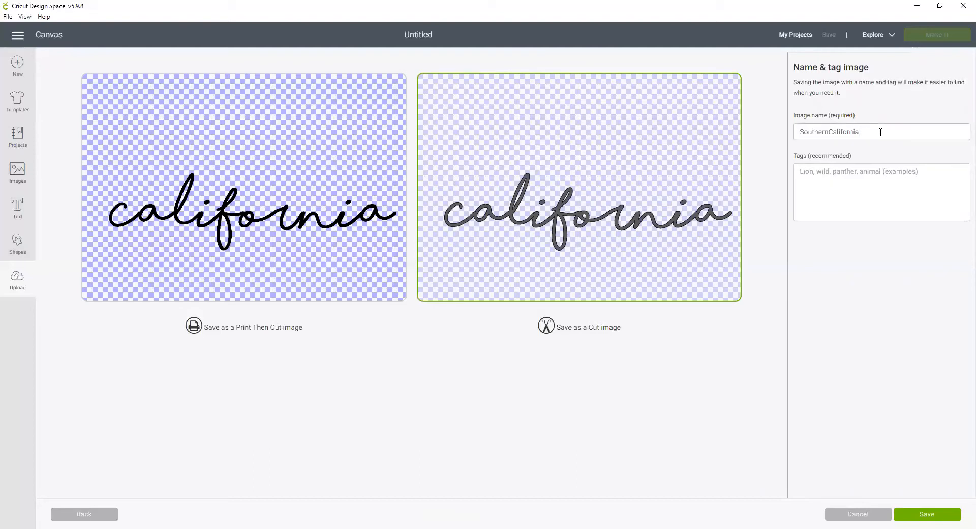
pyautogui.write('_Black')
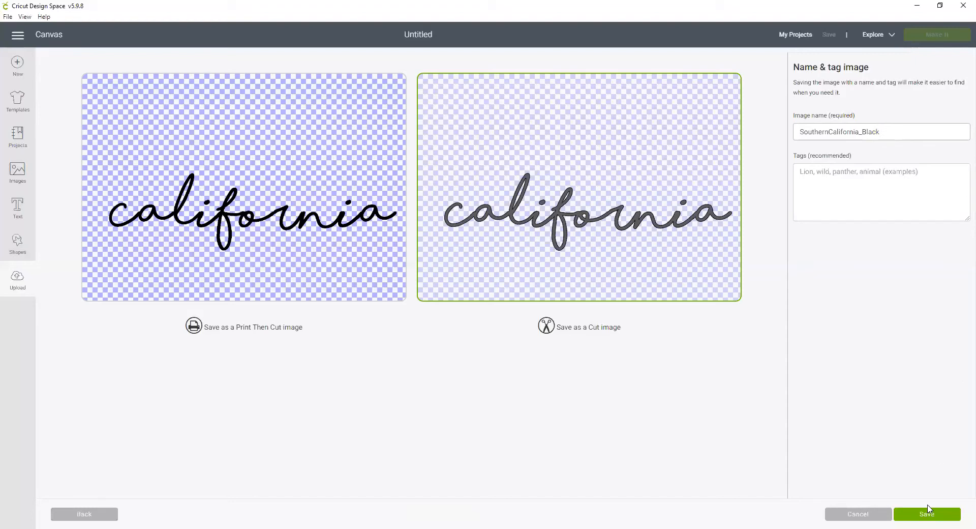
pyautogui.click(926, 513)
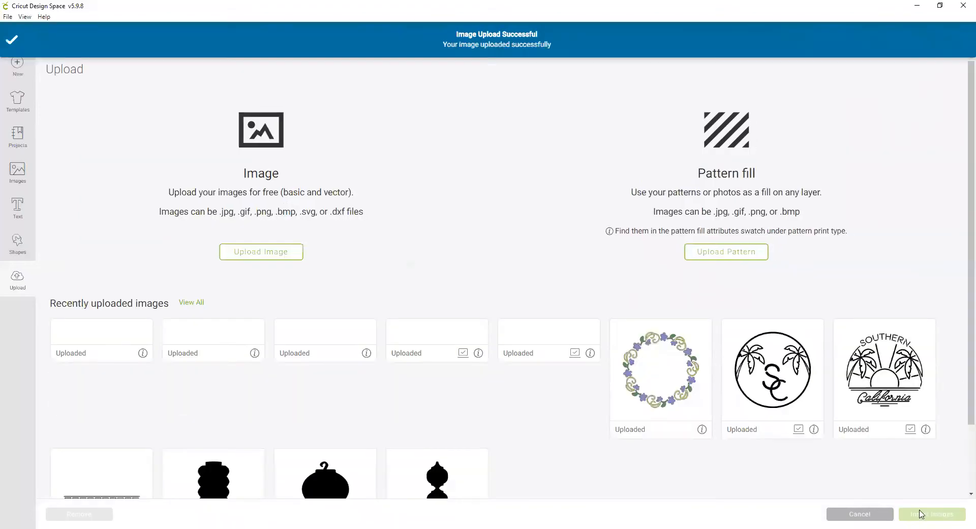
# - Insert the california, burgundy and gold SOUTHERN uploads onto the canvas
pyautogui.click(100, 367)
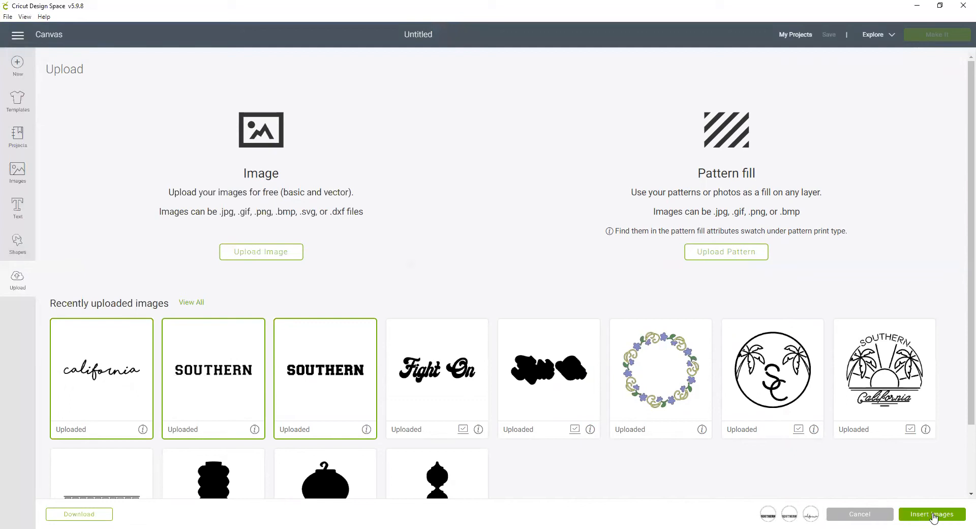
pyautogui.click(931, 514)
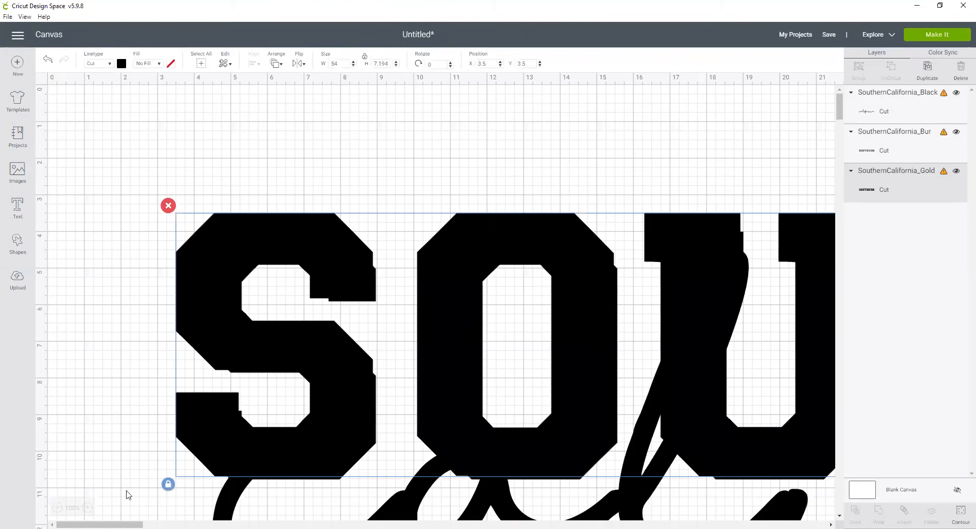
# - Zoom out and colour one SOUTHERN layer gold and the other burgundy red
pyautogui.click(88, 507)
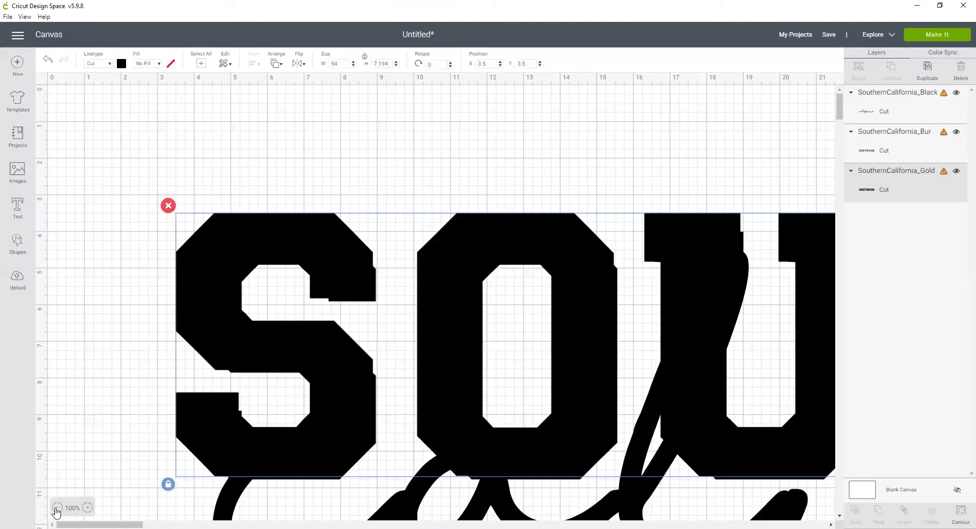
pyautogui.click(56, 510)
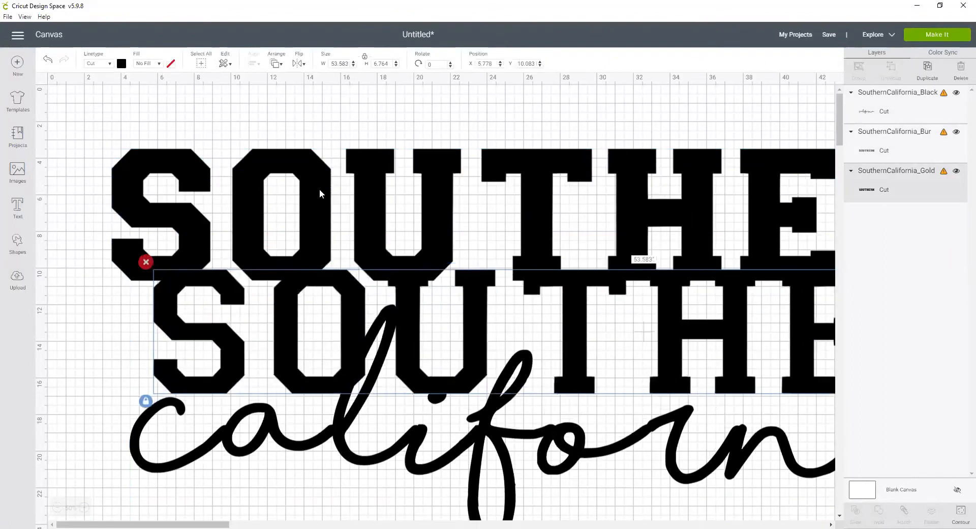
pyautogui.click(121, 63)
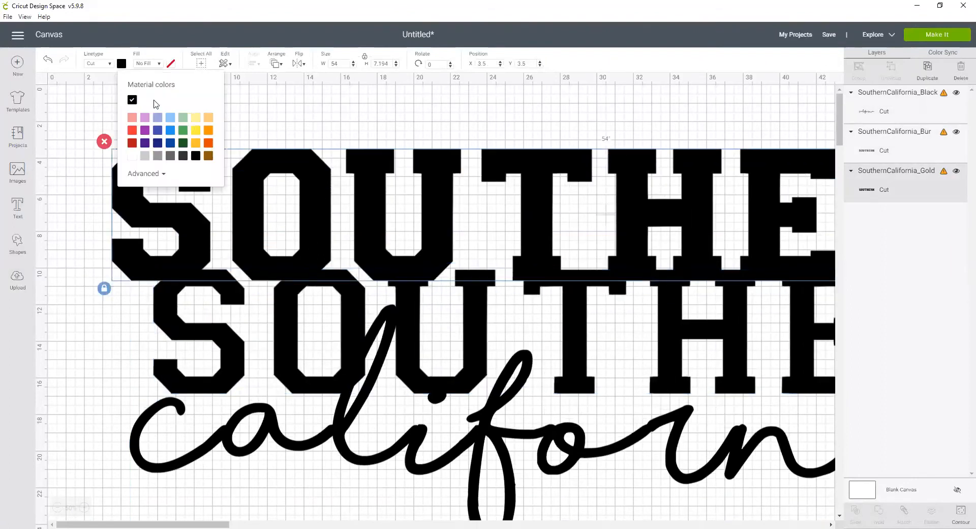
pyautogui.moveTo(194, 139)
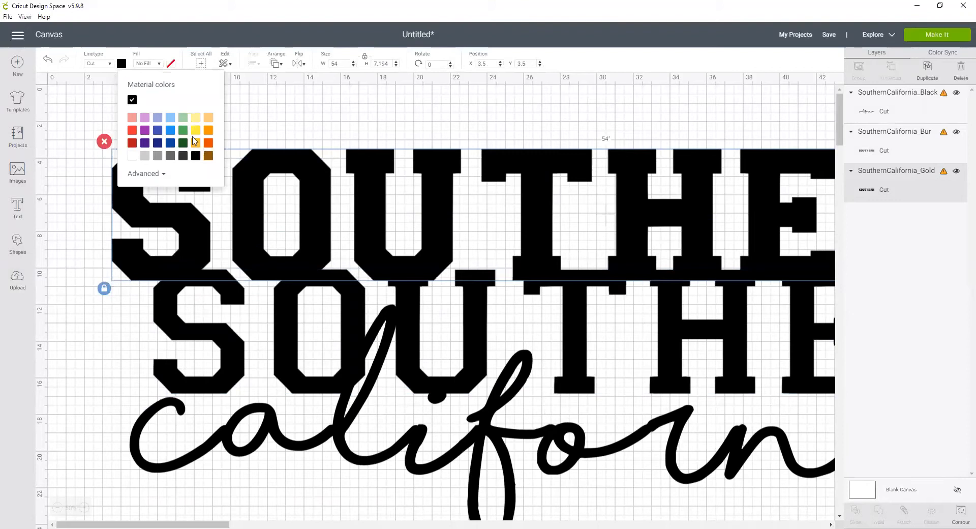
pyautogui.click(197, 131)
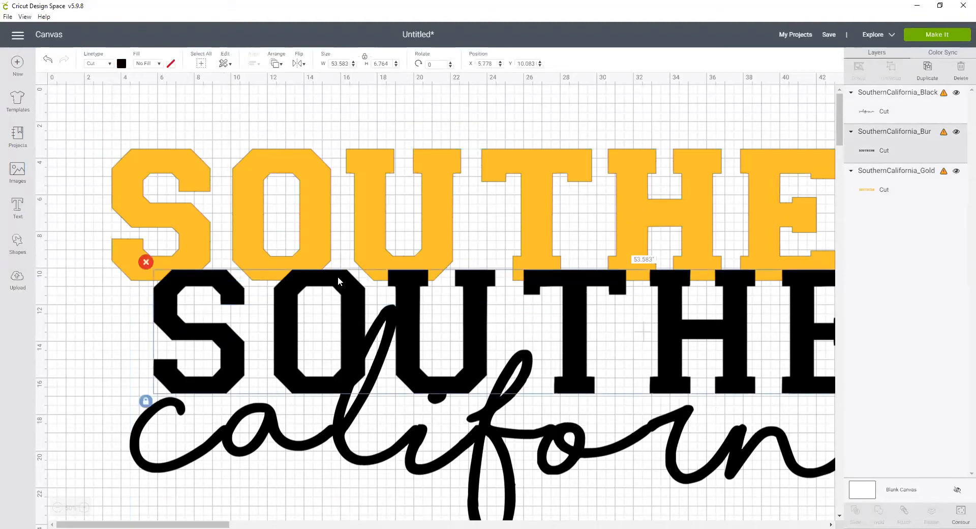
pyautogui.click(121, 64)
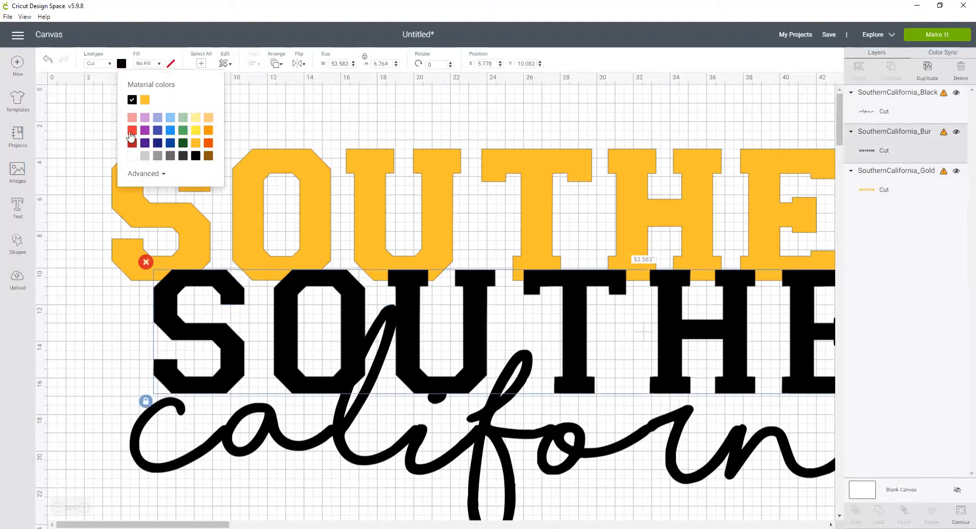
pyautogui.click(132, 130)
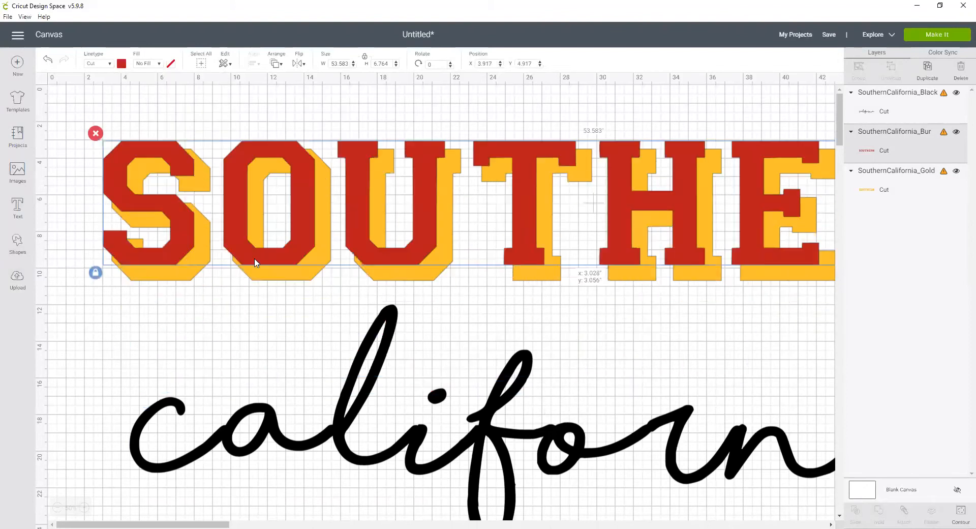
# - Move the california script beneath SOUTHERN and select all three layers
pyautogui.moveTo(254, 261); pyautogui.dragTo(262, 265)
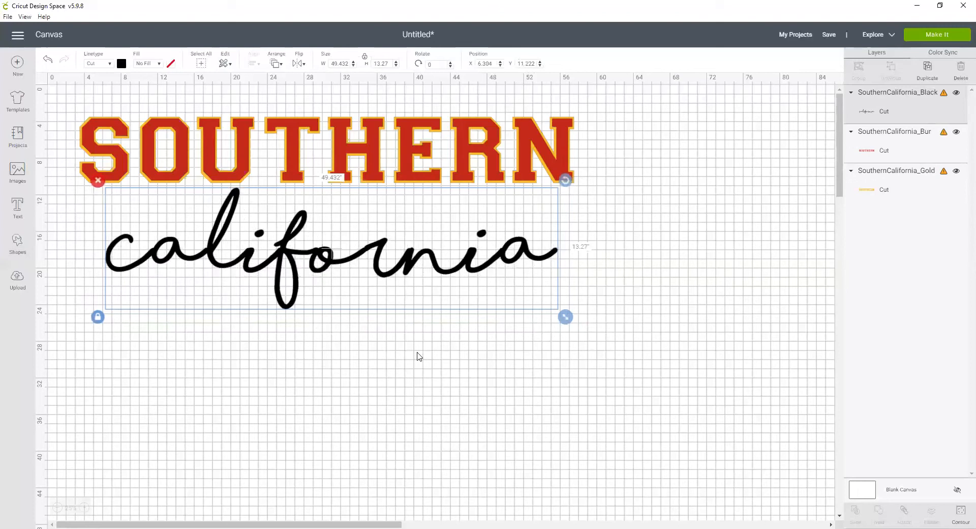
pyautogui.click(418, 355)
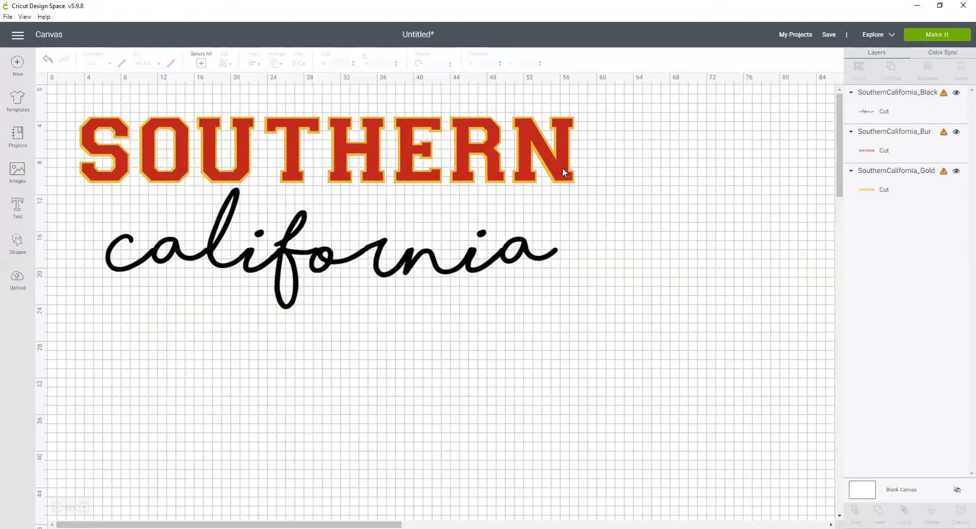
pyautogui.click(324, 150)
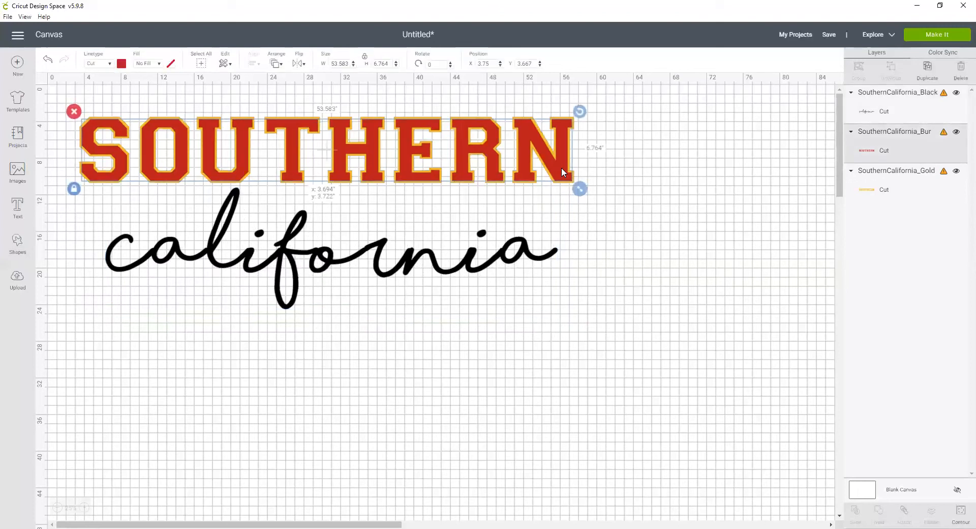
pyautogui.click(125, 143)
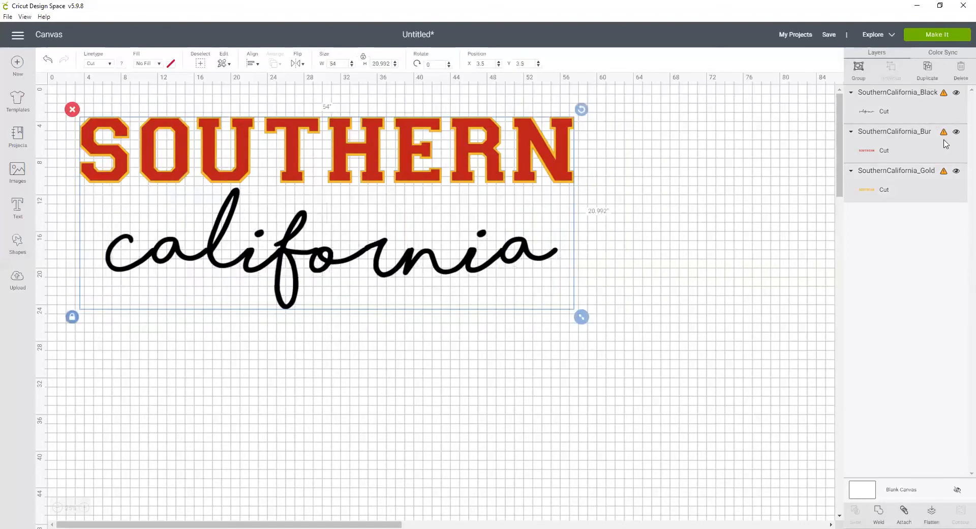
# - Group the three layers, shrink the design, and enter a width of 10
pyautogui.click(858, 68)
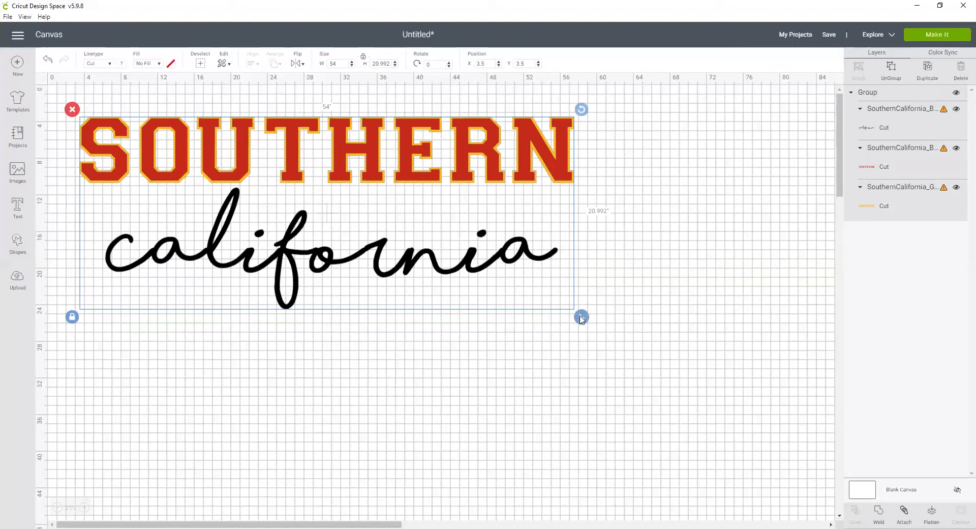
pyautogui.moveTo(580, 316); pyautogui.dragTo(294, 206)
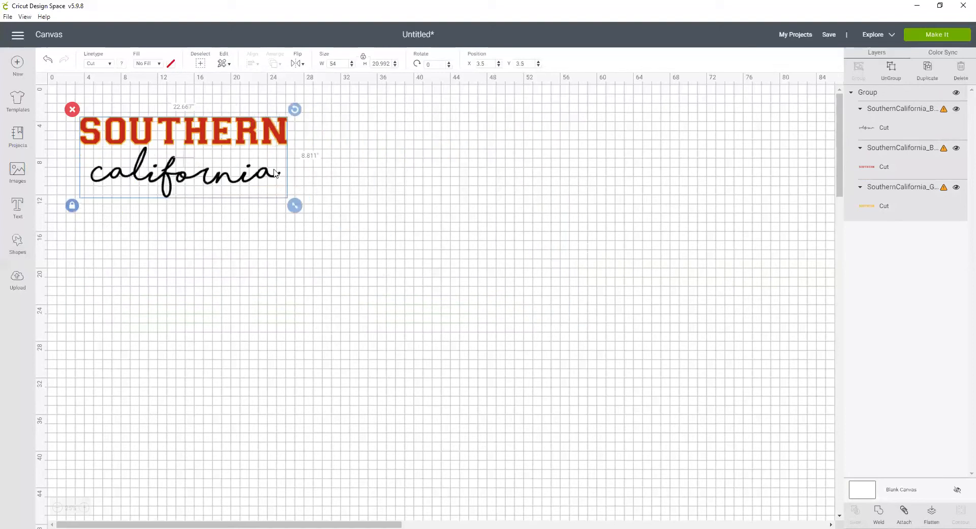
pyautogui.click(85, 507)
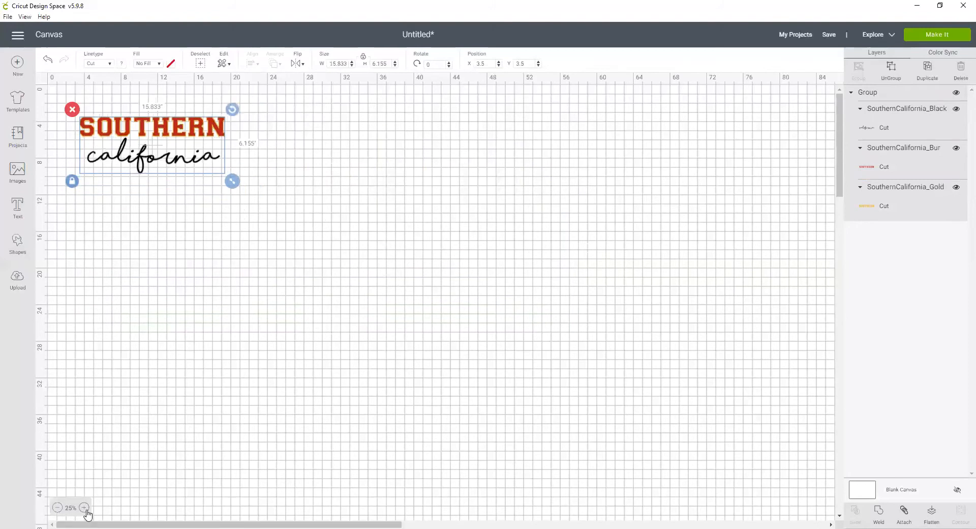
pyautogui.click(84, 507)
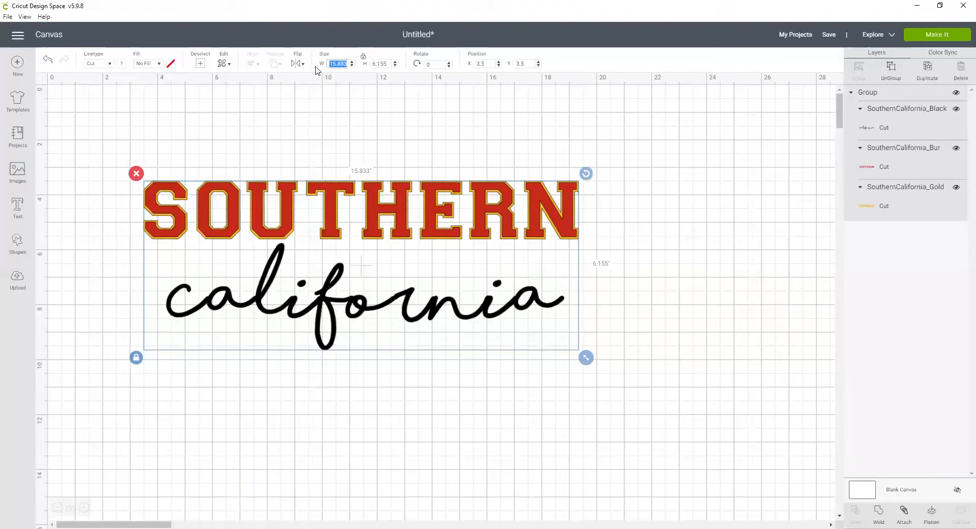
pyautogui.write('10')
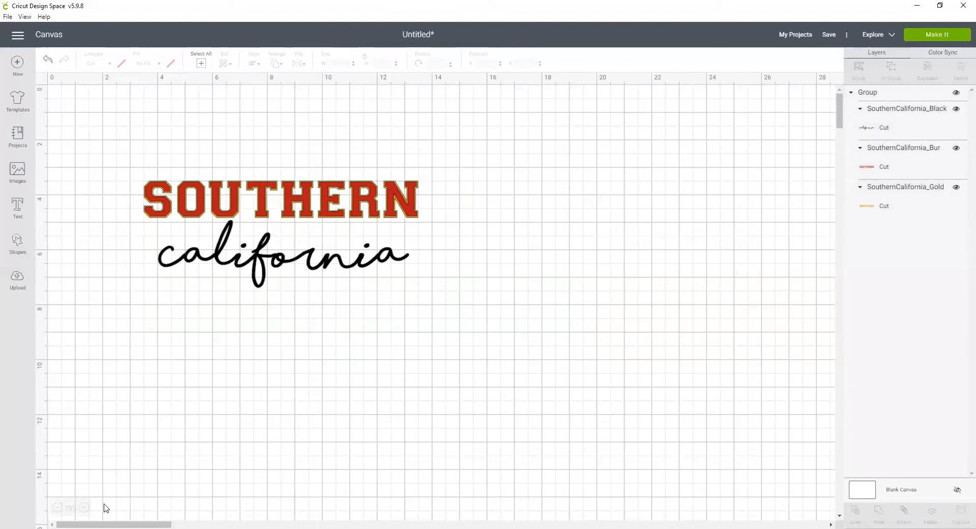
pyautogui.click(84, 507)
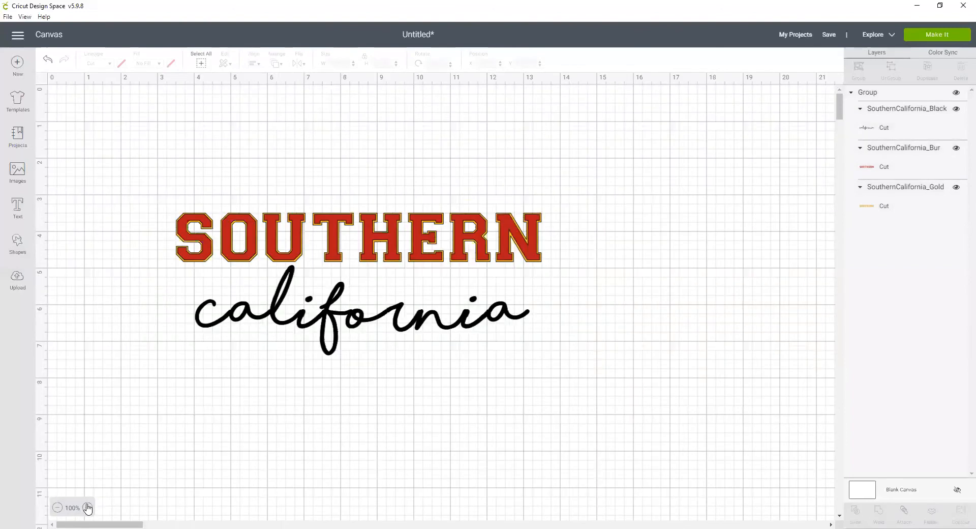
pyautogui.click(87, 507)
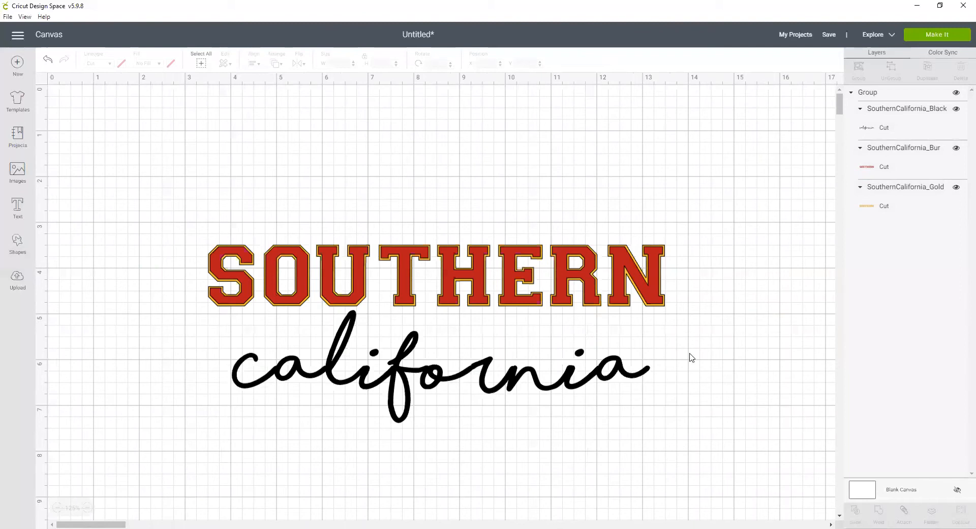
pyautogui.moveTo(937, 35)
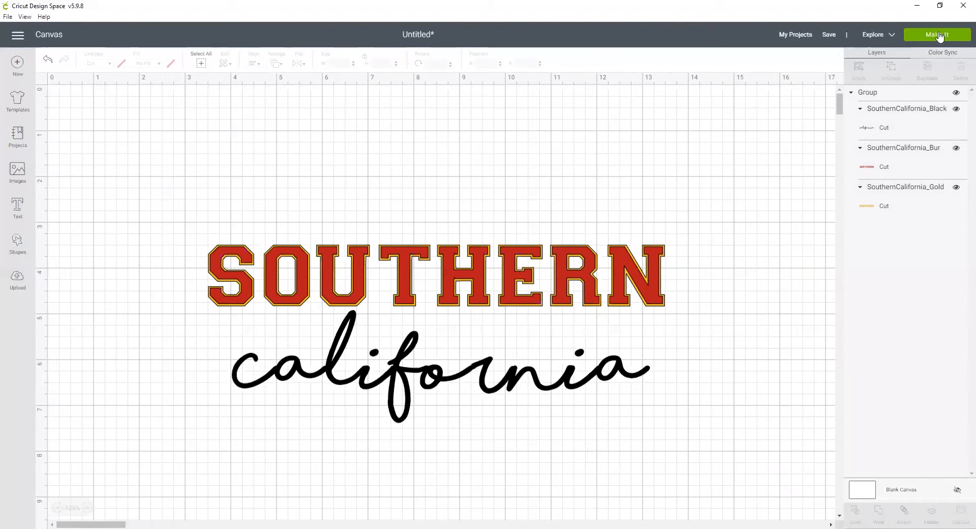
pyautogui.moveTo(824, 39)
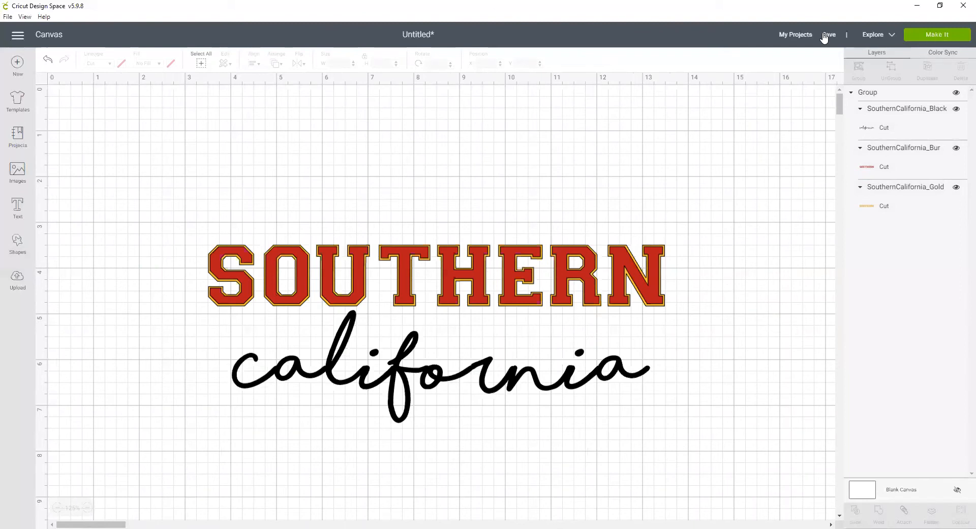
# - Save the project with the name SouthernCalifornia
pyautogui.click(829, 34)
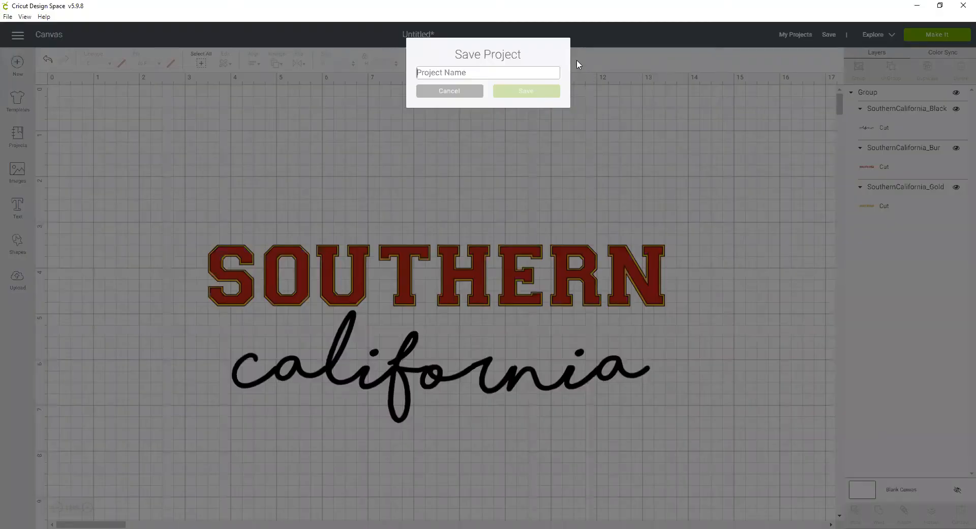
pyautogui.write('SouthernCalifornia')
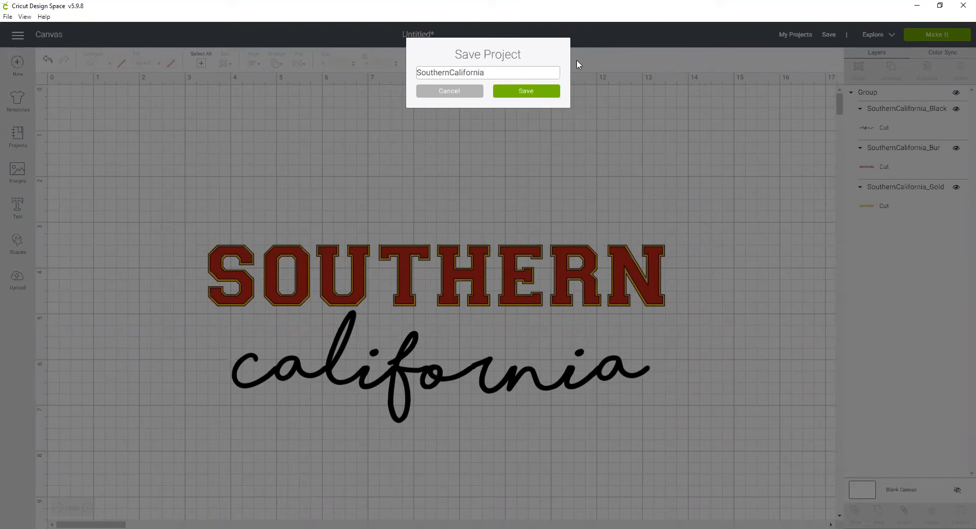
pyautogui.click(525, 91)
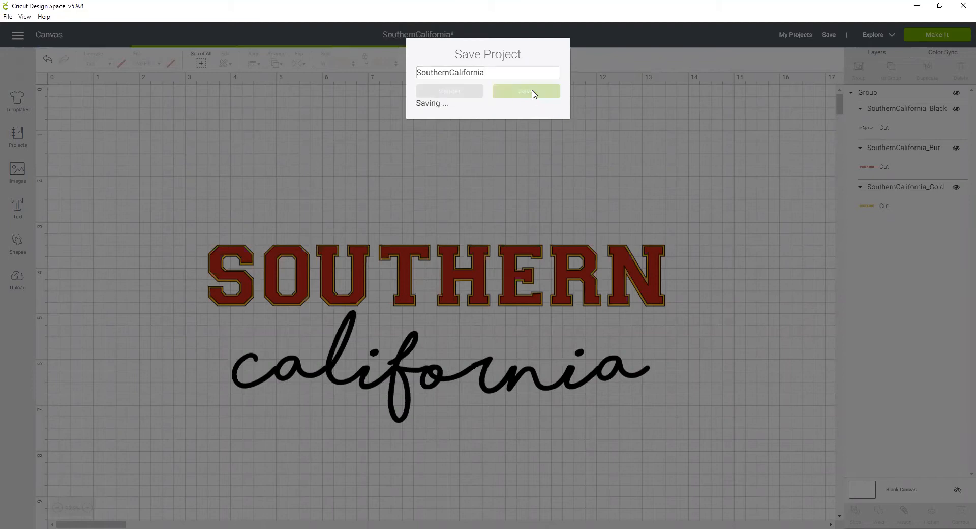
pyautogui.click(525, 92)
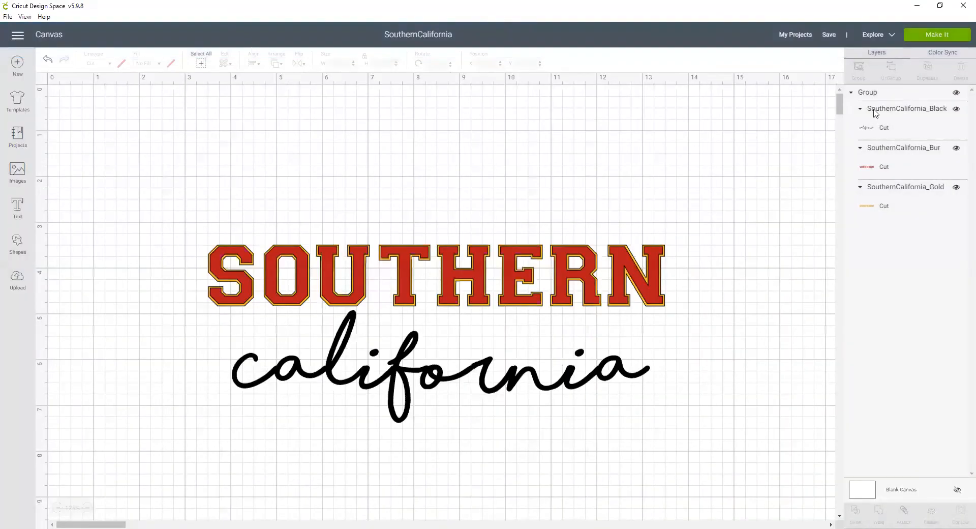
# - Open Make It, review the burgundy and gold mats, and mirror the black mat
pyautogui.click(936, 34)
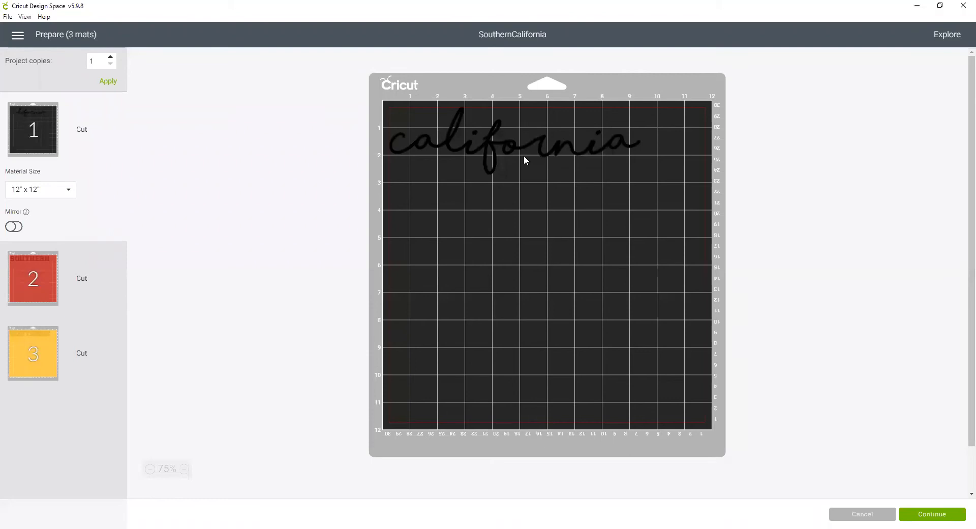
pyautogui.click(33, 279)
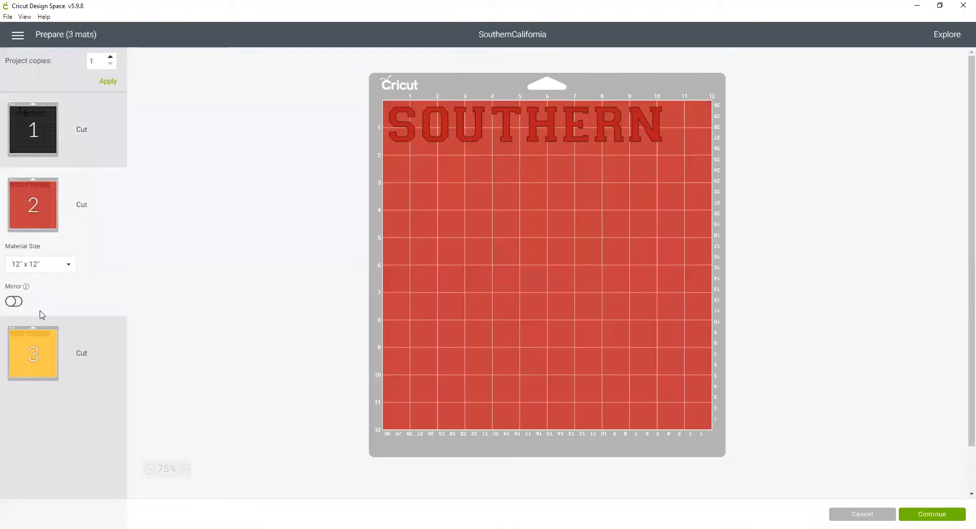
pyautogui.click(33, 354)
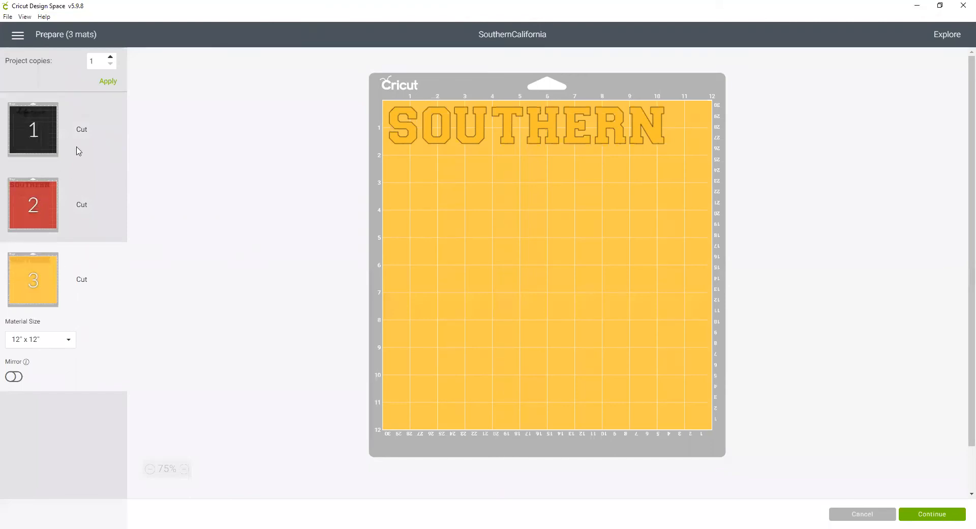
pyautogui.moveTo(119, 189)
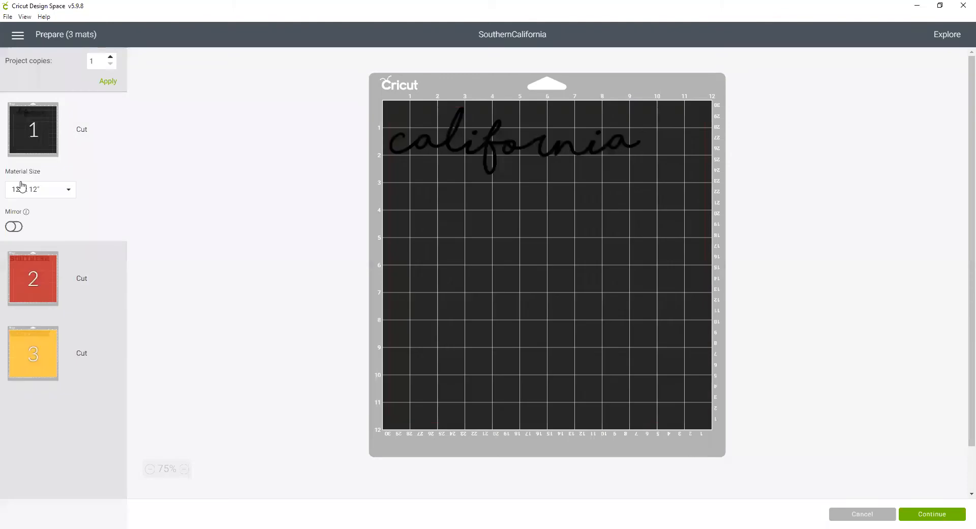
pyautogui.click(14, 226)
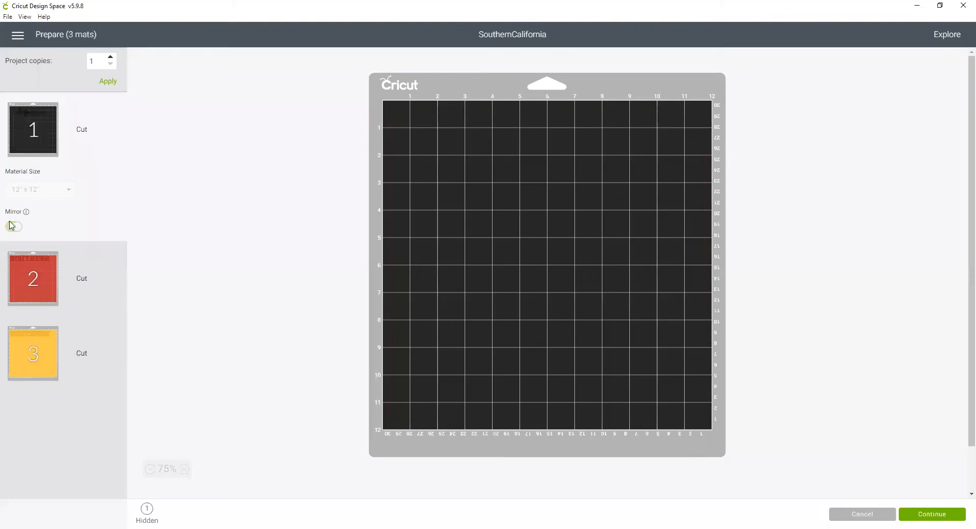
pyautogui.click(14, 226)
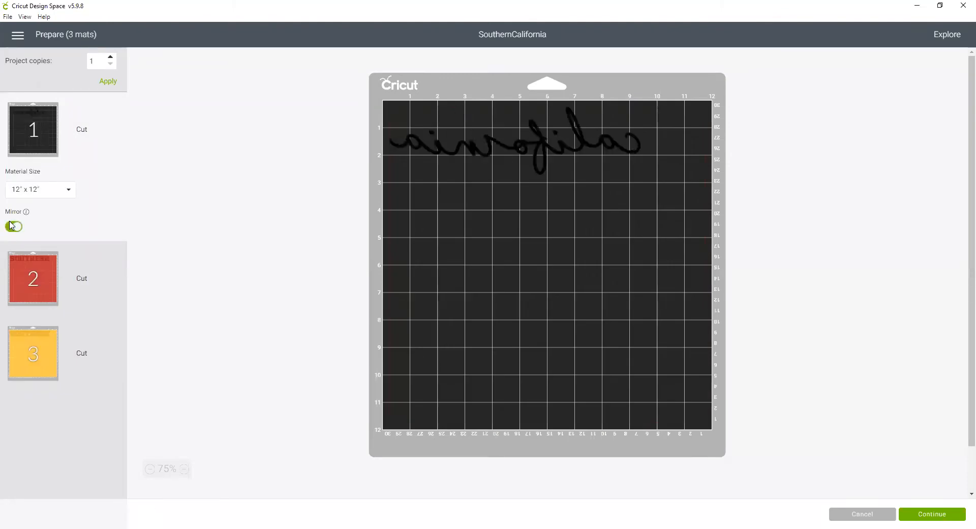
pyautogui.click(14, 226)
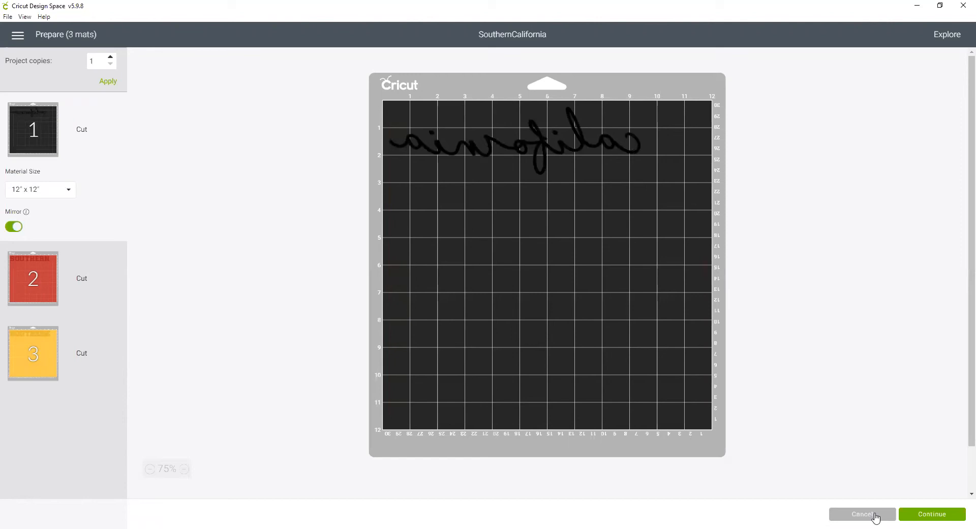
# - Cancel cut preparation and apply Flip Horizontal to the SOUTHERN california group
pyautogui.click(862, 513)
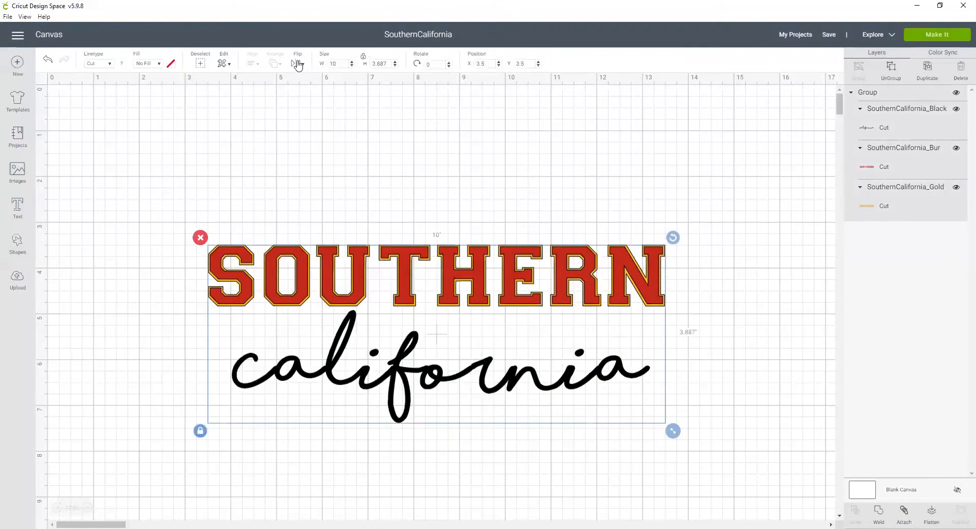
pyautogui.click(297, 63)
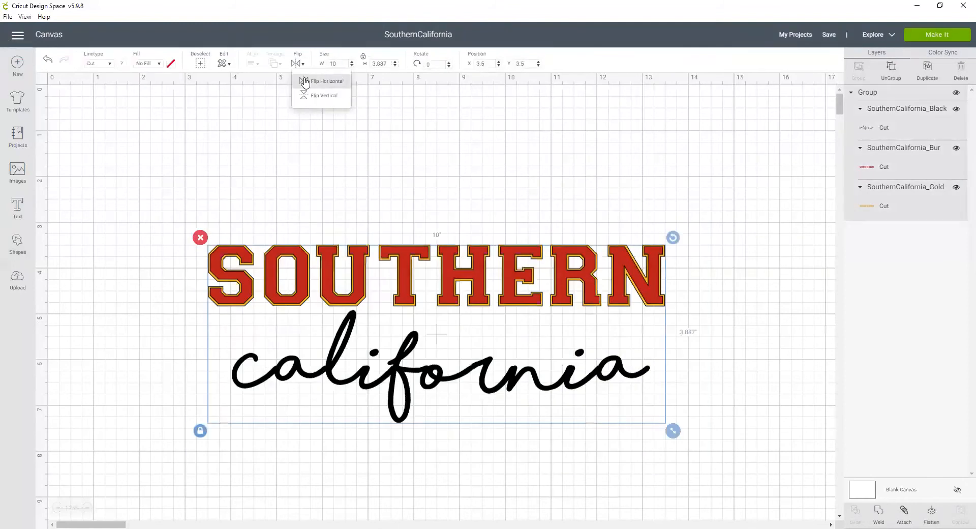
pyautogui.click(326, 81)
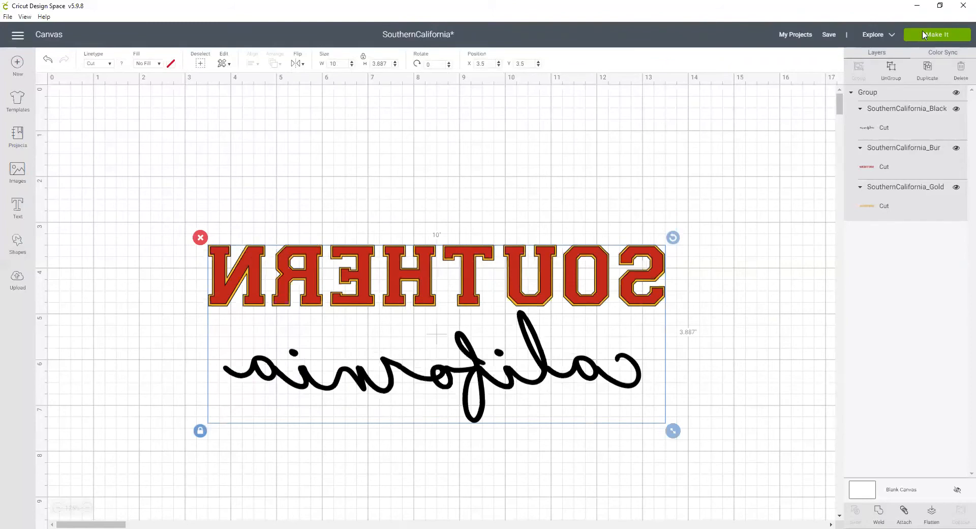
# - Send the flipped design back to Make It to review its three mats
pyautogui.click(937, 34)
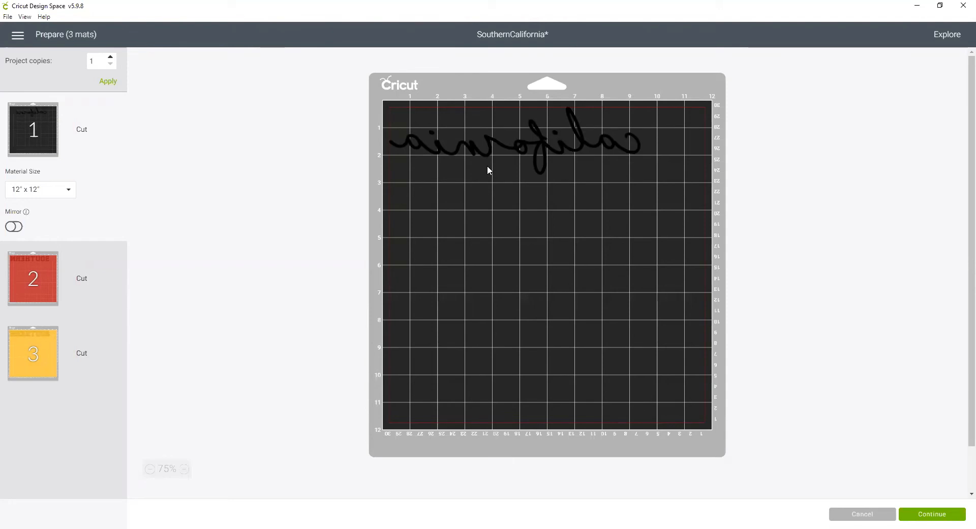
pyautogui.moveTo(590, 295)
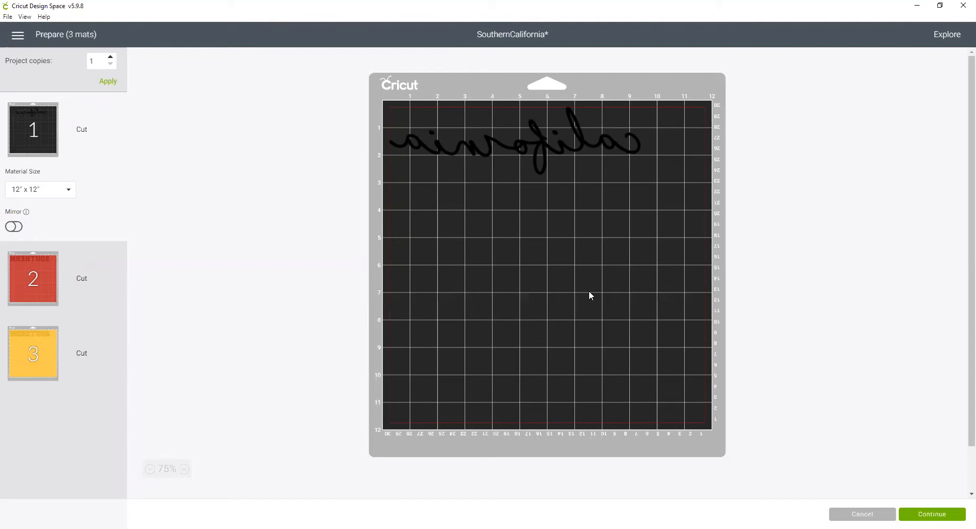
pyautogui.moveTo(861, 514)
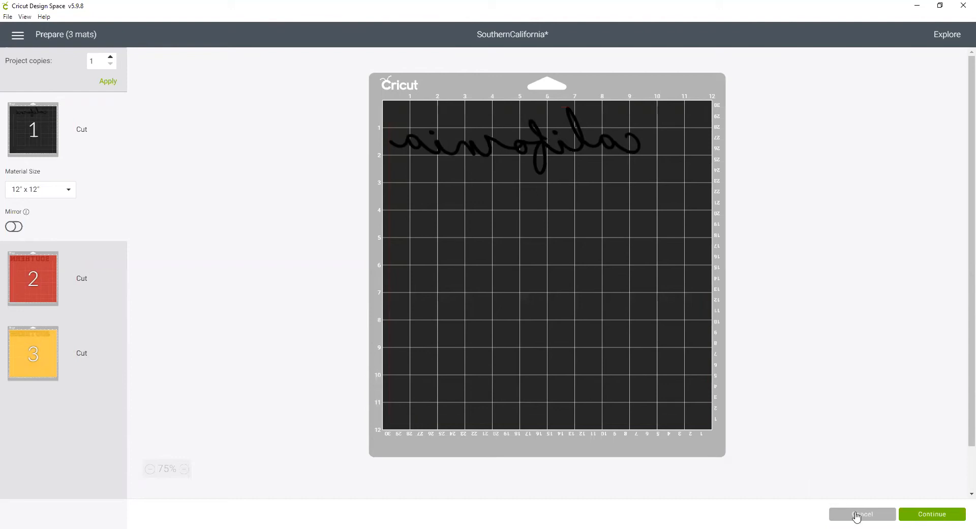